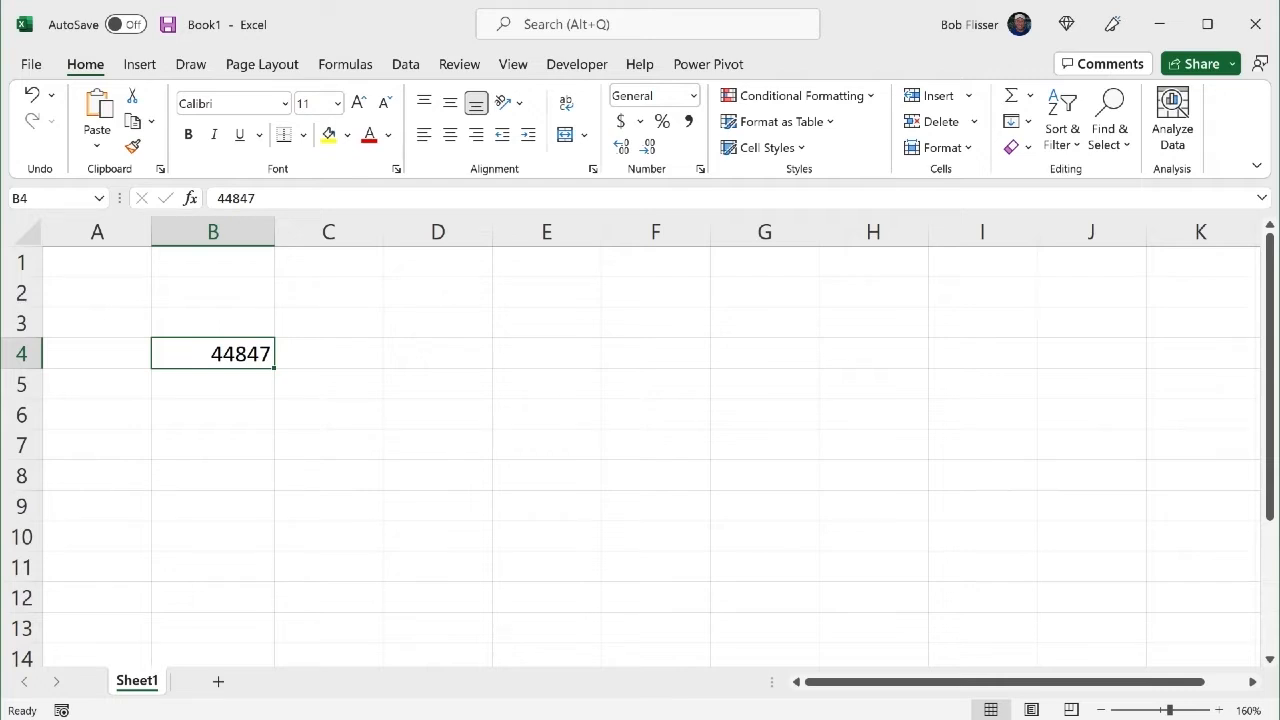
mouse_move(316, 205)
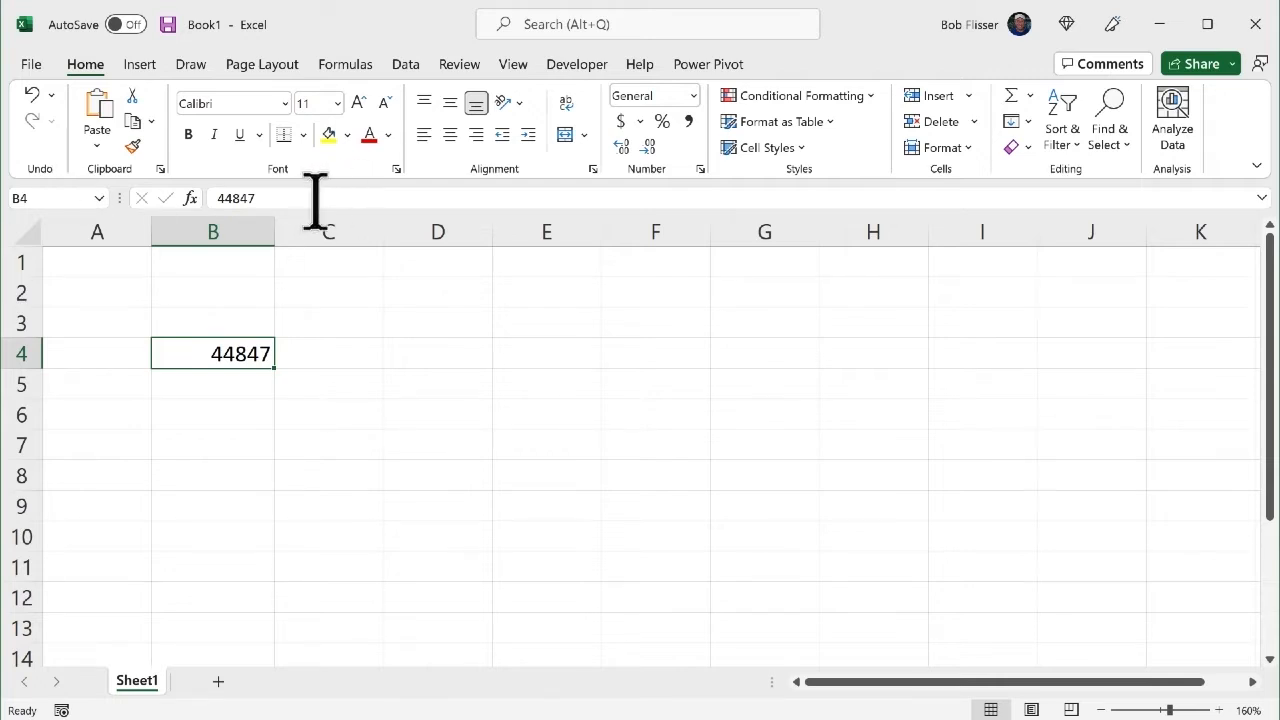
Edit the sample number 44847 in B4, then leave B4 empty.
double_click(212, 353)
type(".12")
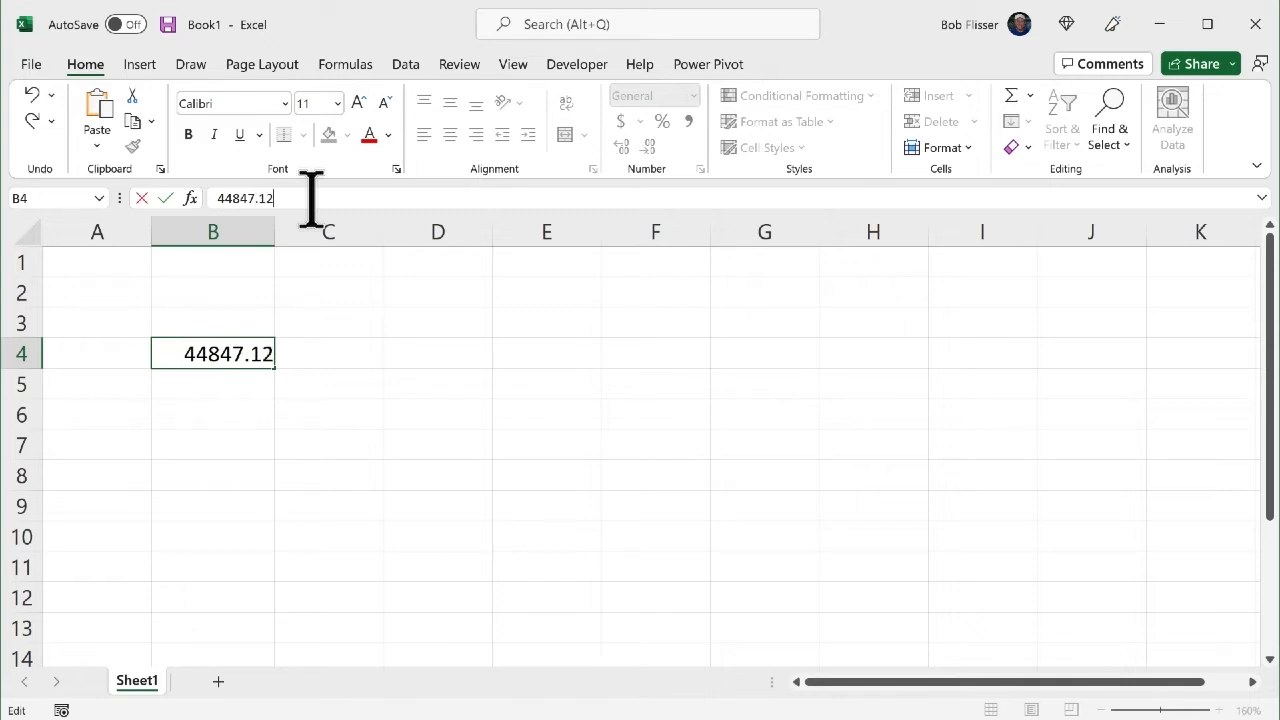
key("enter")
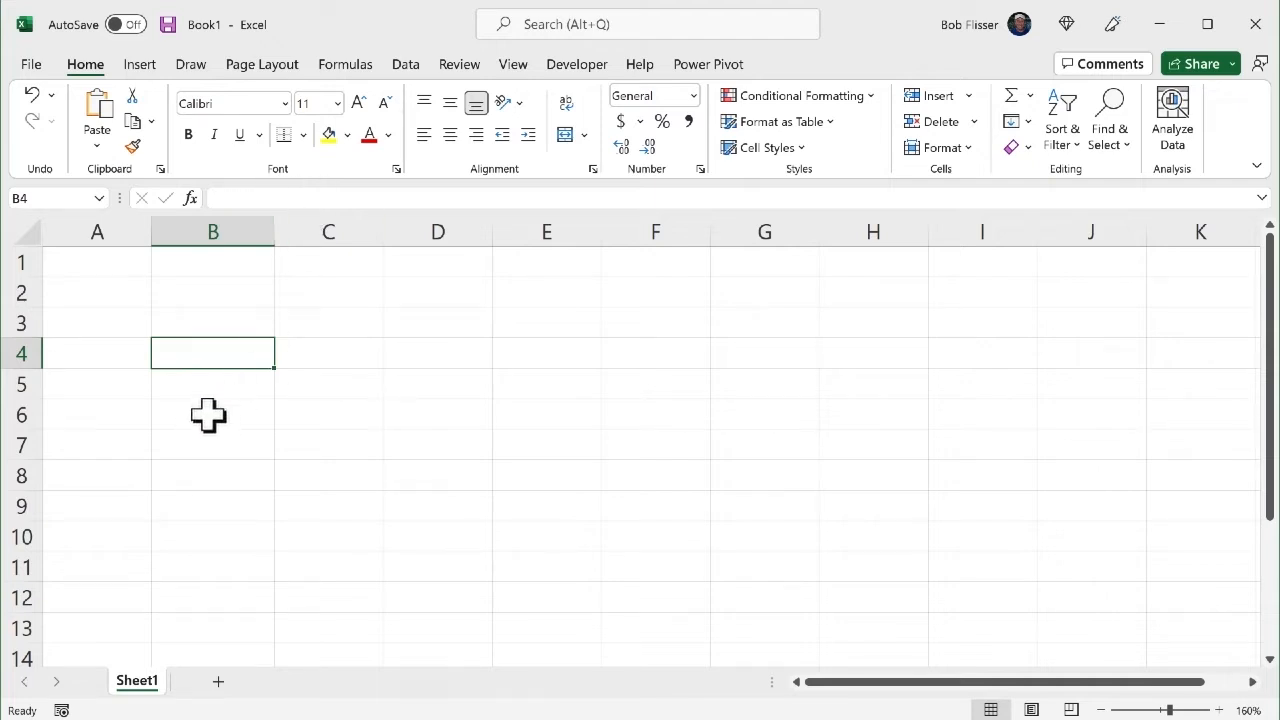
Enter the date 2/2/2022 in cell B6.
left_click(212, 414)
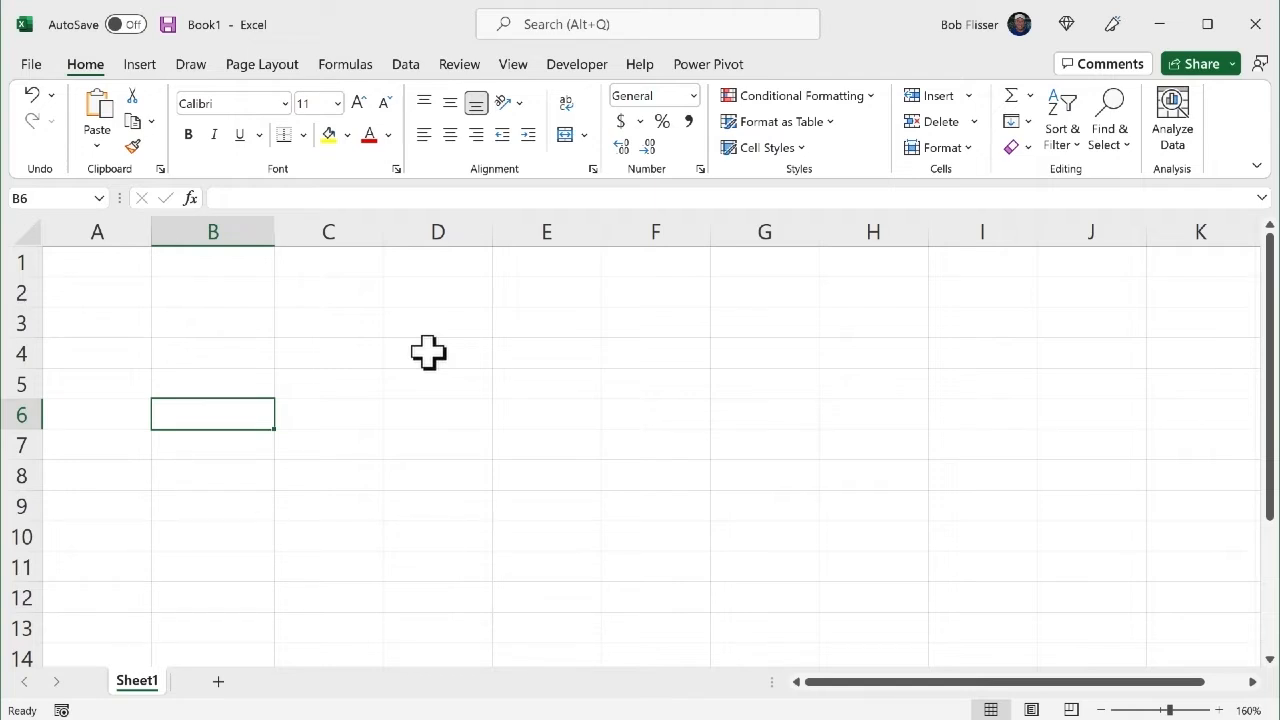
type("2/2/2022")
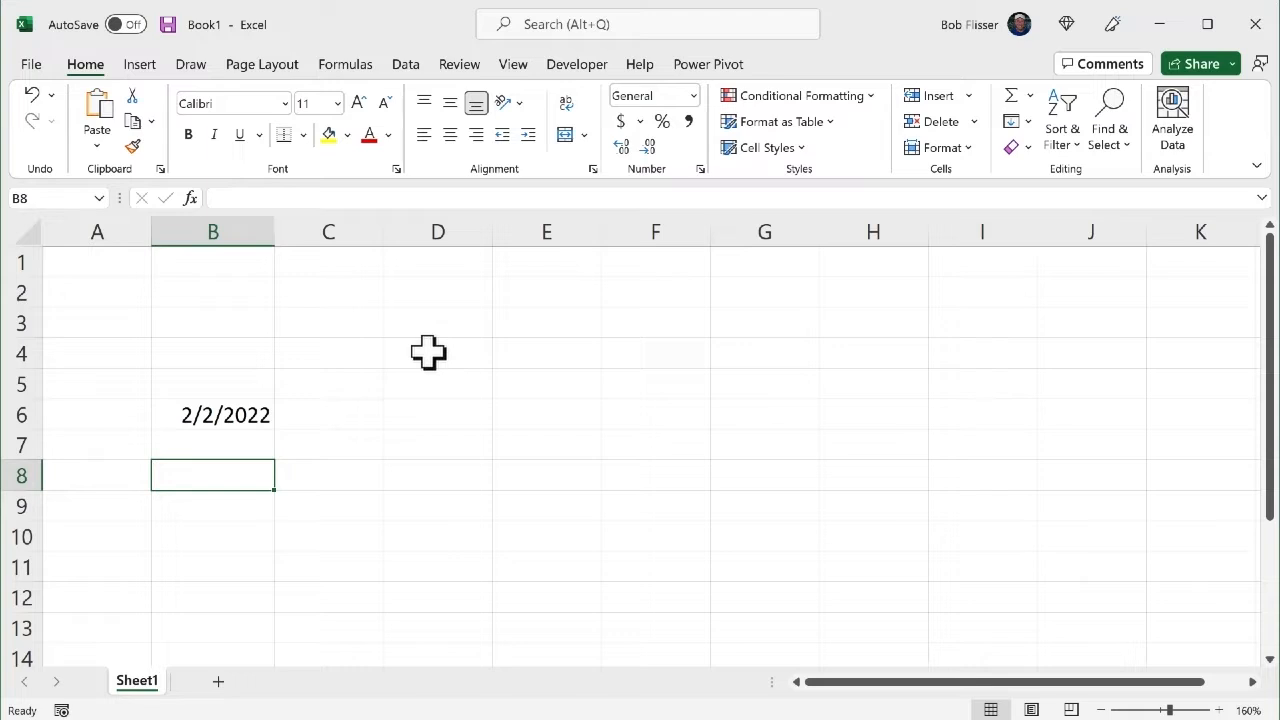
Insert today's date 10/13/2022 in B8 and current time 2:23 PM in B9 as fixed values.
key("Ctrl+;")
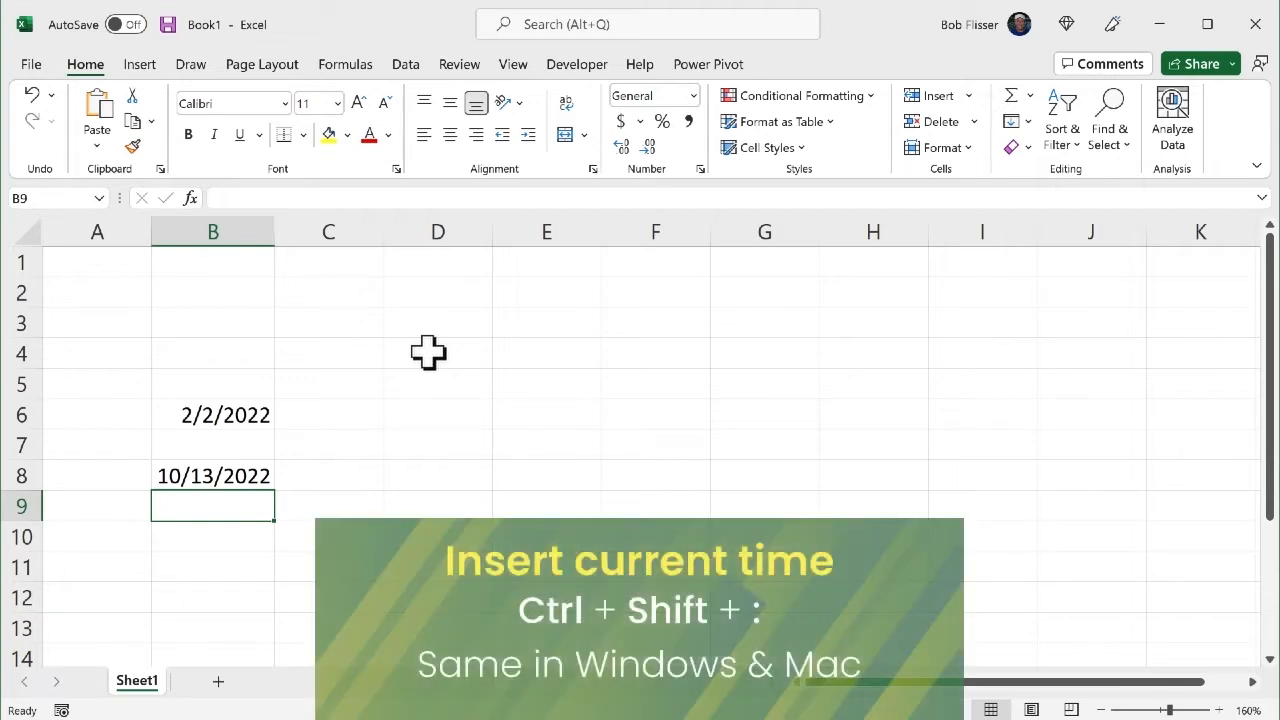
key("ctrl+shift+;")
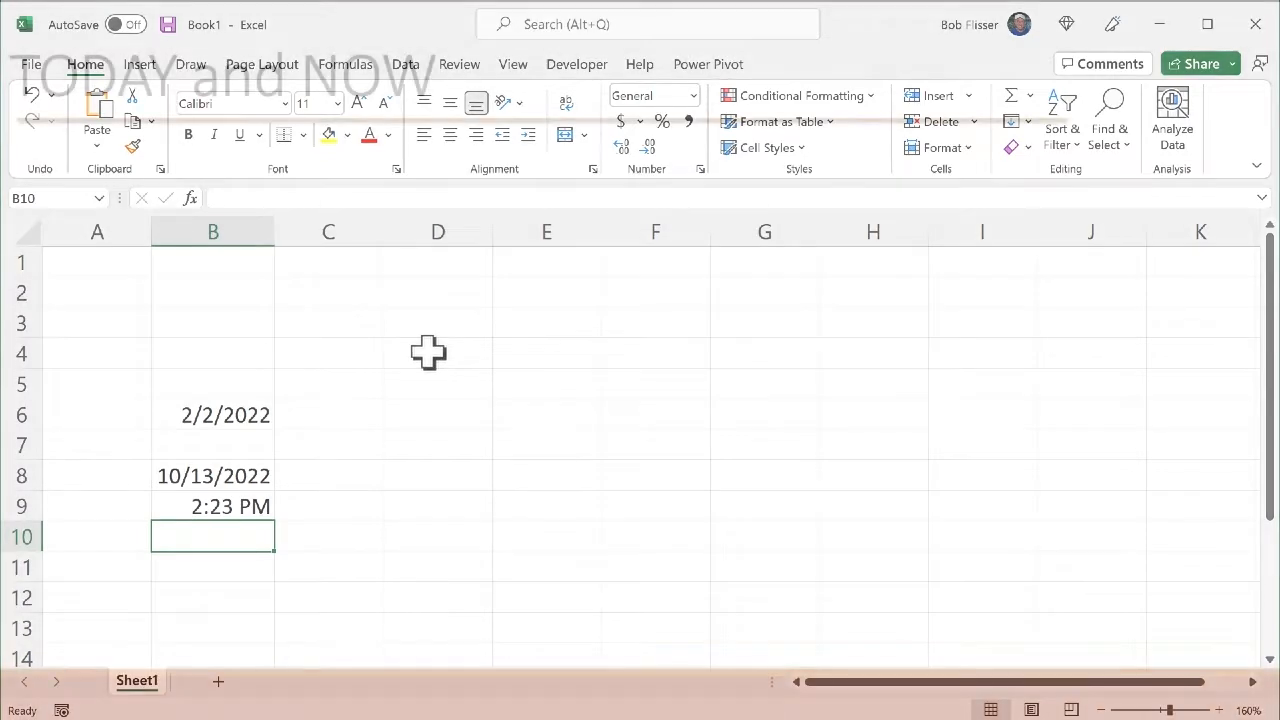
Enter a live =TODAY() formula in D6 showing 10/13/2022.
left_click(437, 414)
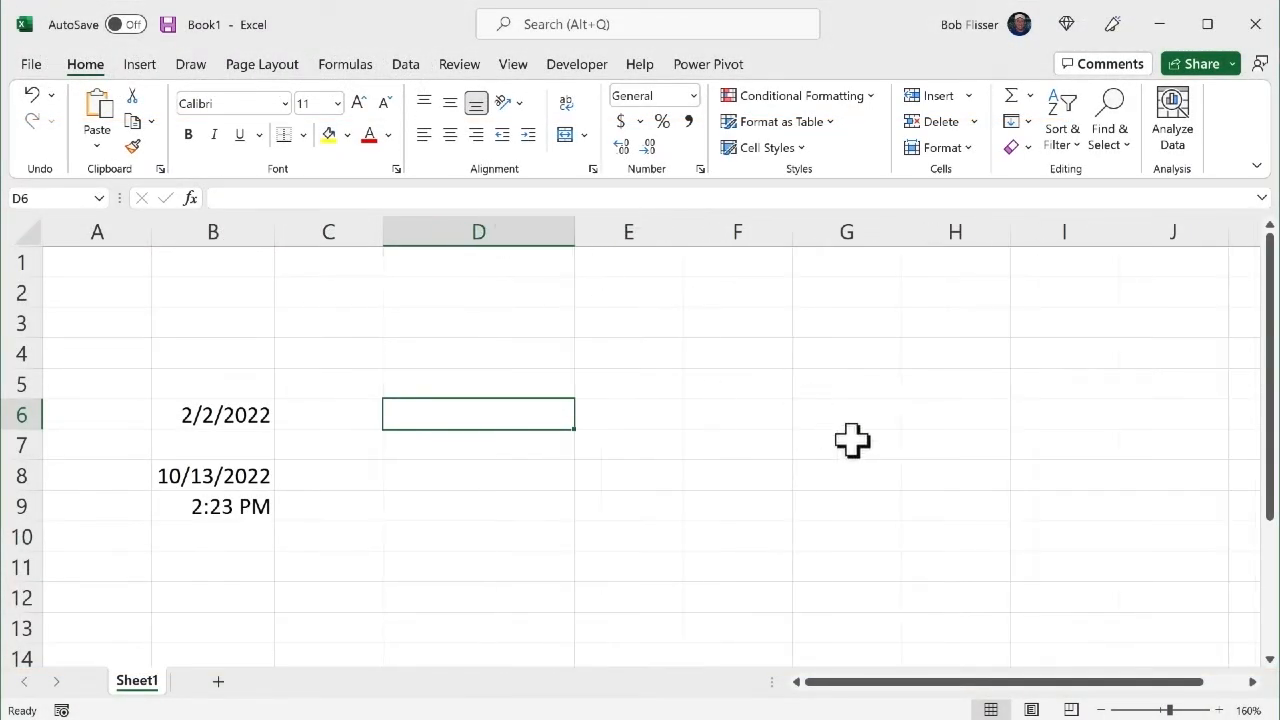
type("=t")
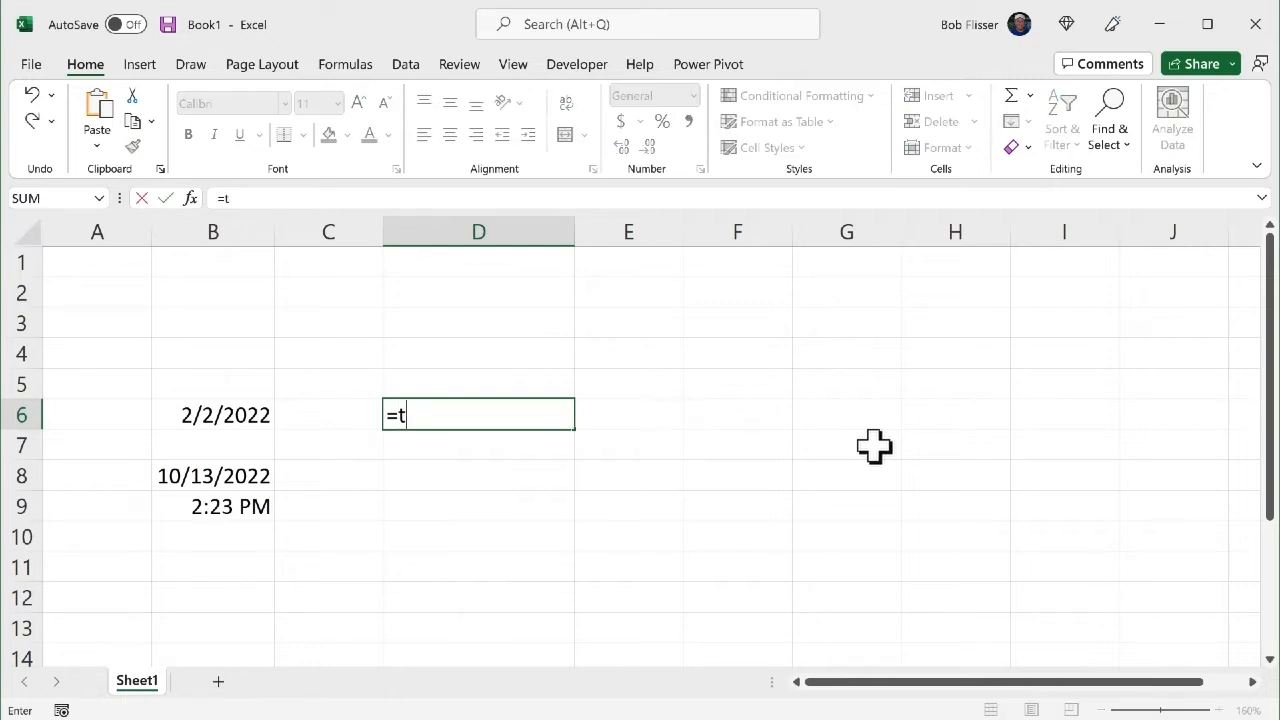
type("oday")
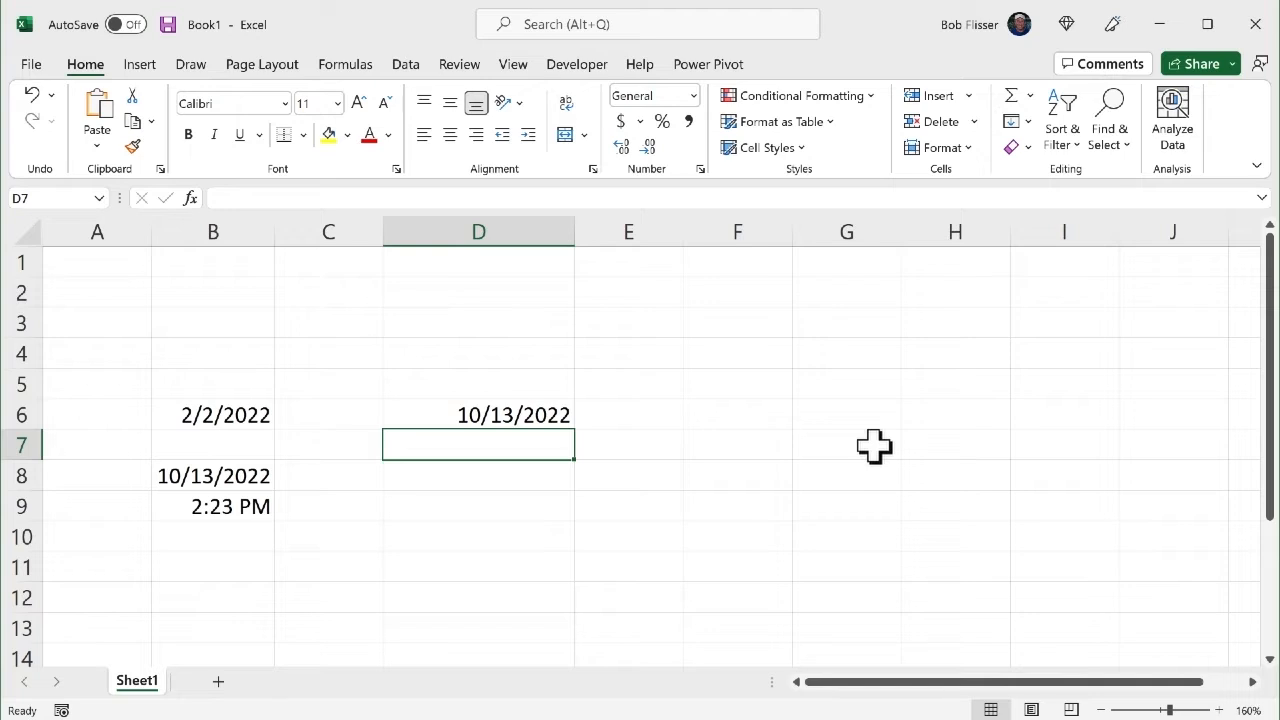
mouse_move(575, 508)
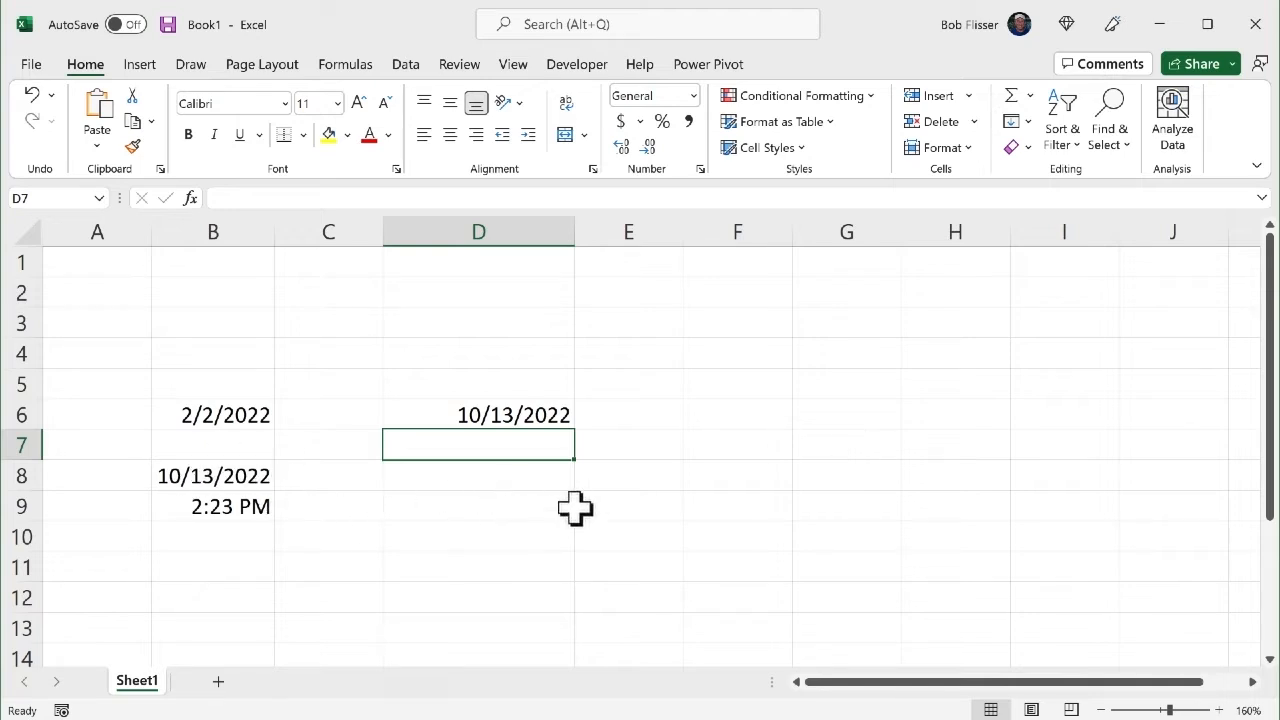
mouse_move(520, 528)
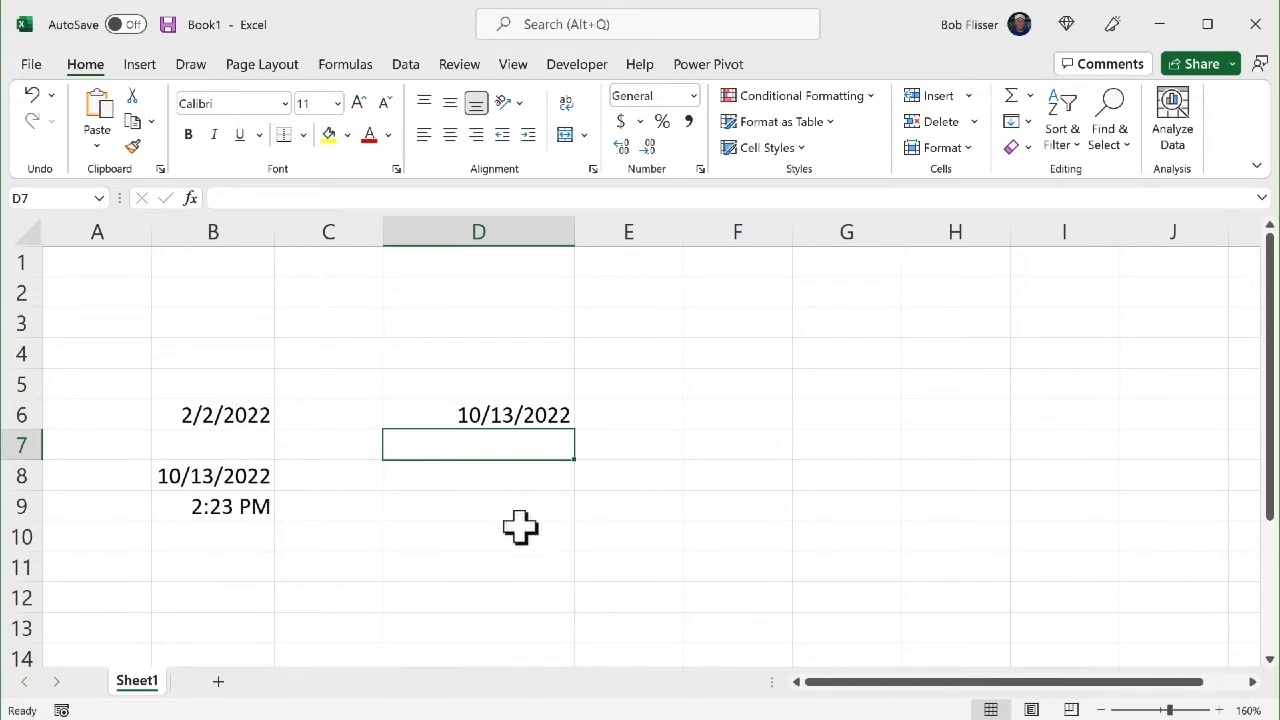
mouse_move(660, 362)
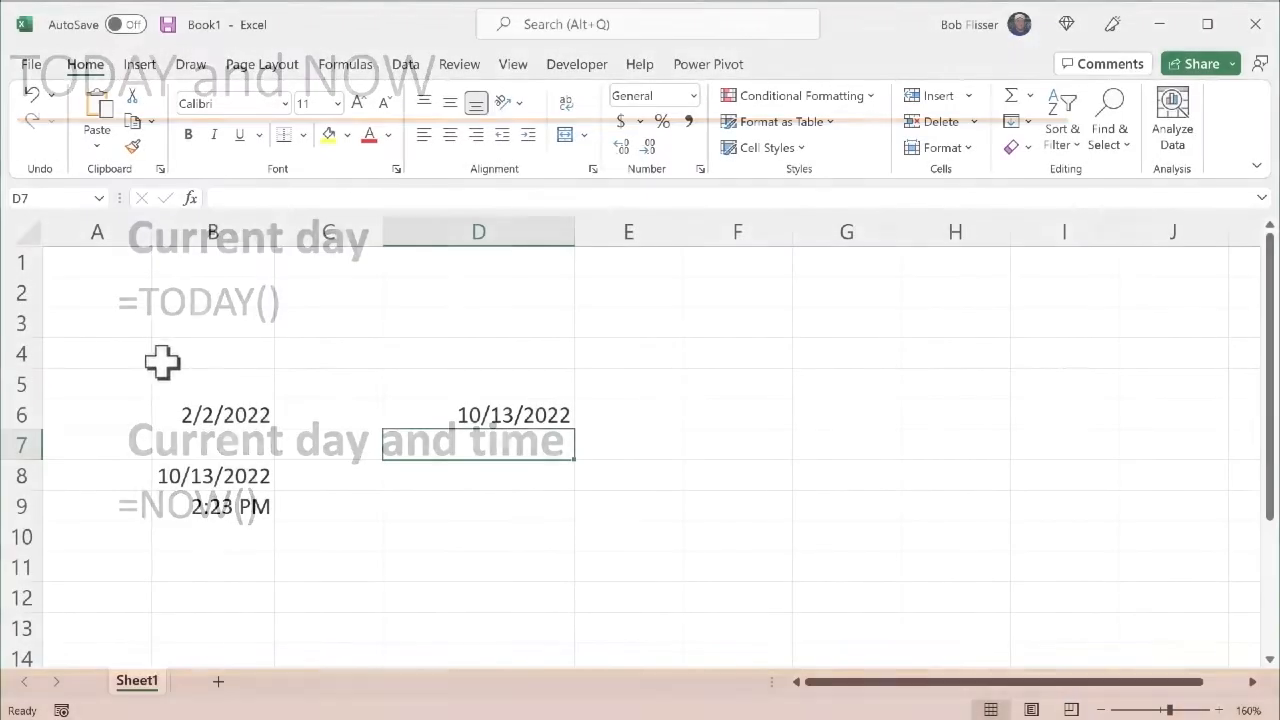
Enter a live =NOW() formula in D7 showing 10/13/2022 14:28.
type("=")
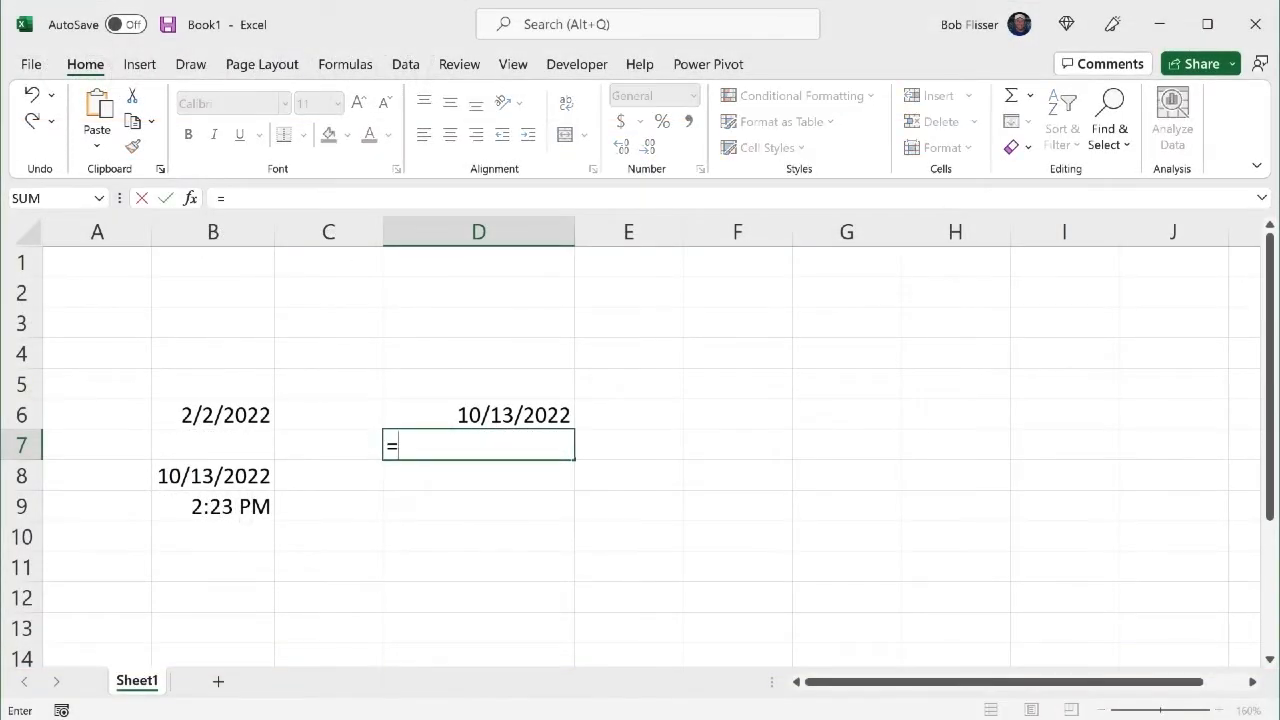
type("now")
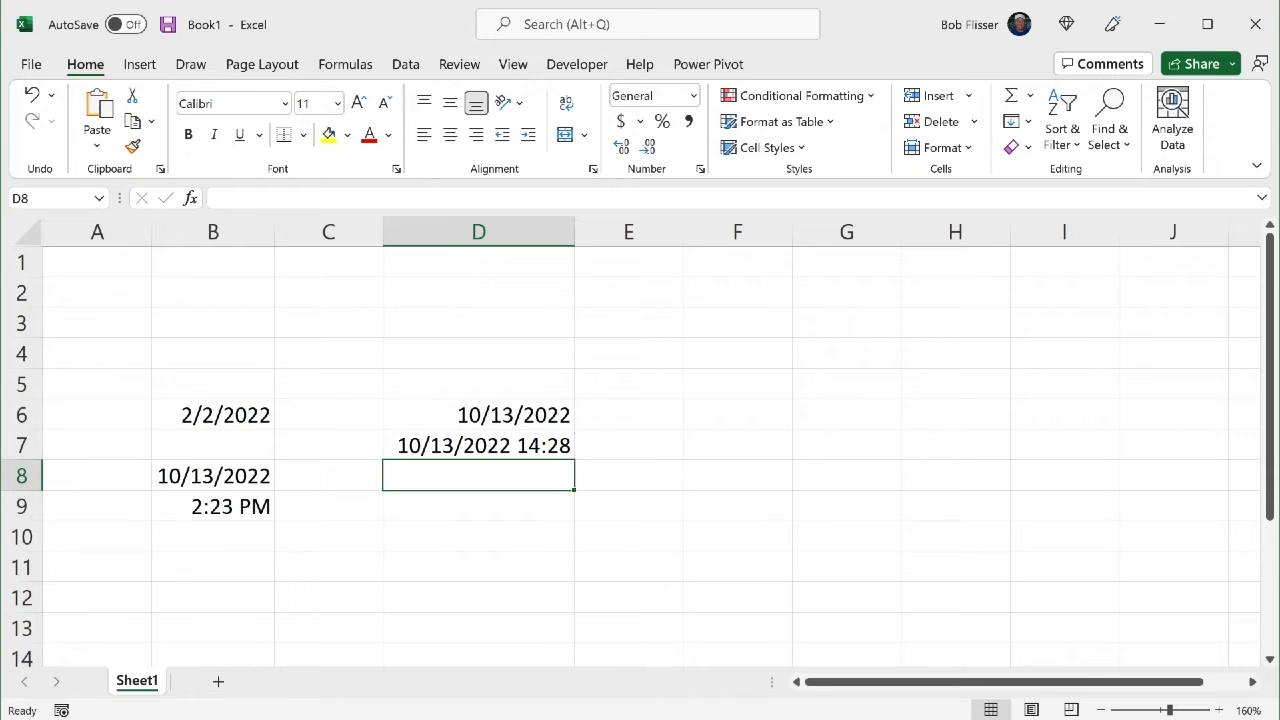
mouse_move(686, 292)
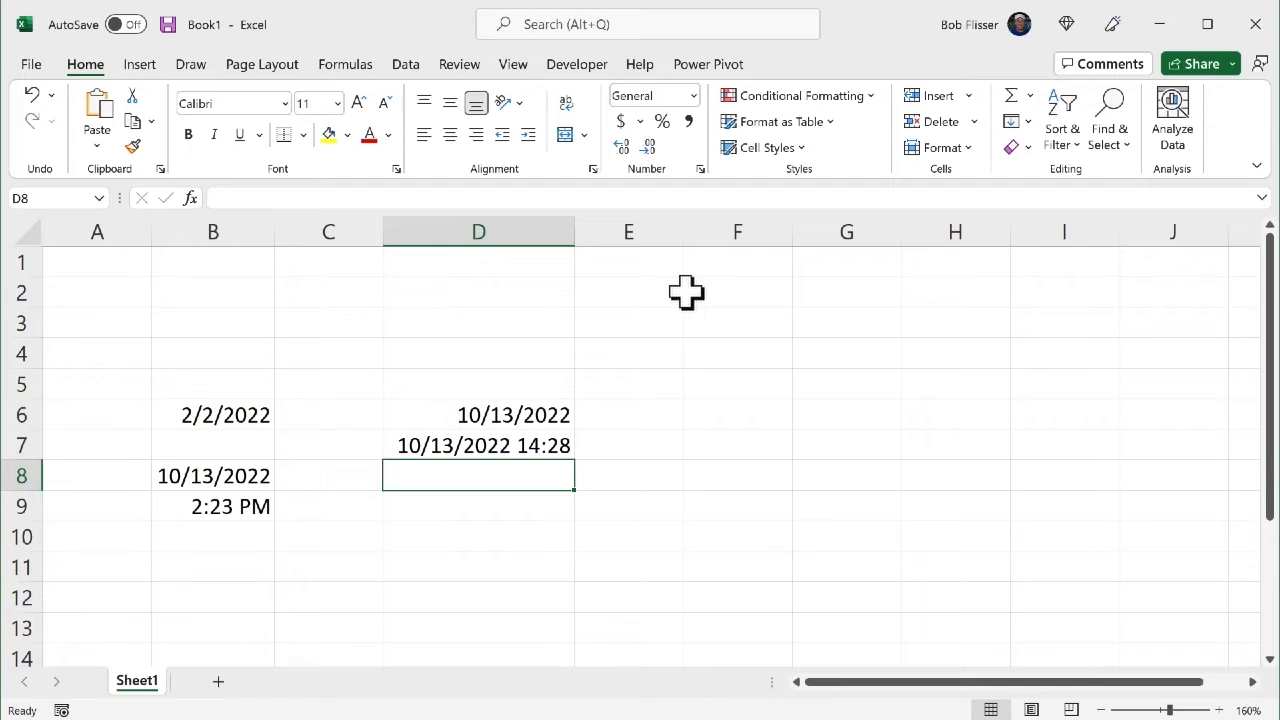
mouse_move(605, 247)
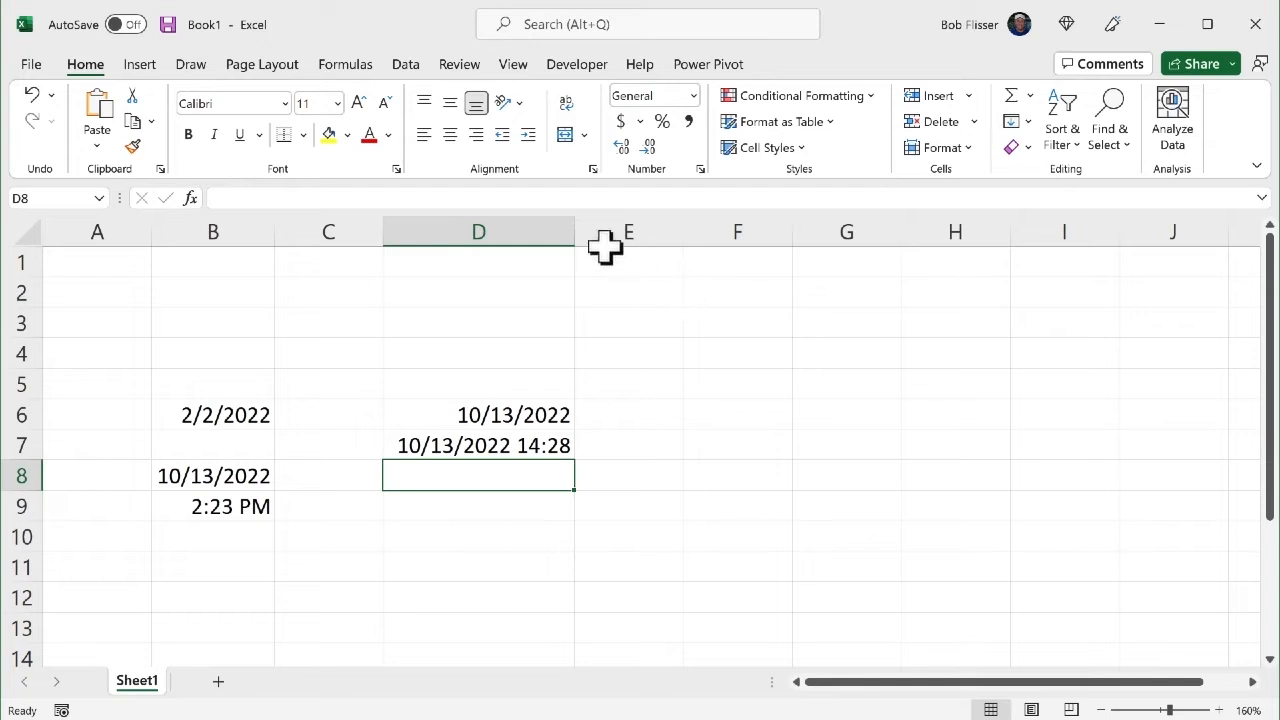
Resize column D to a moderate width and select D7 through G7 for centering the NOW result.
left_click_drag(575, 231, 840, 231)
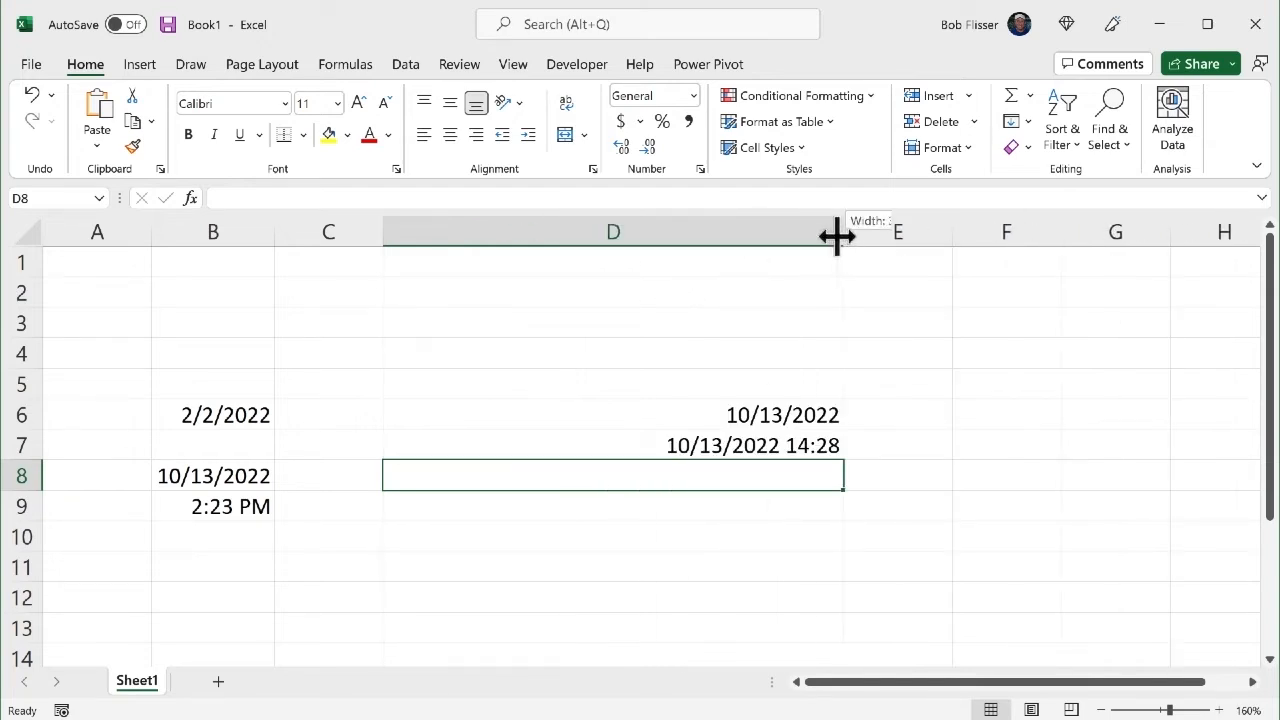
left_click_drag(835, 232, 612, 232)
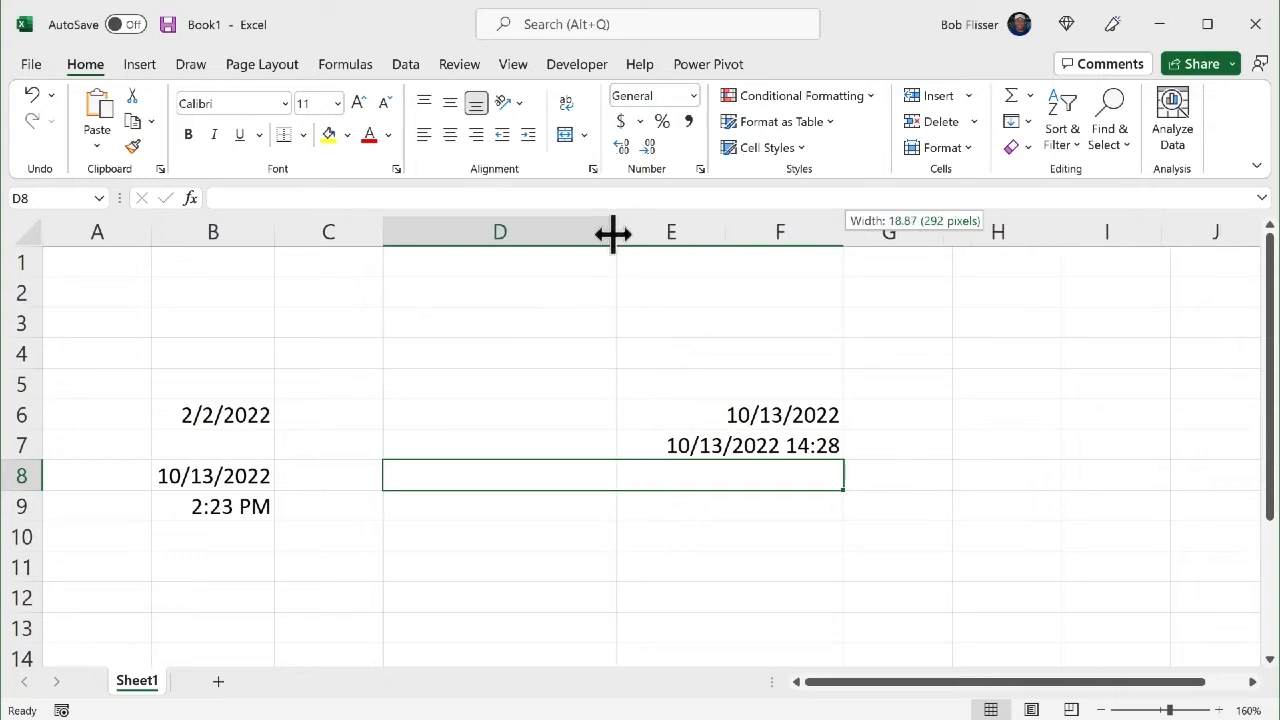
left_click_drag(613, 231, 493, 231)
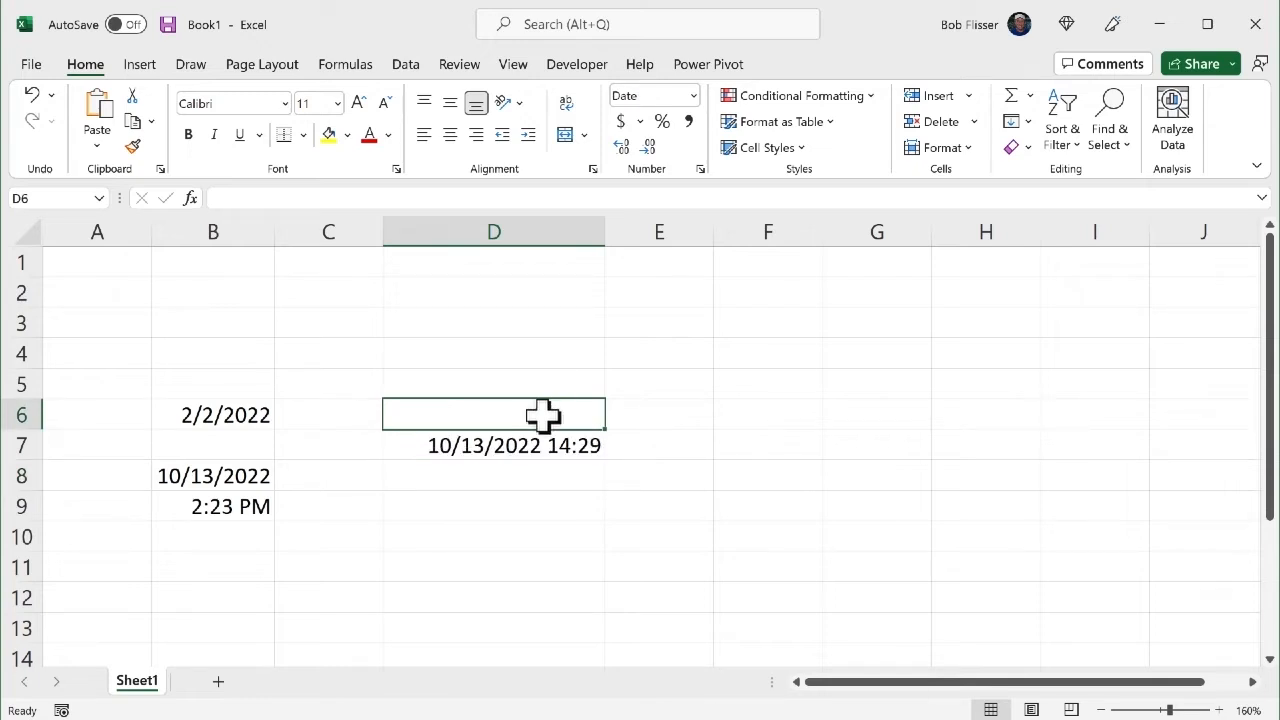
left_click(493, 445)
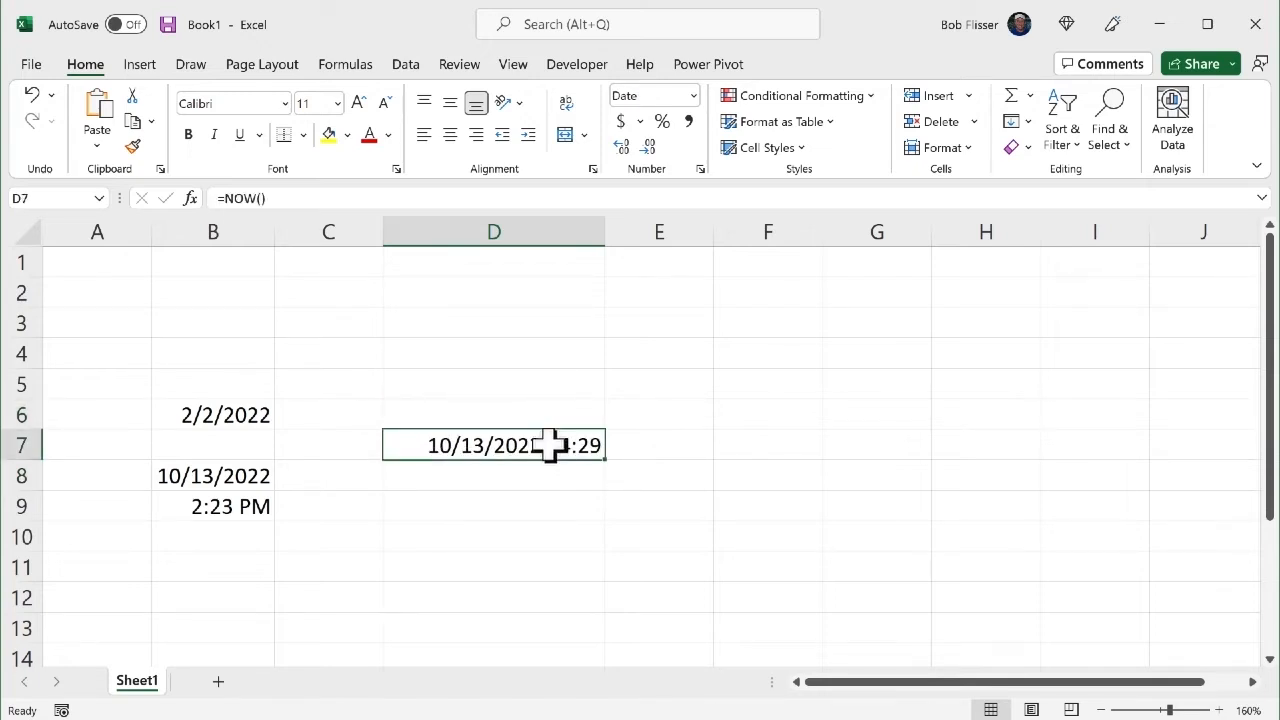
left_click_drag(493, 445, 877, 445)
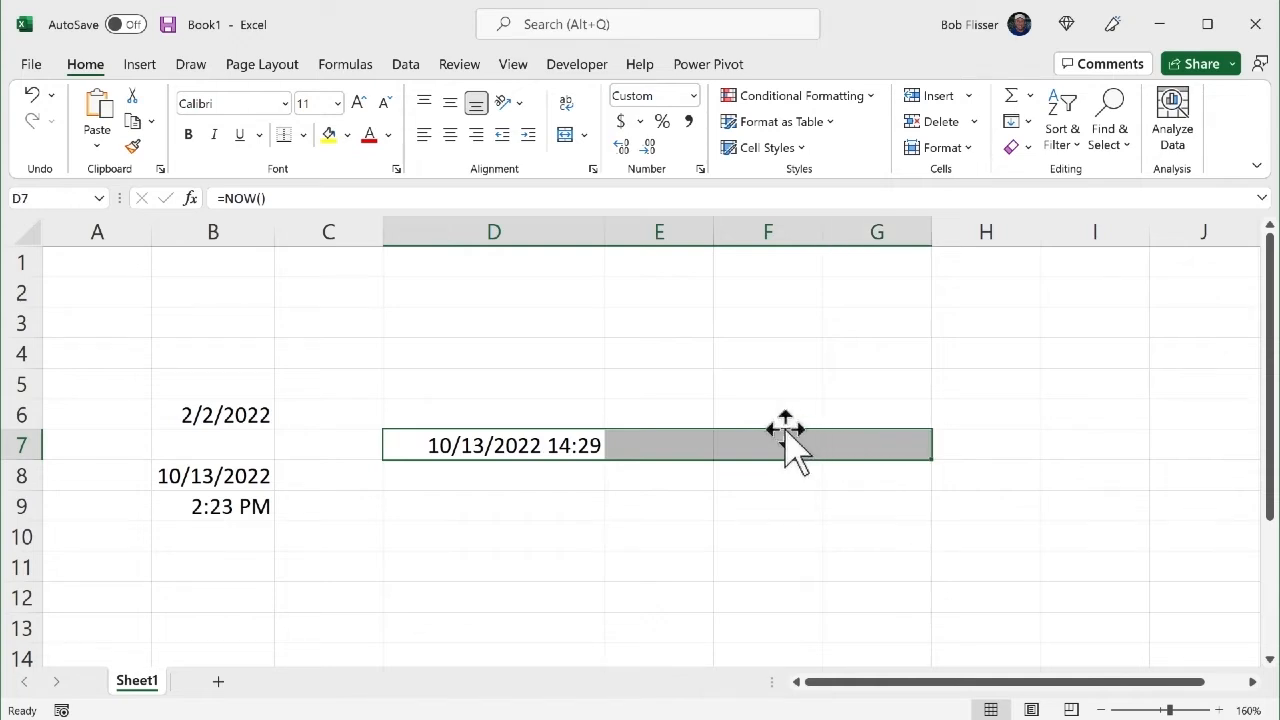
mouse_move(600, 210)
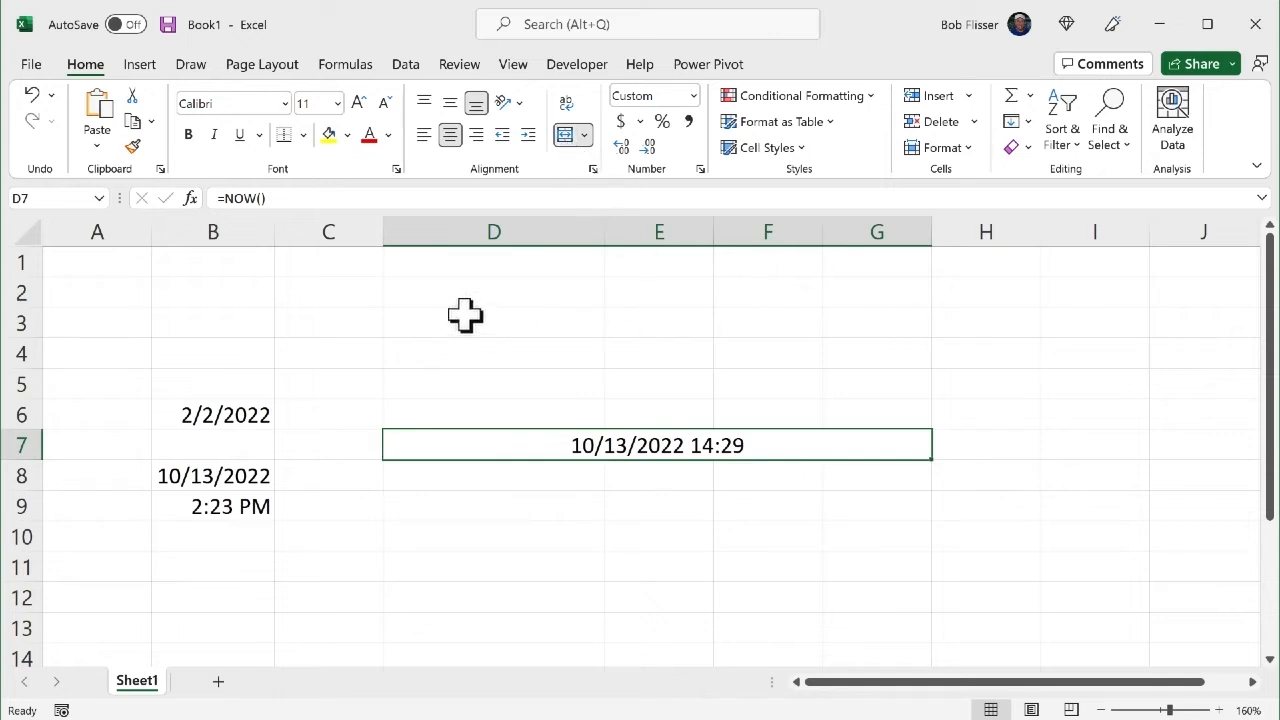
mouse_move(461, 377)
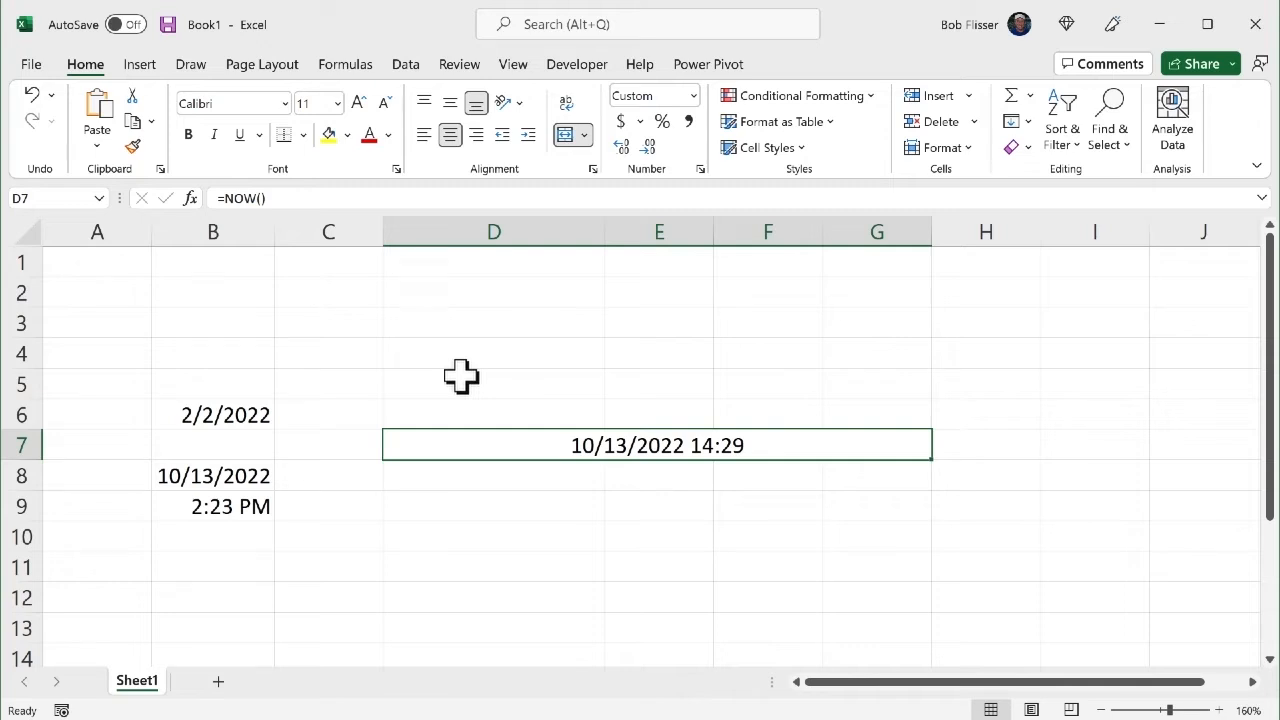
mouse_move(576, 335)
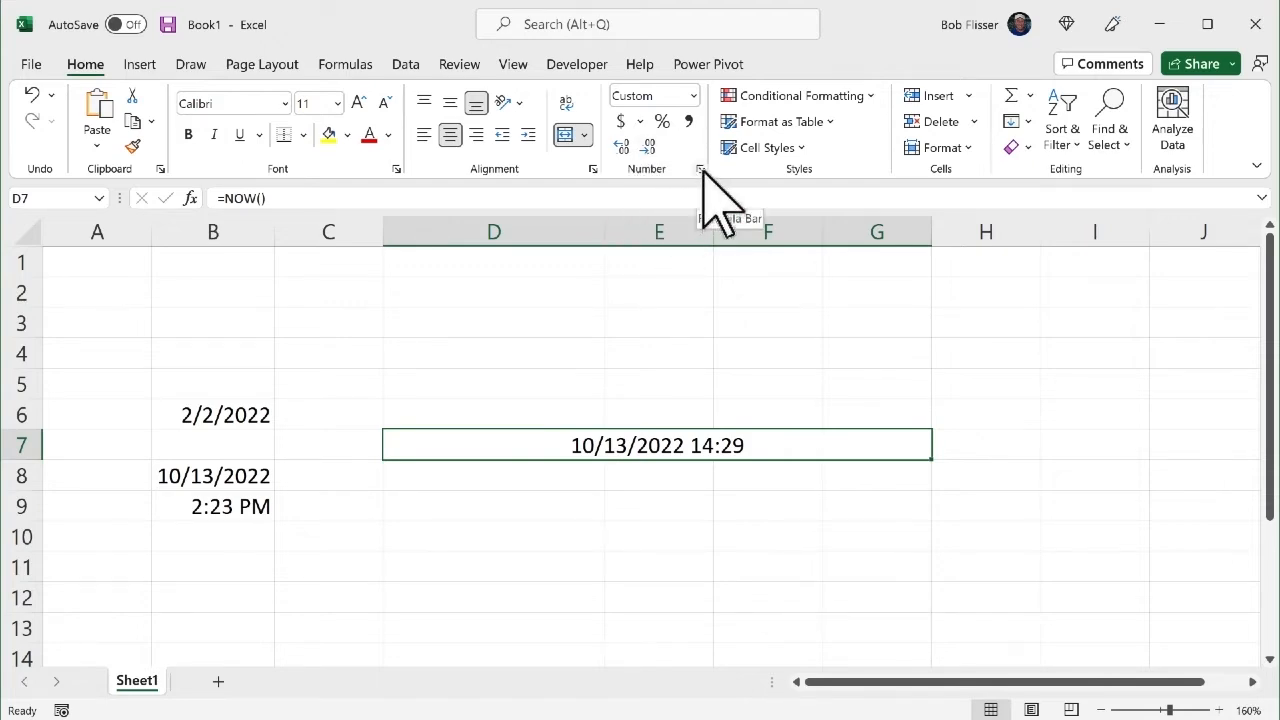
Bring up Format Cells for D7 via Ctrl+1 to build a custom number format.
left_click(701, 168)
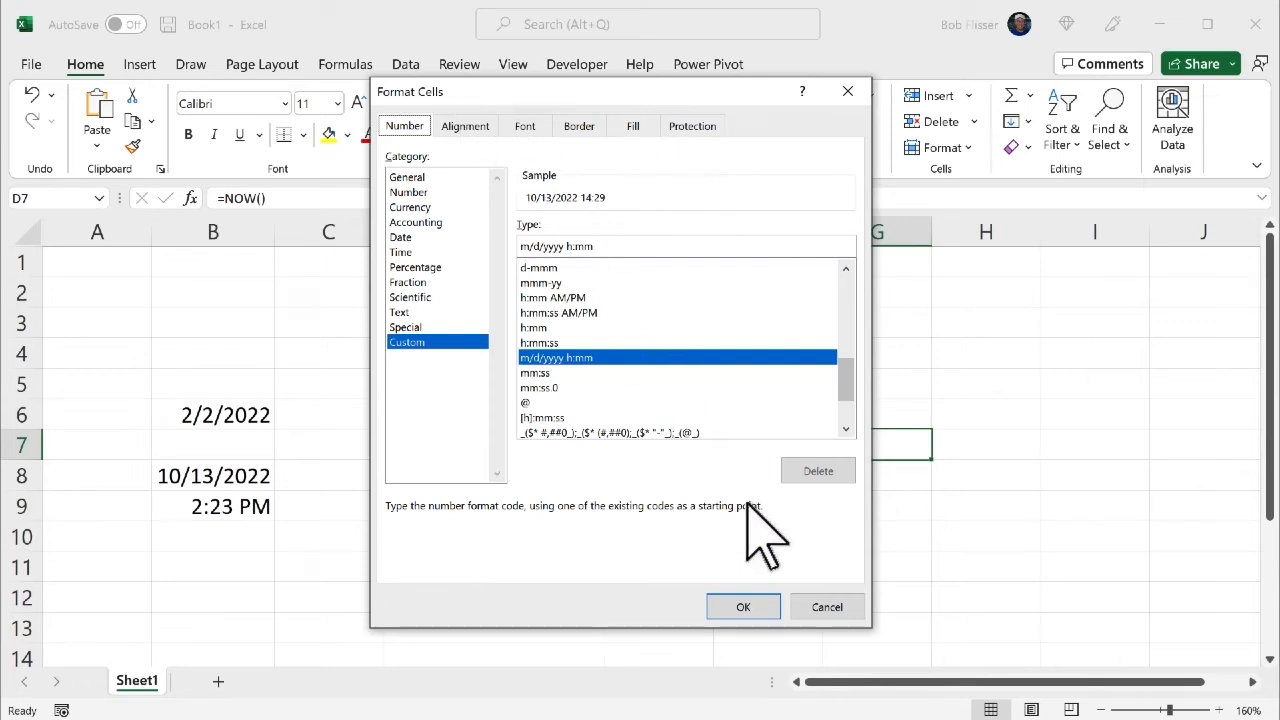
left_click(743, 606)
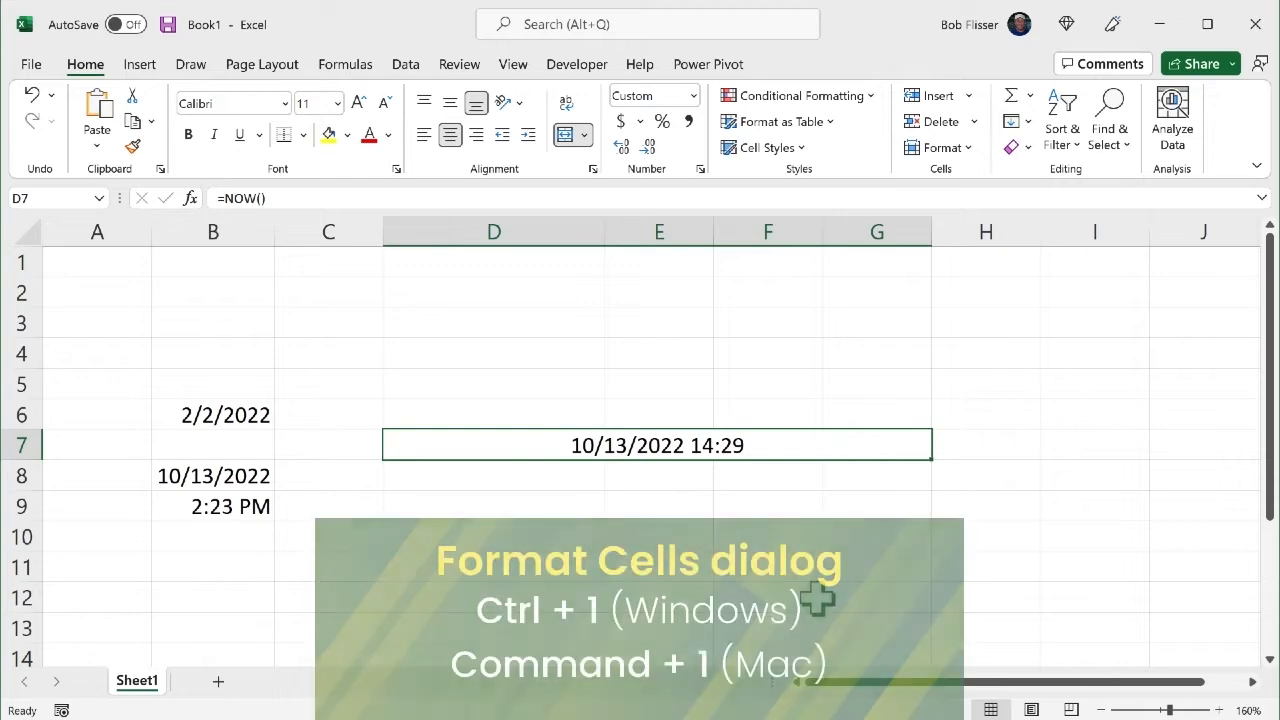
key("ctrl+1")
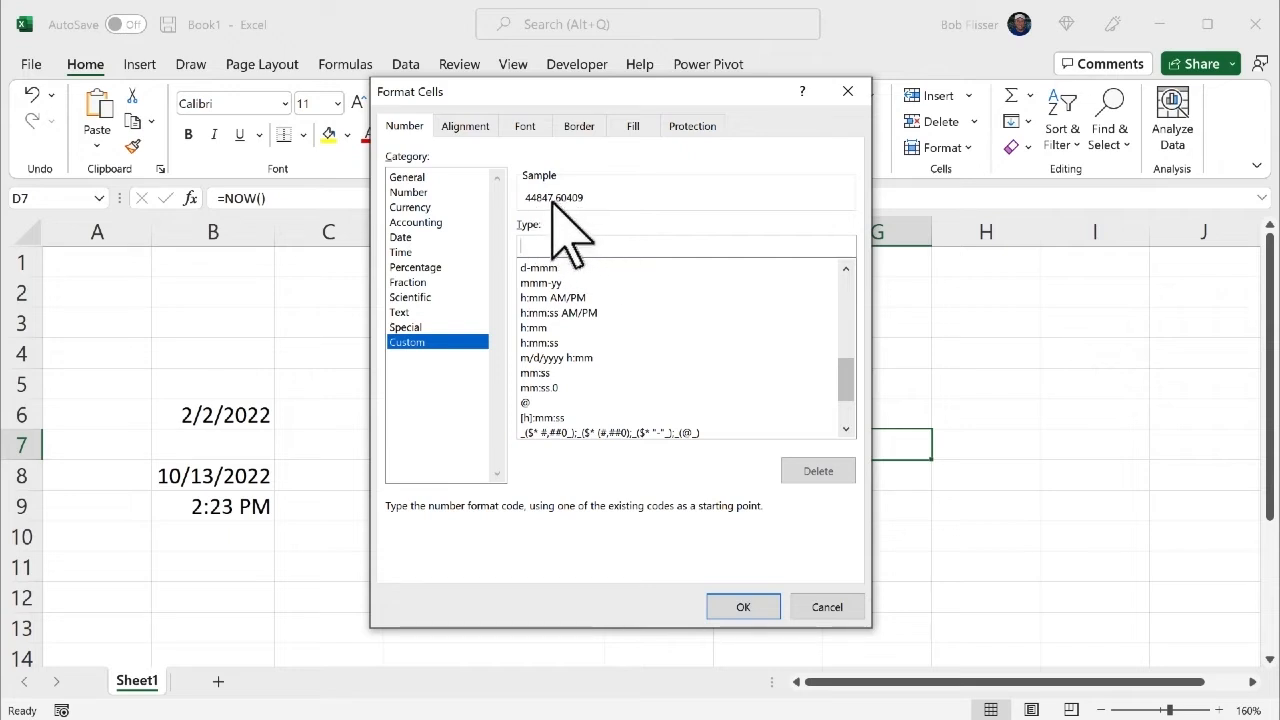
mouse_move(560, 245)
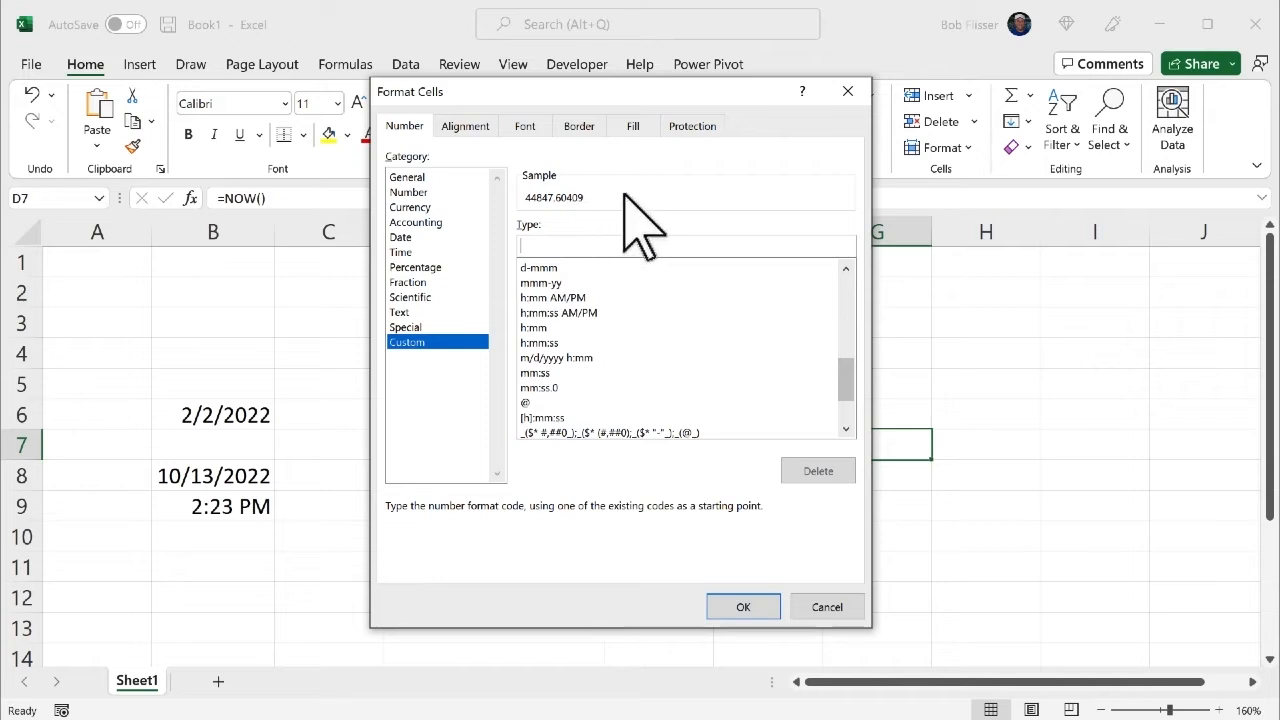
mouse_move(640, 230)
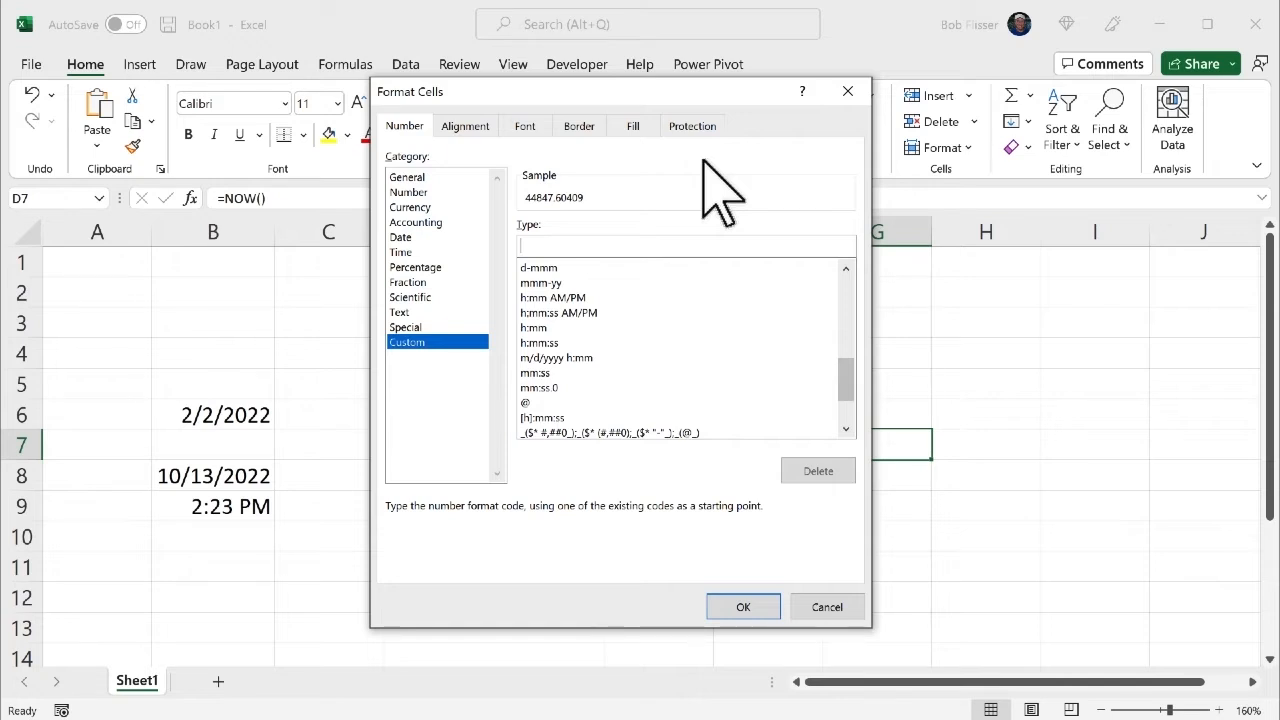
Enter the custom format code dddd, mmmm d, previewing Thursday, October 13.
type("d")
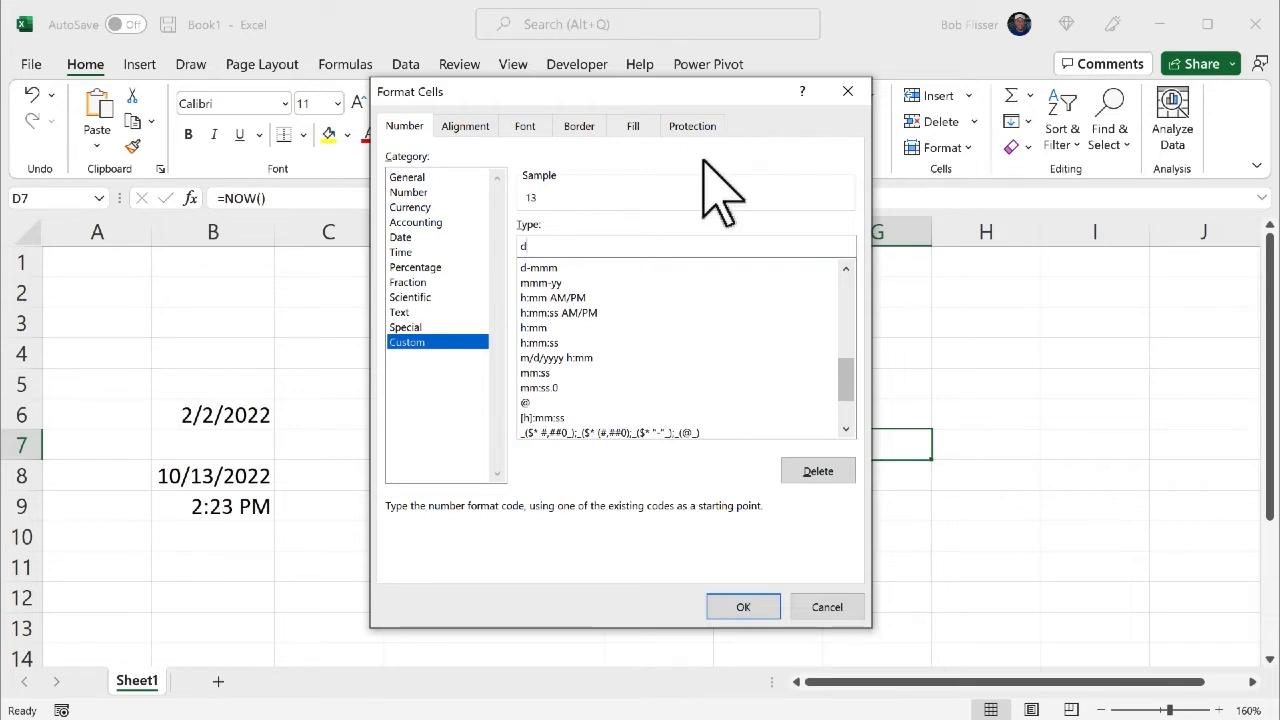
type("ddd")
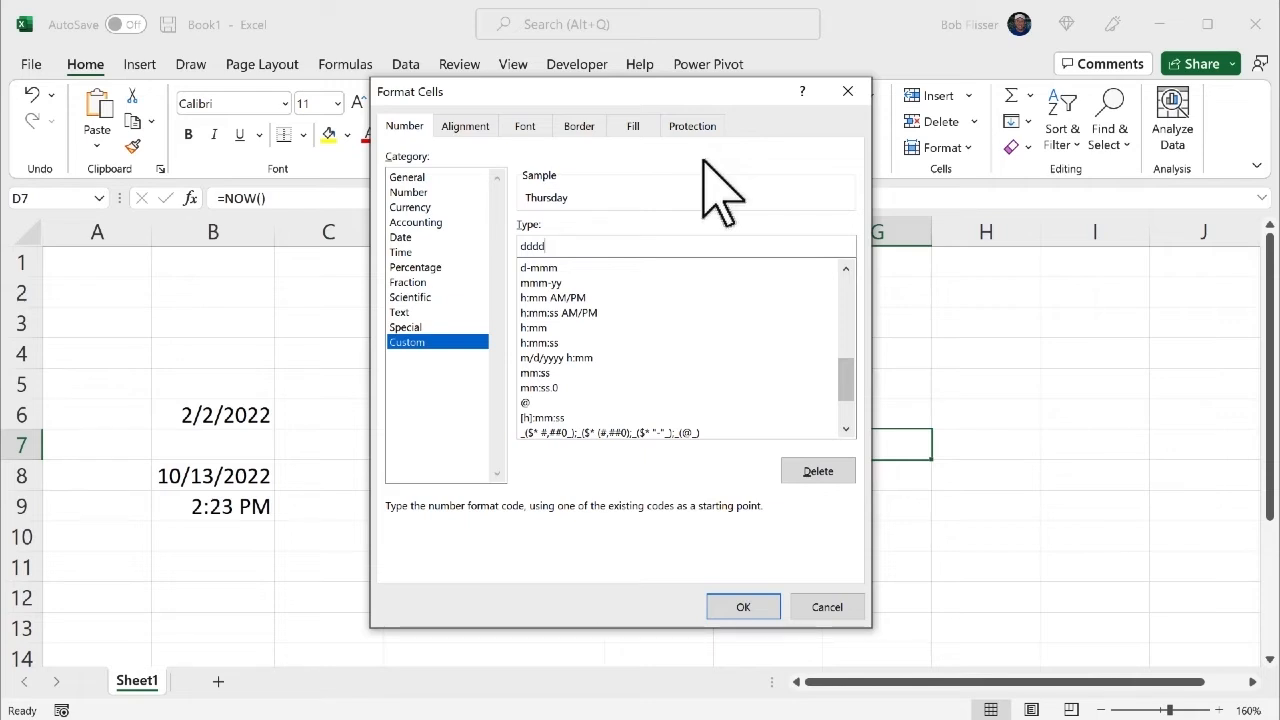
type(",")
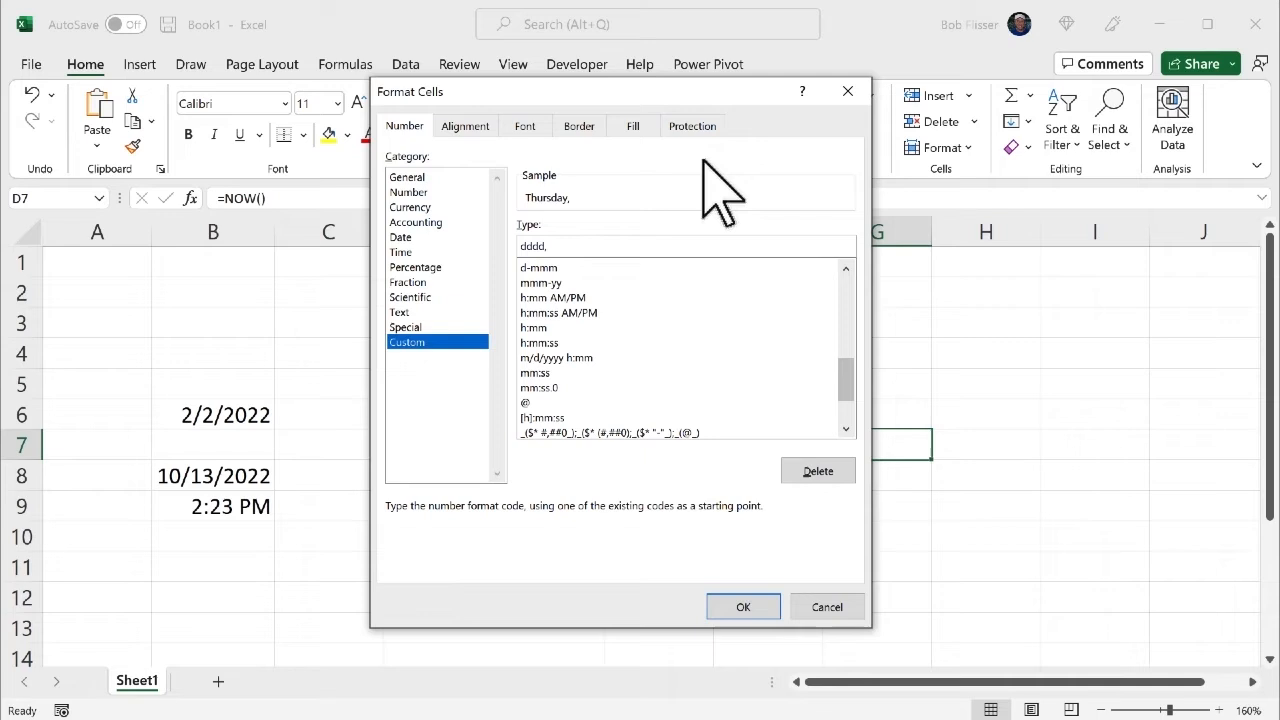
type("m")
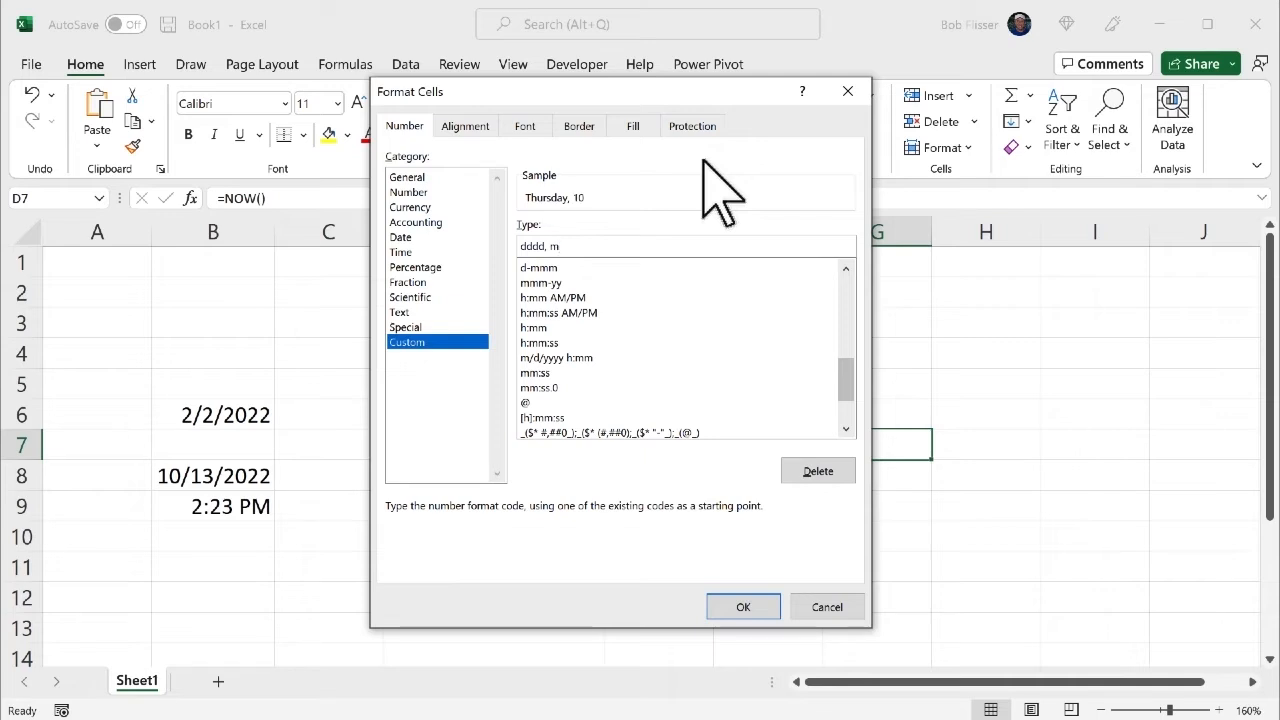
type("mmm")
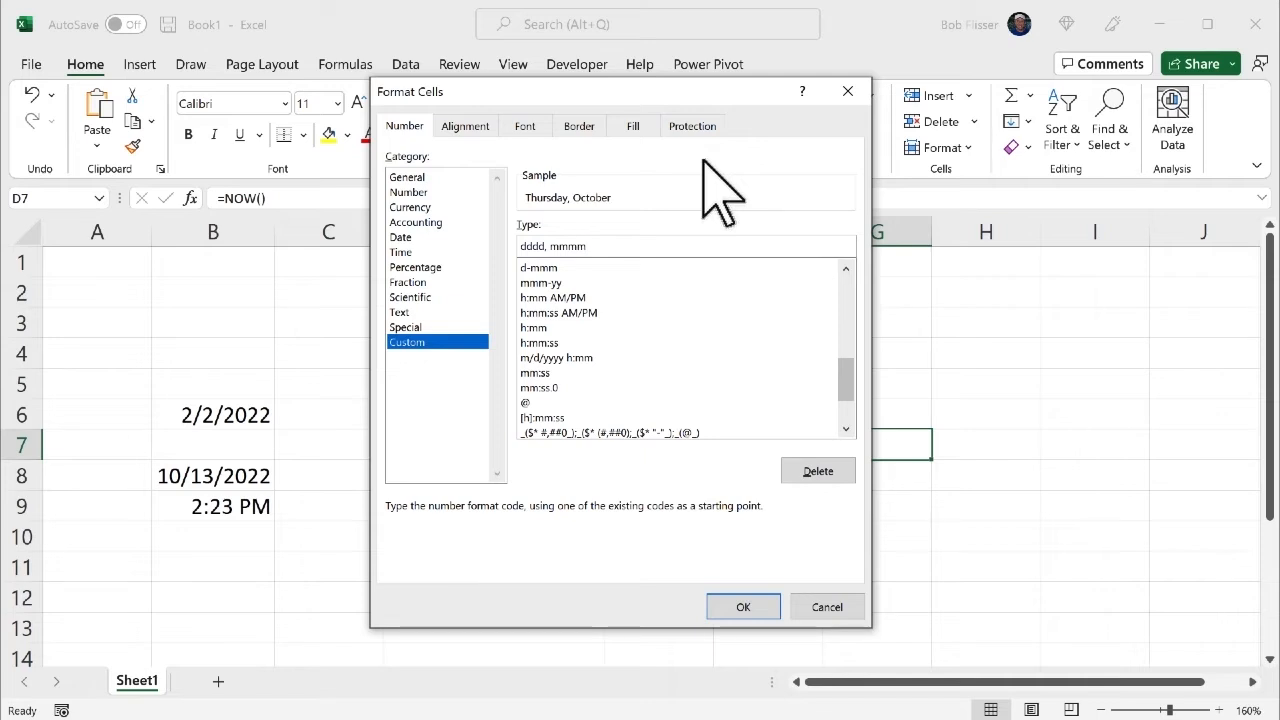
mouse_move(800, 130)
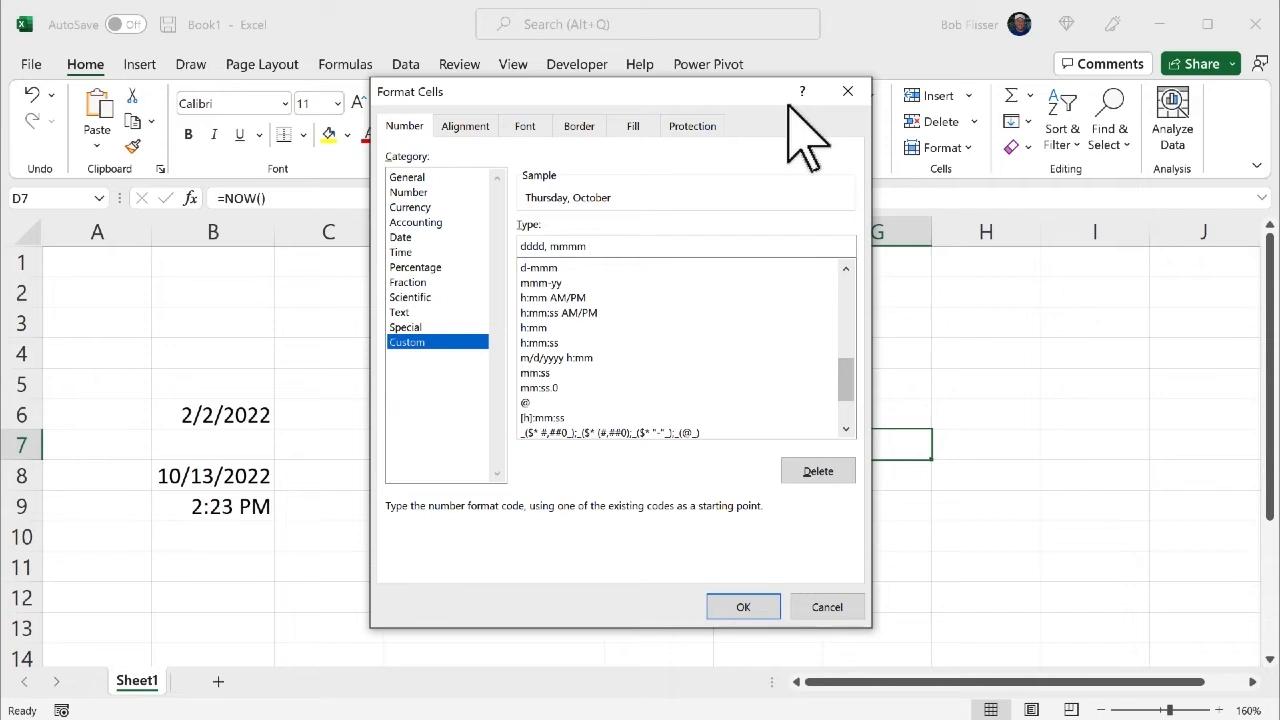
type("d")
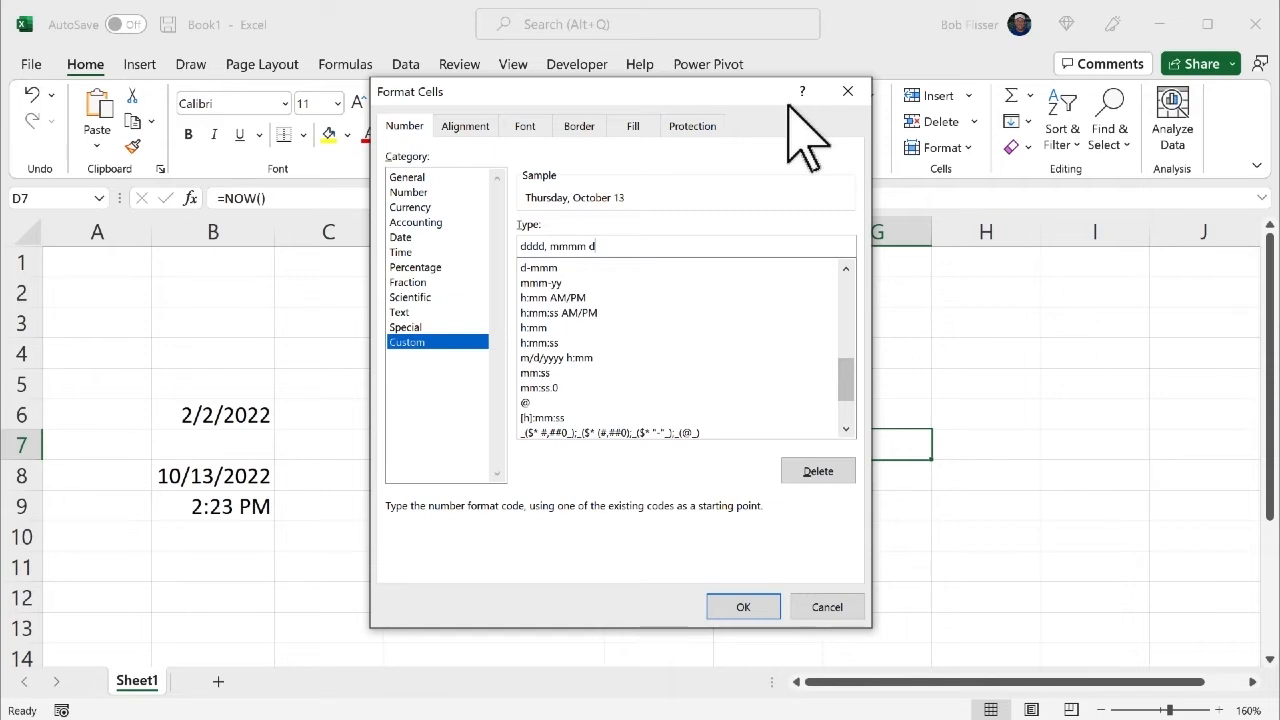
Extend the code to dddd, mmmm d, yyyy at h:mm:ss am/pm, previewing 2:29:53 PM.
type(", yyyy")
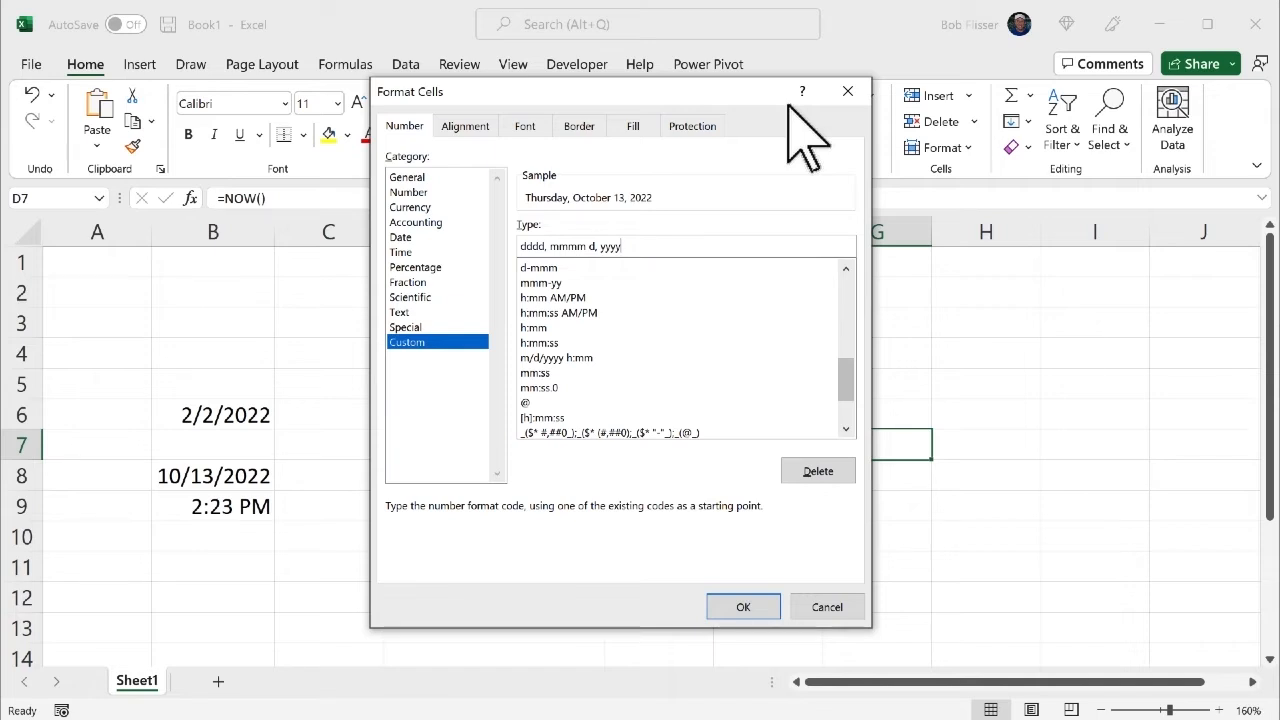
type("at")
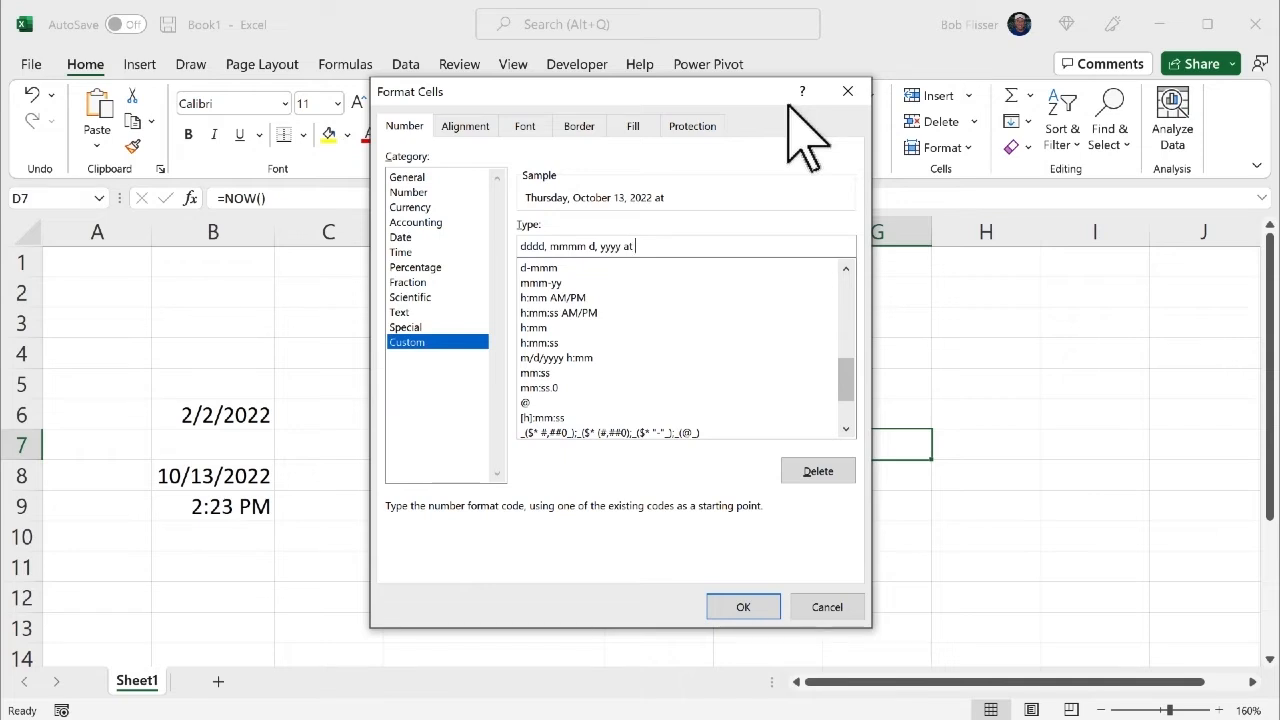
type("h")
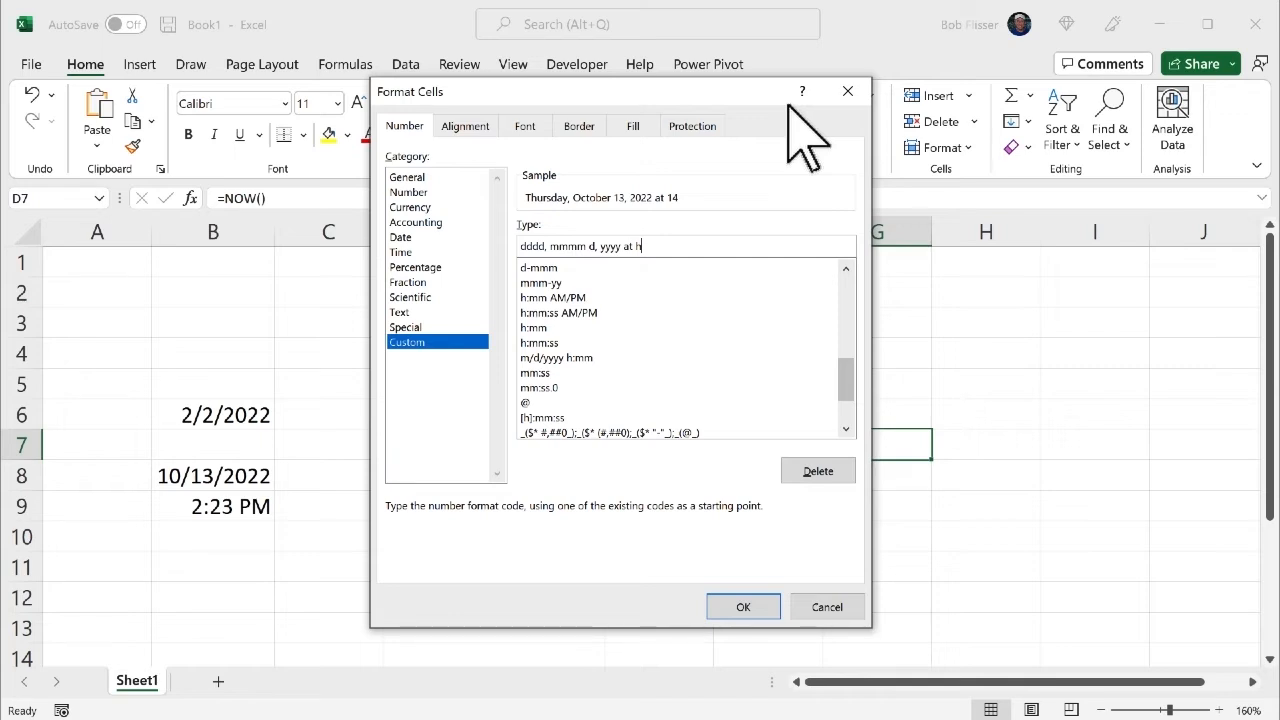
type(":")
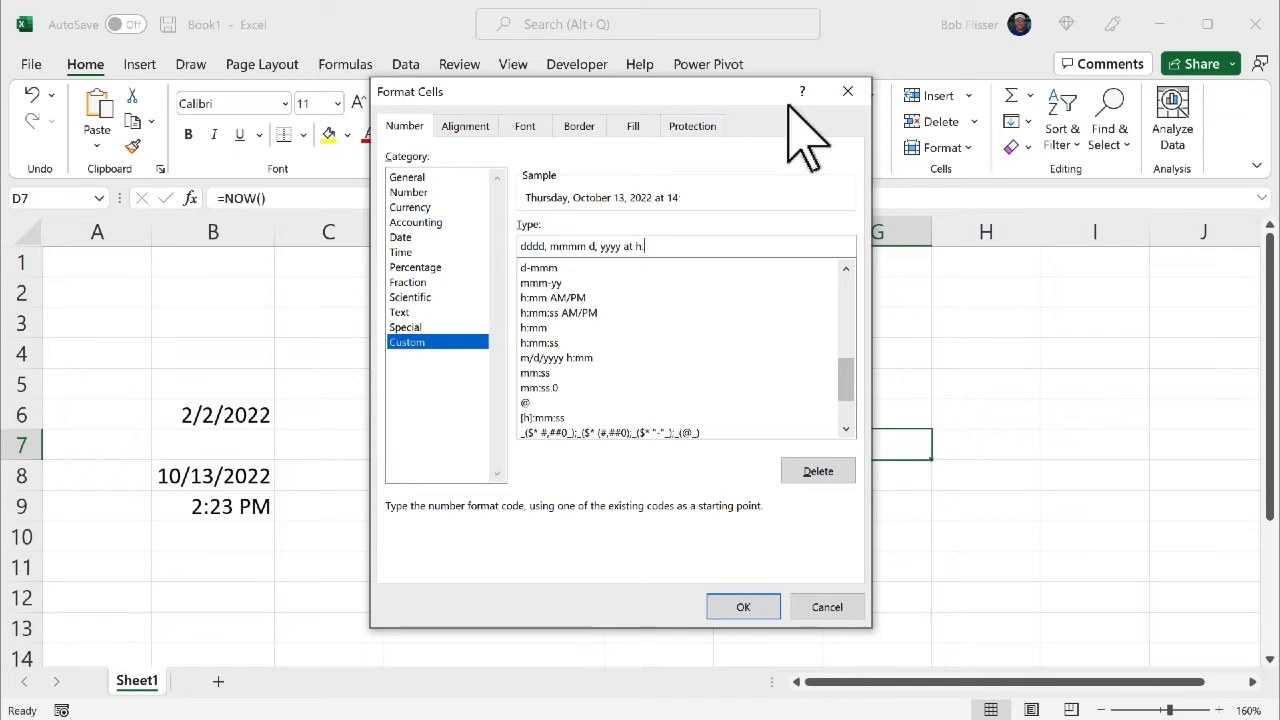
type("mm:")
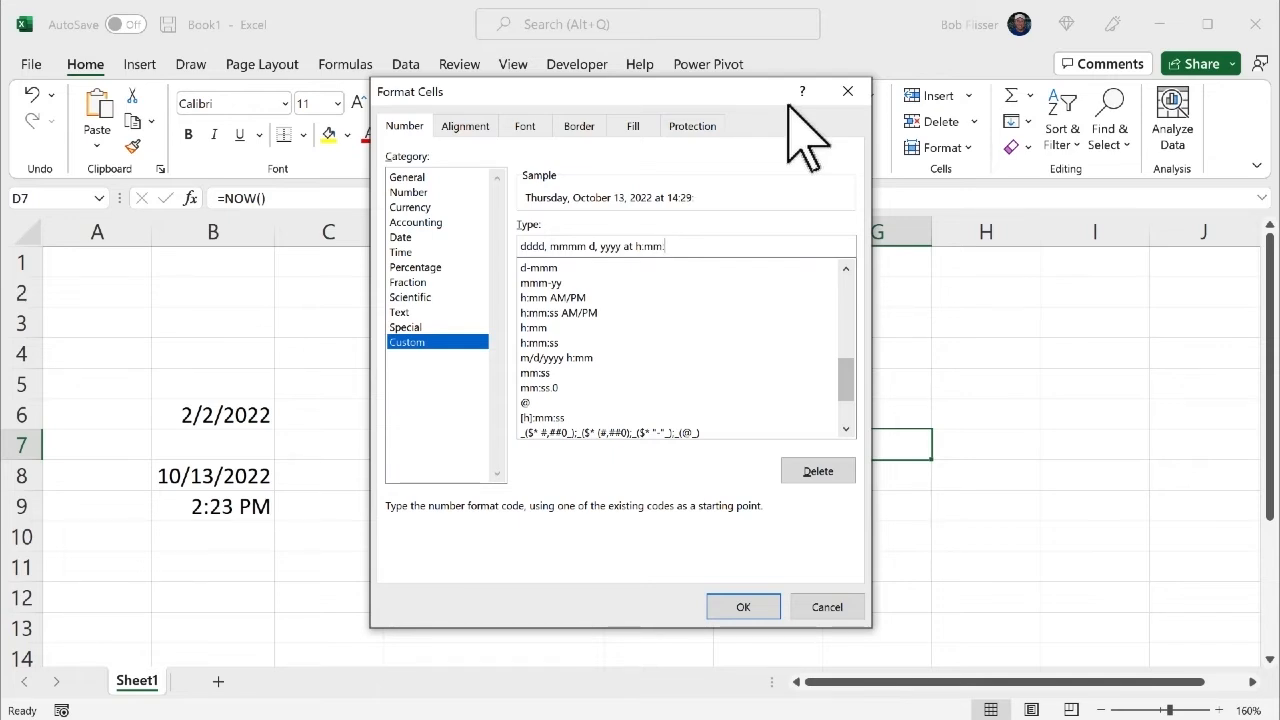
type("ss")
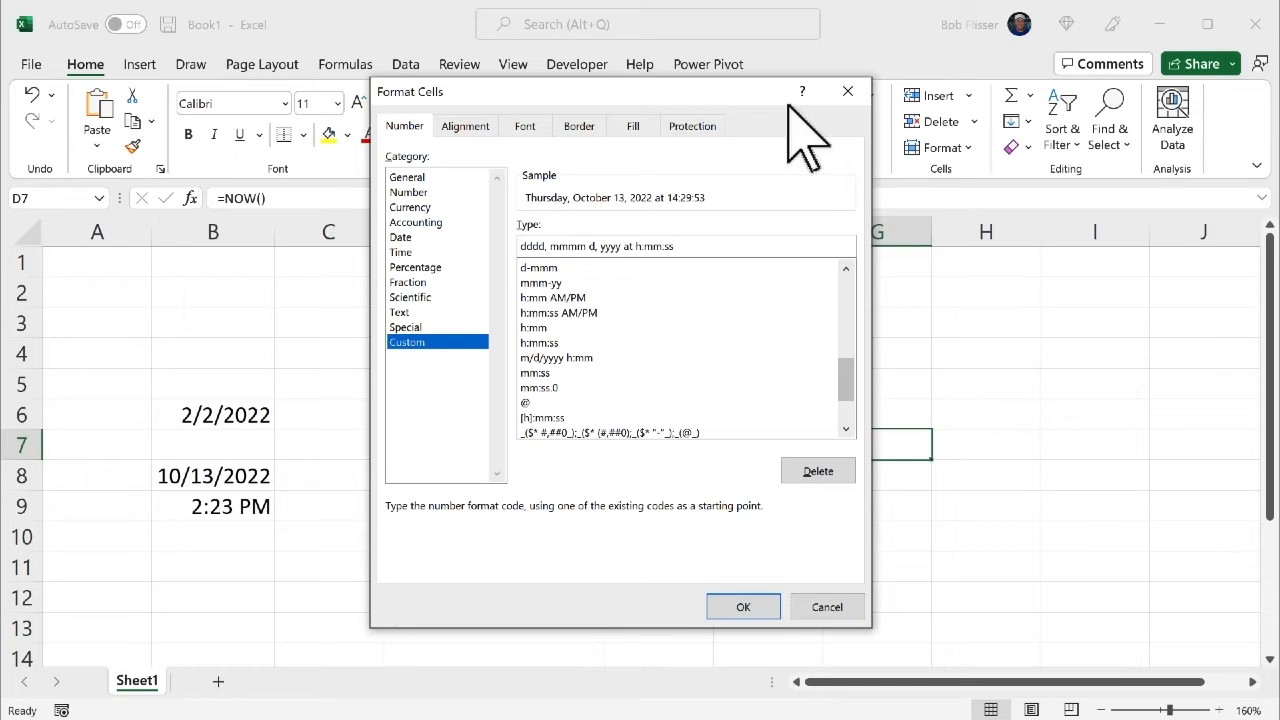
type("am/pm")
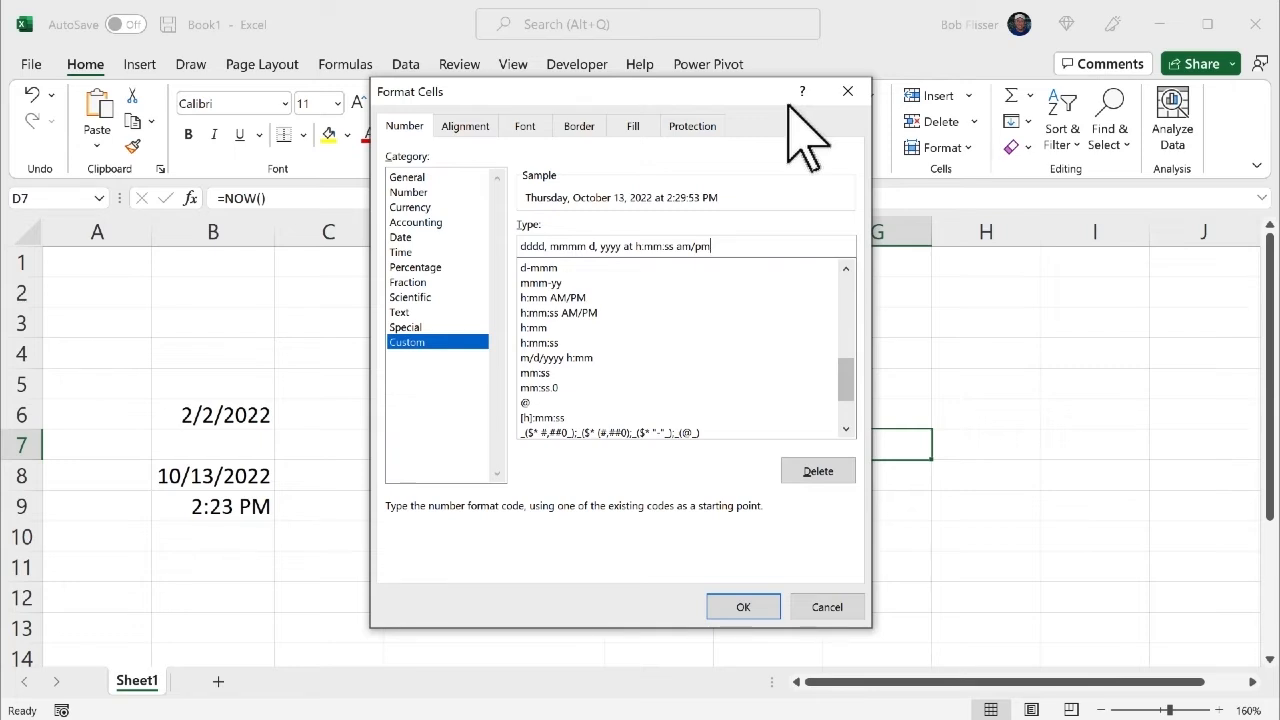
Apply the custom format to D7 and enter then clear junk in D9 to refresh it to 2:33:30 PM.
left_click(743, 606)
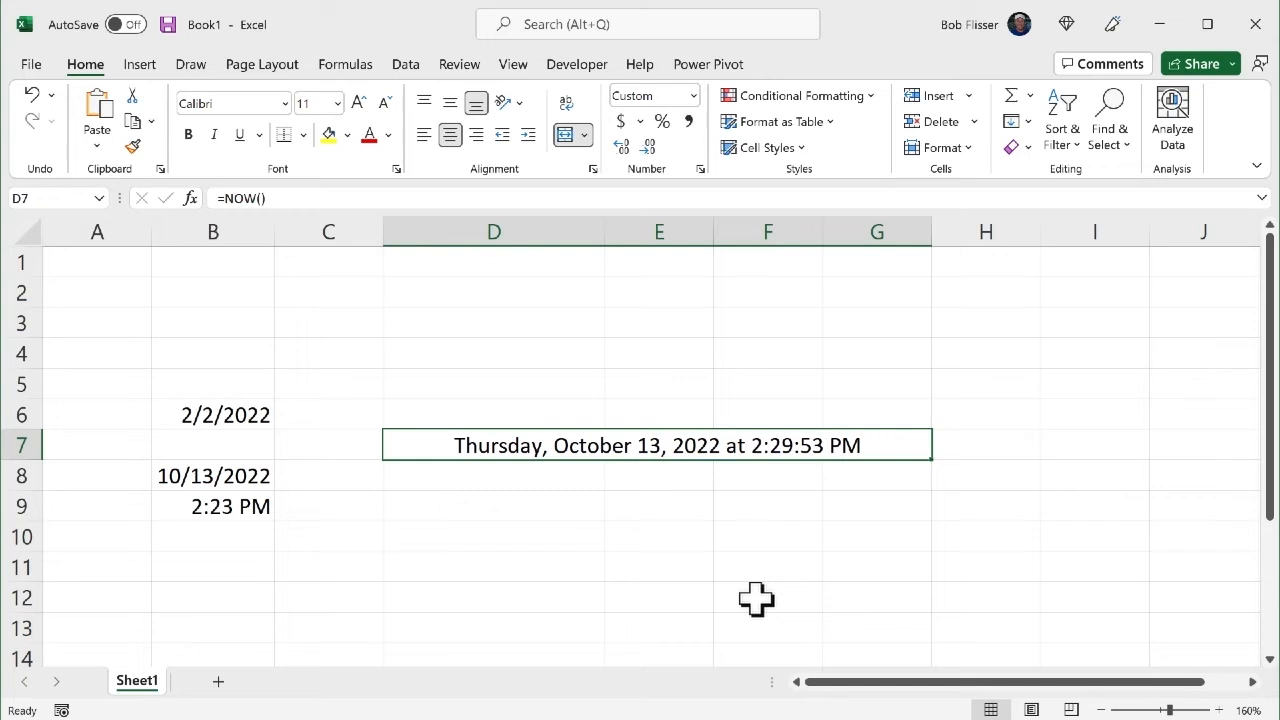
mouse_move(785, 445)
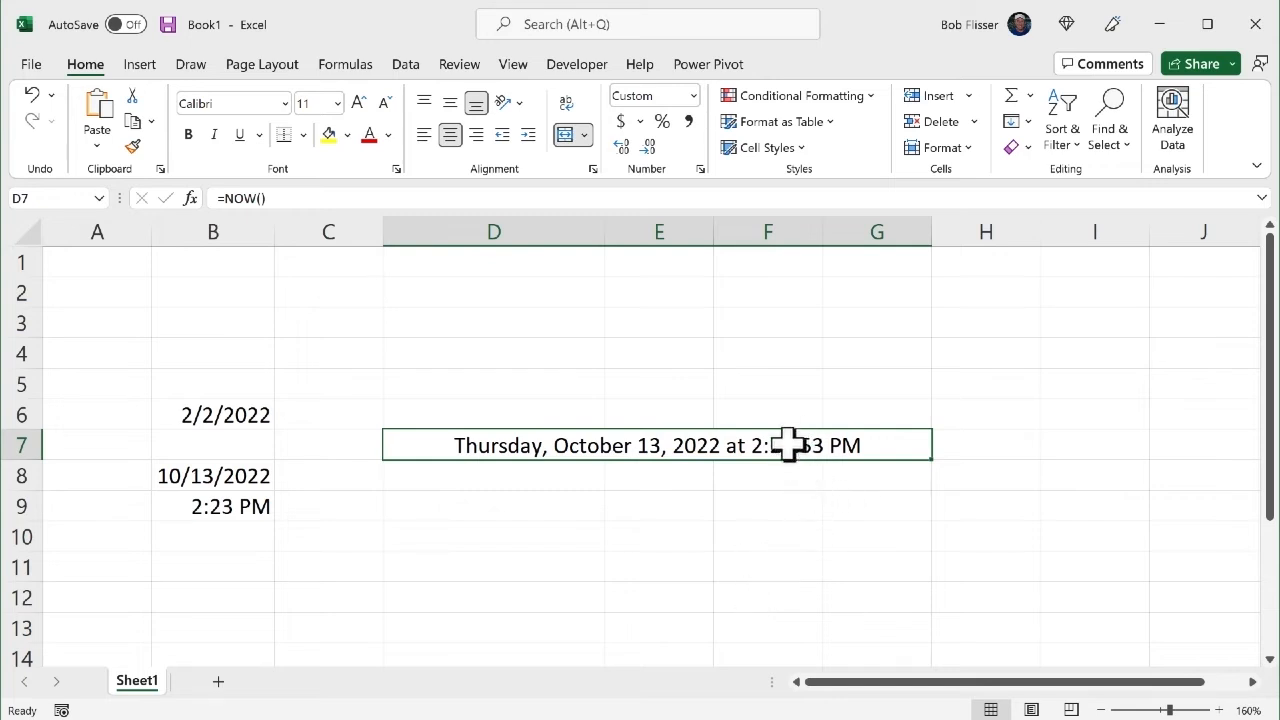
left_click(493, 506)
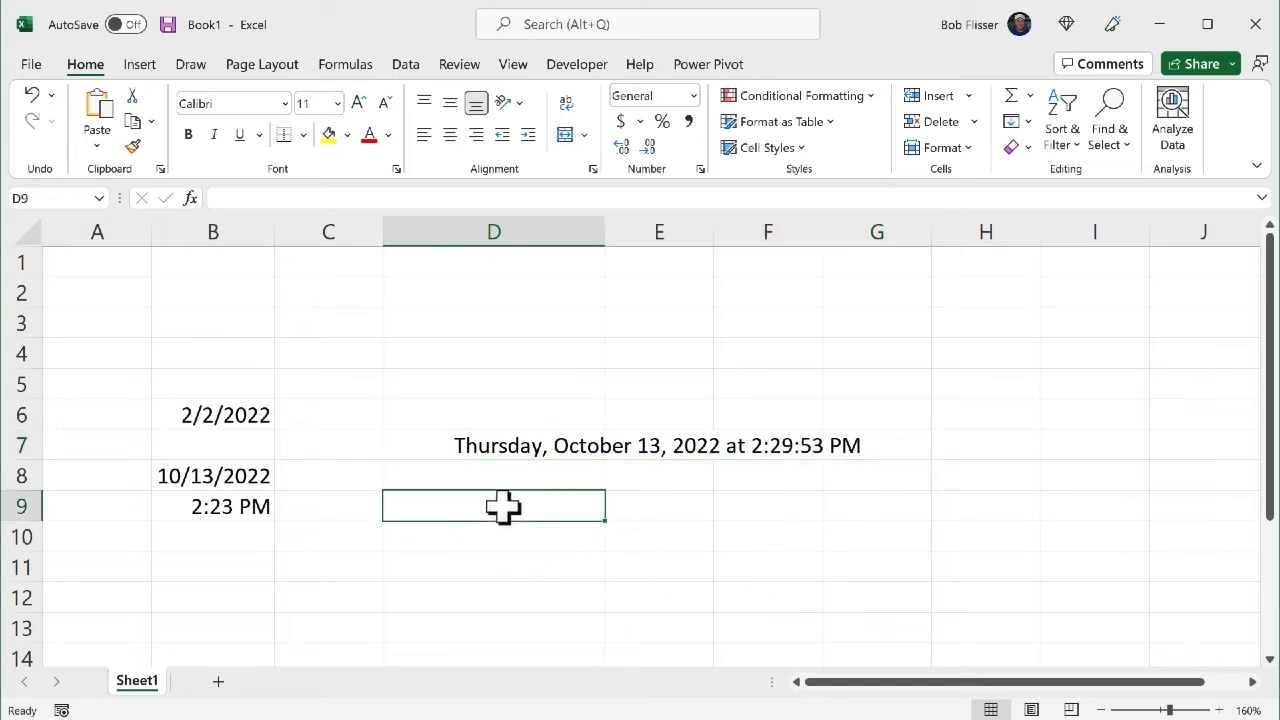
type(";lj;ljl;kj;")
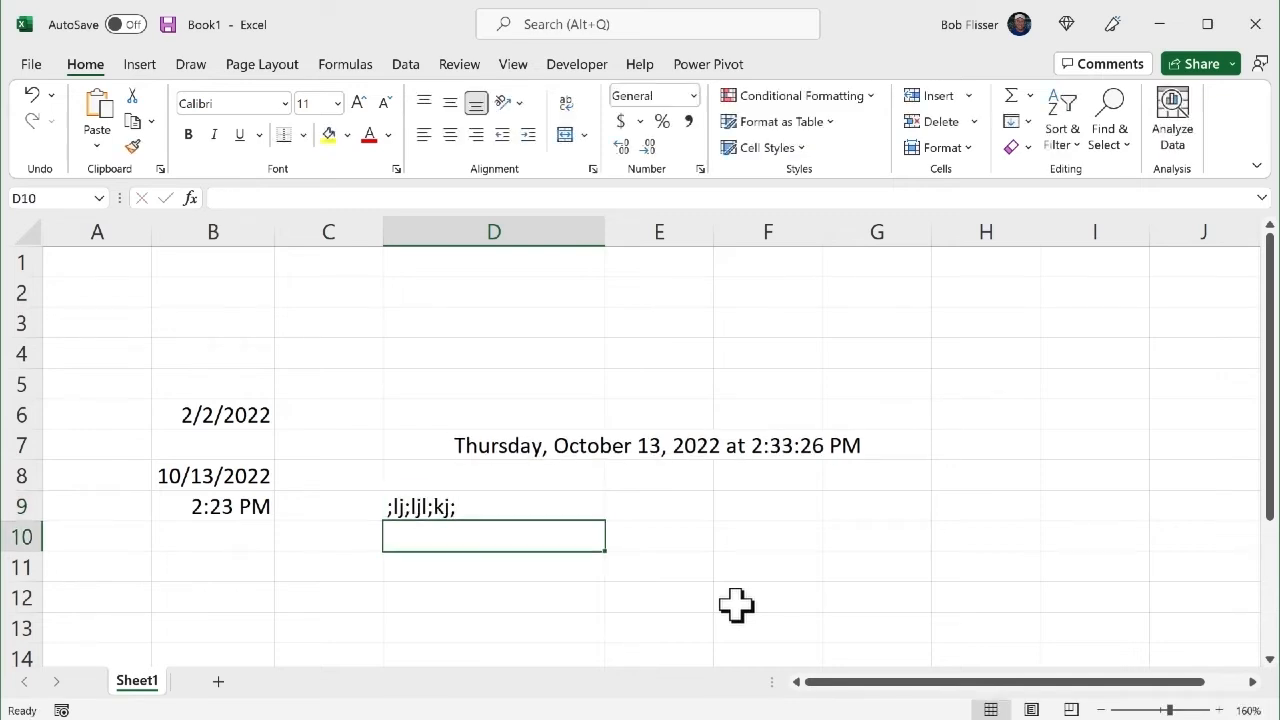
left_click(493, 506)
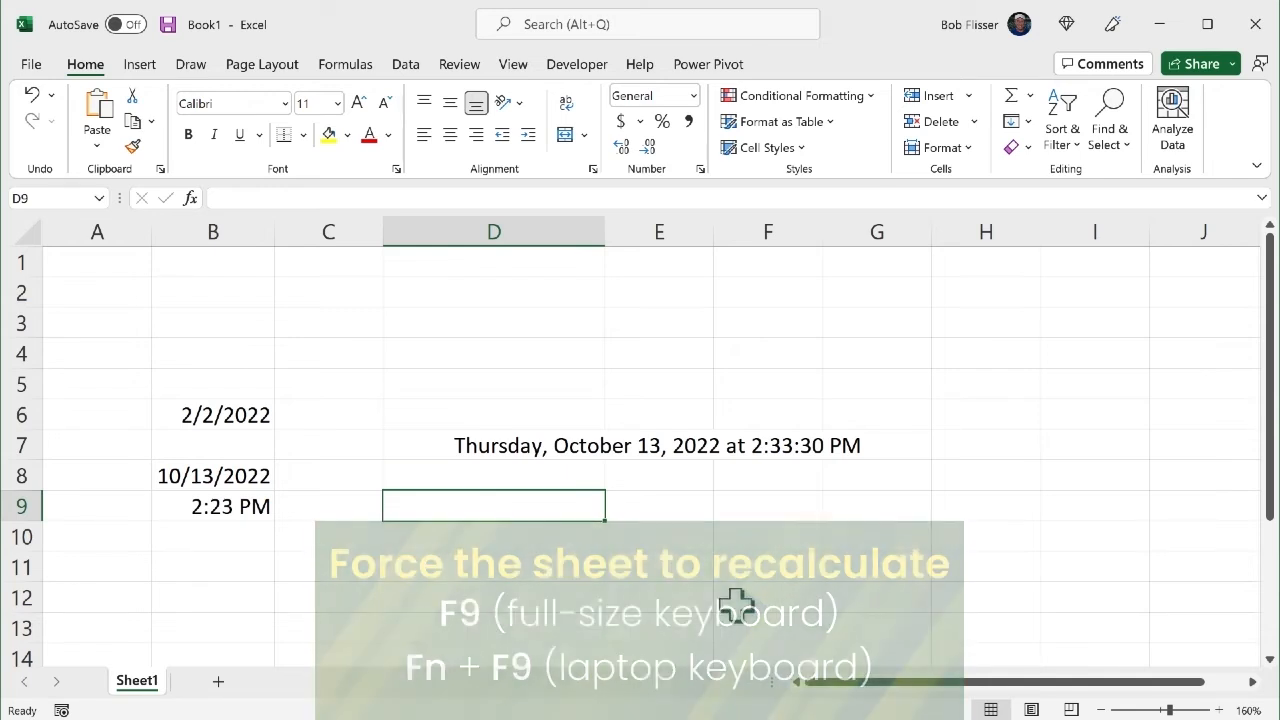
key("f9")
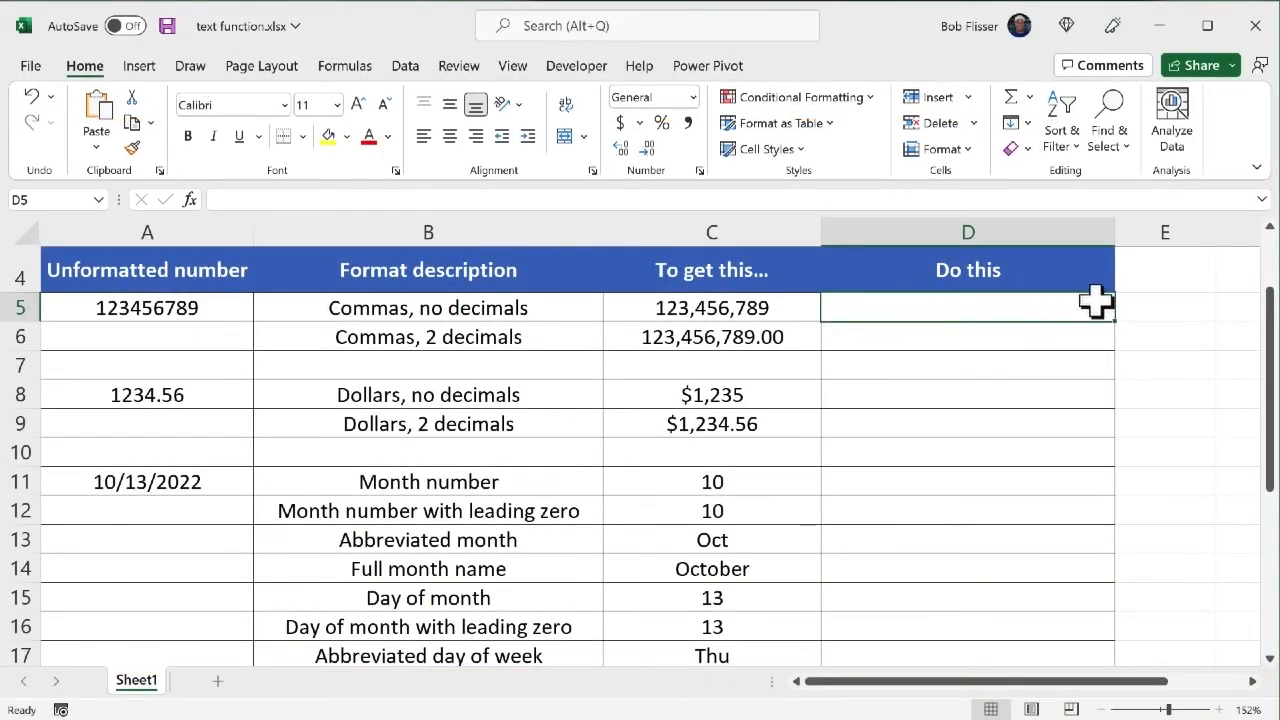
mouse_move(1172, 335)
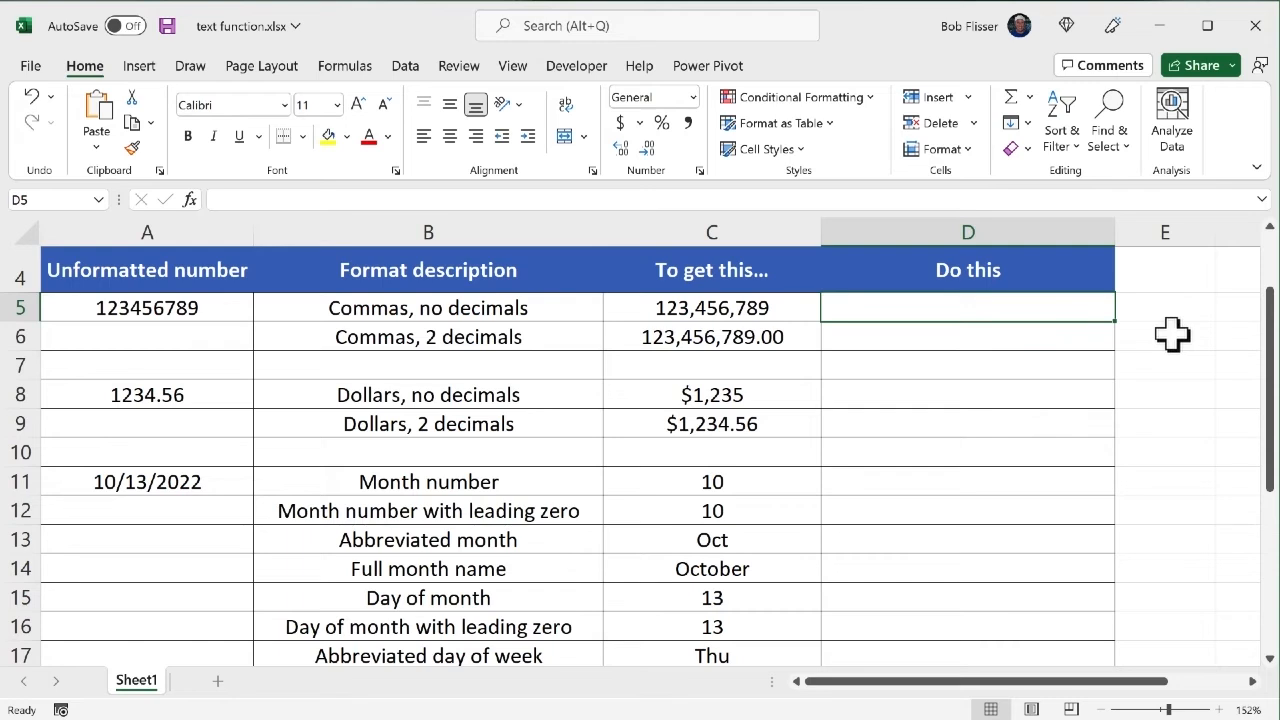
Write =TEXT(A5,"#,#") to show A5's number as 123,456,789 with commas.
type("=text")
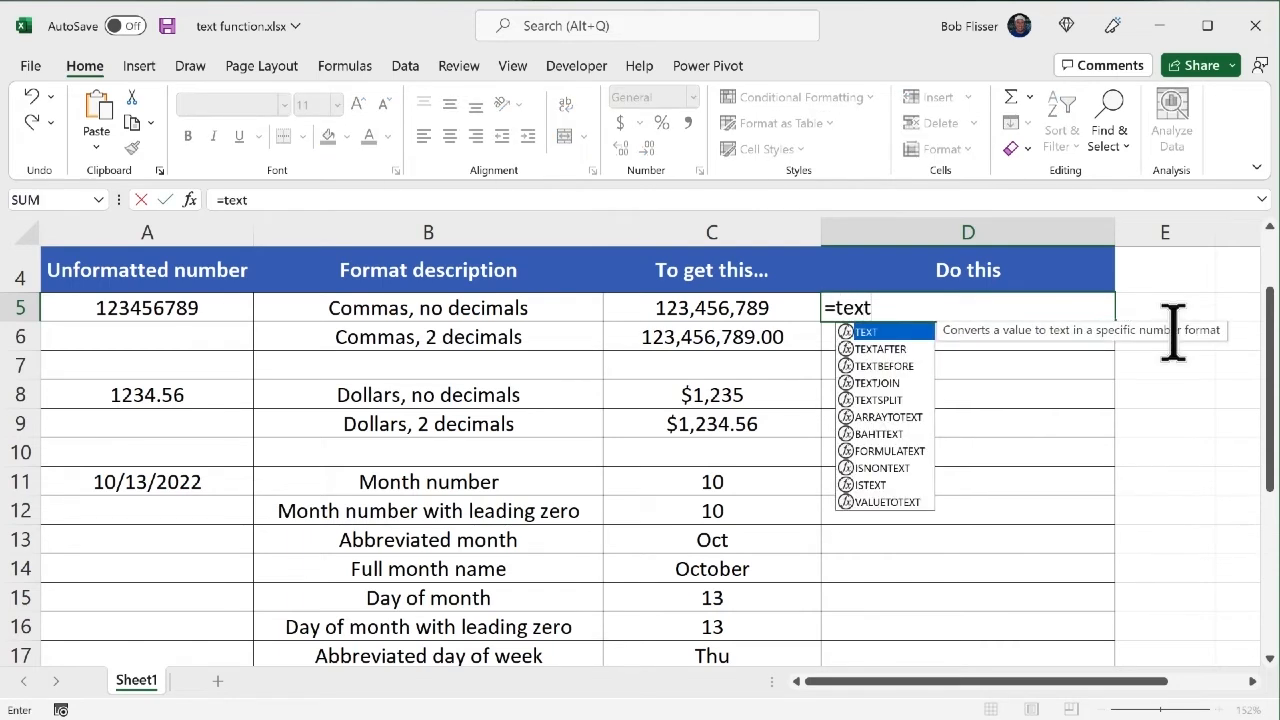
type("(")
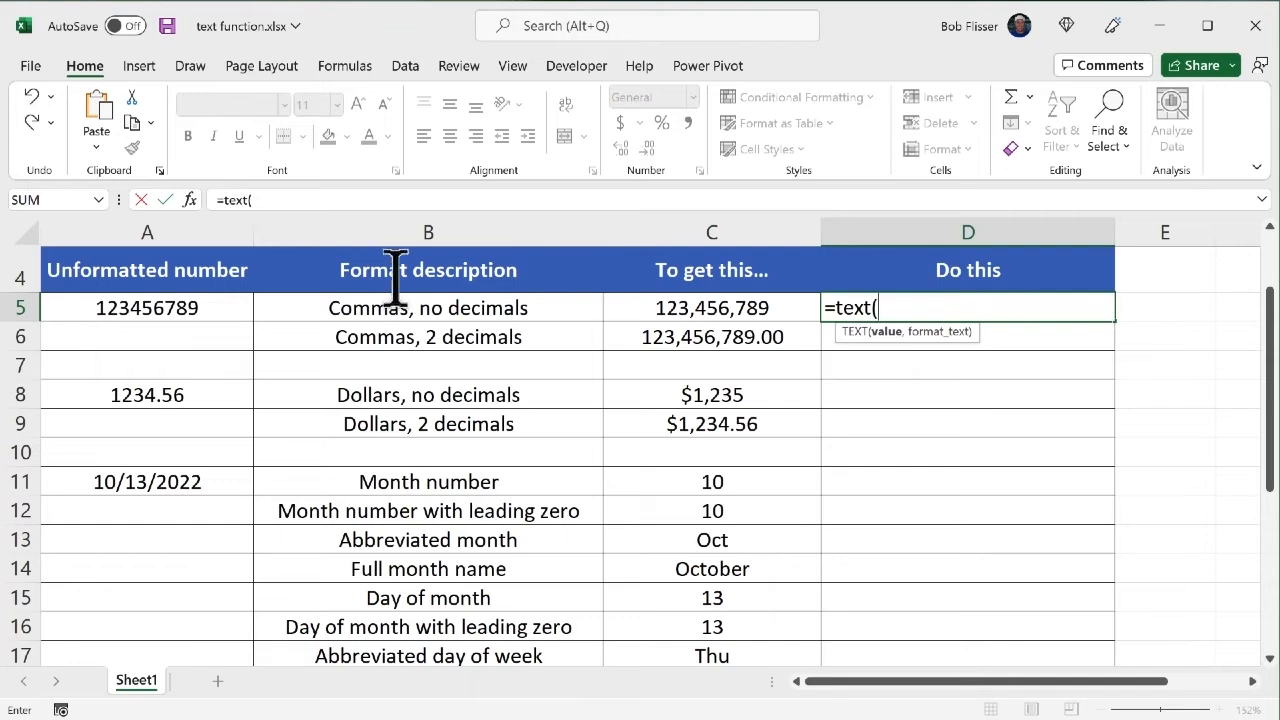
left_click(147, 307)
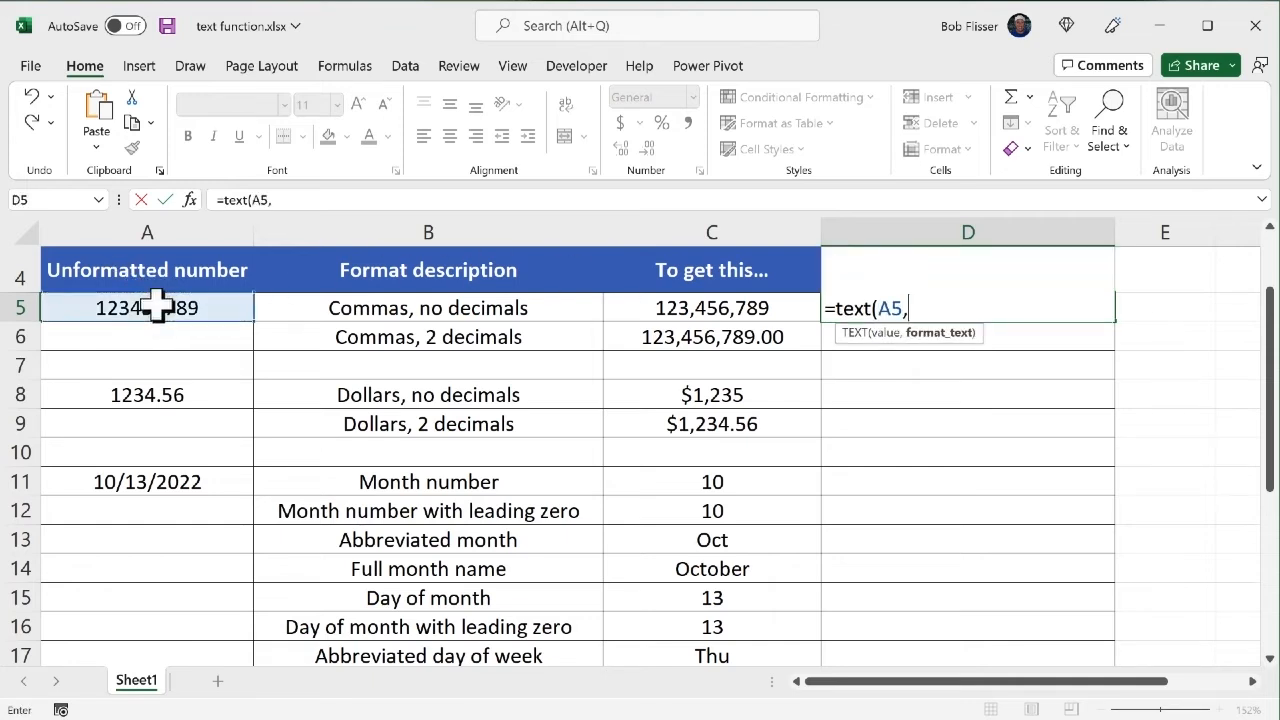
type("\"")
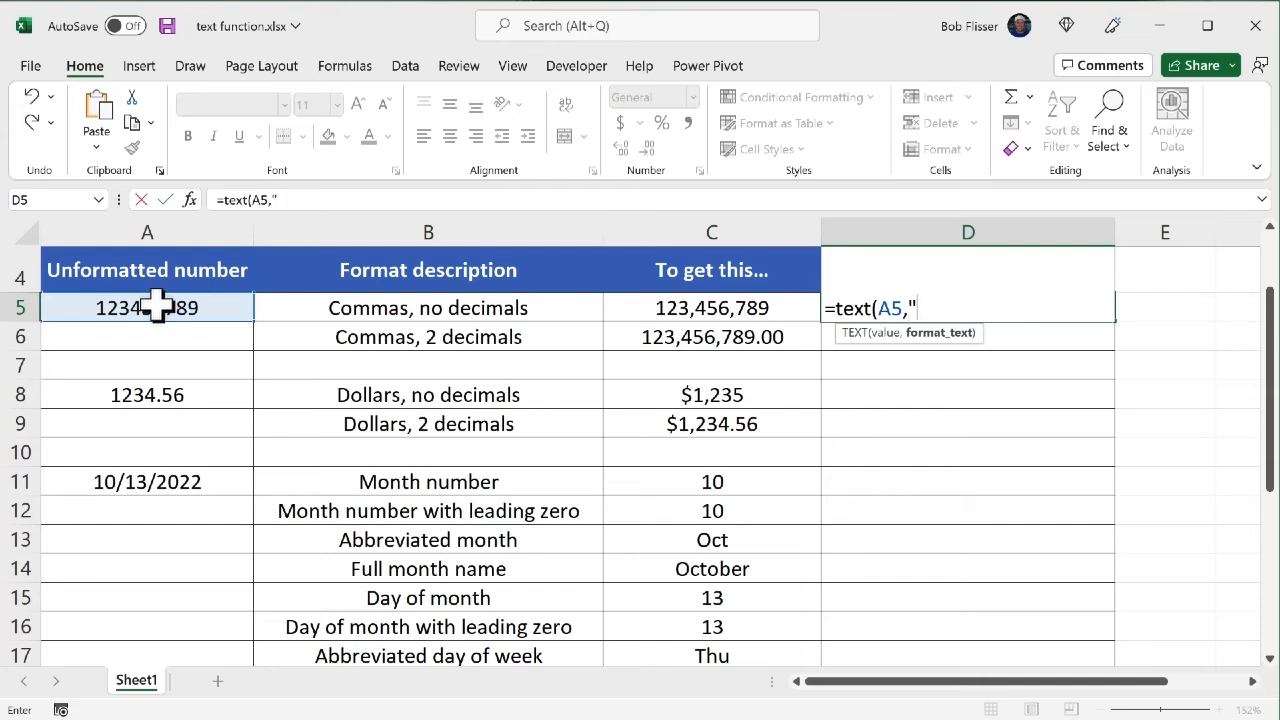
type("#,#")
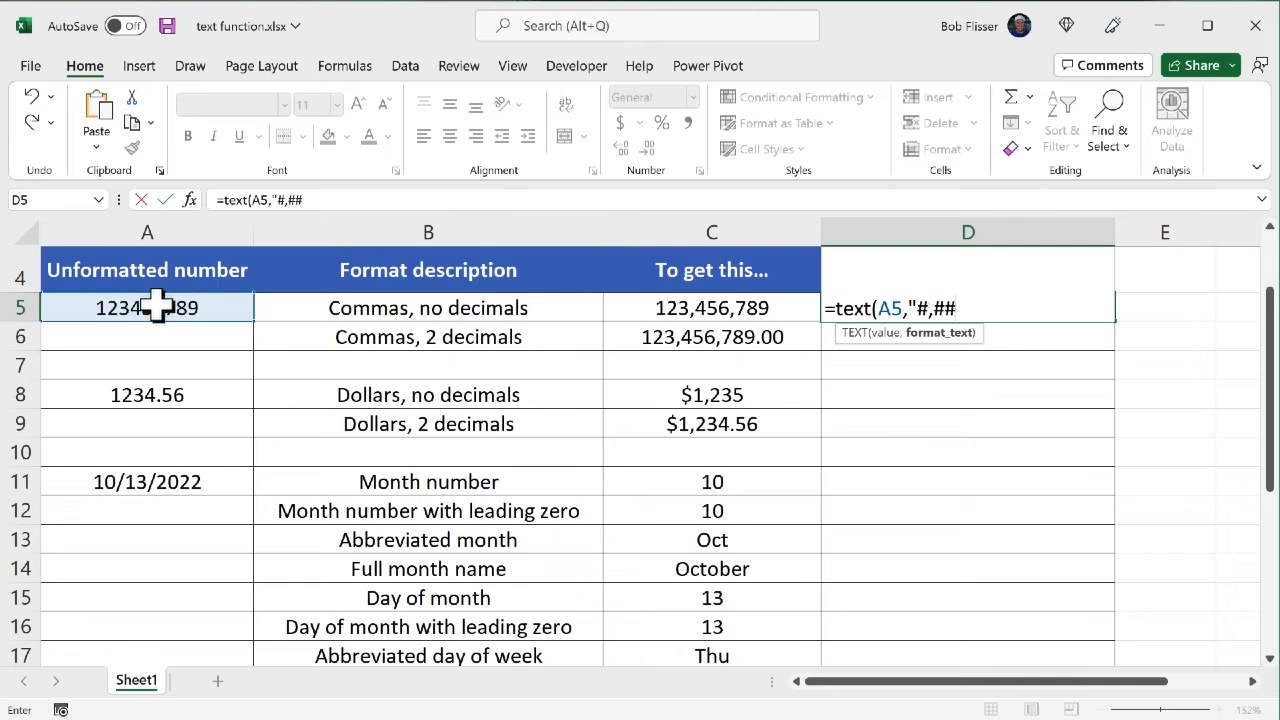
type("#")
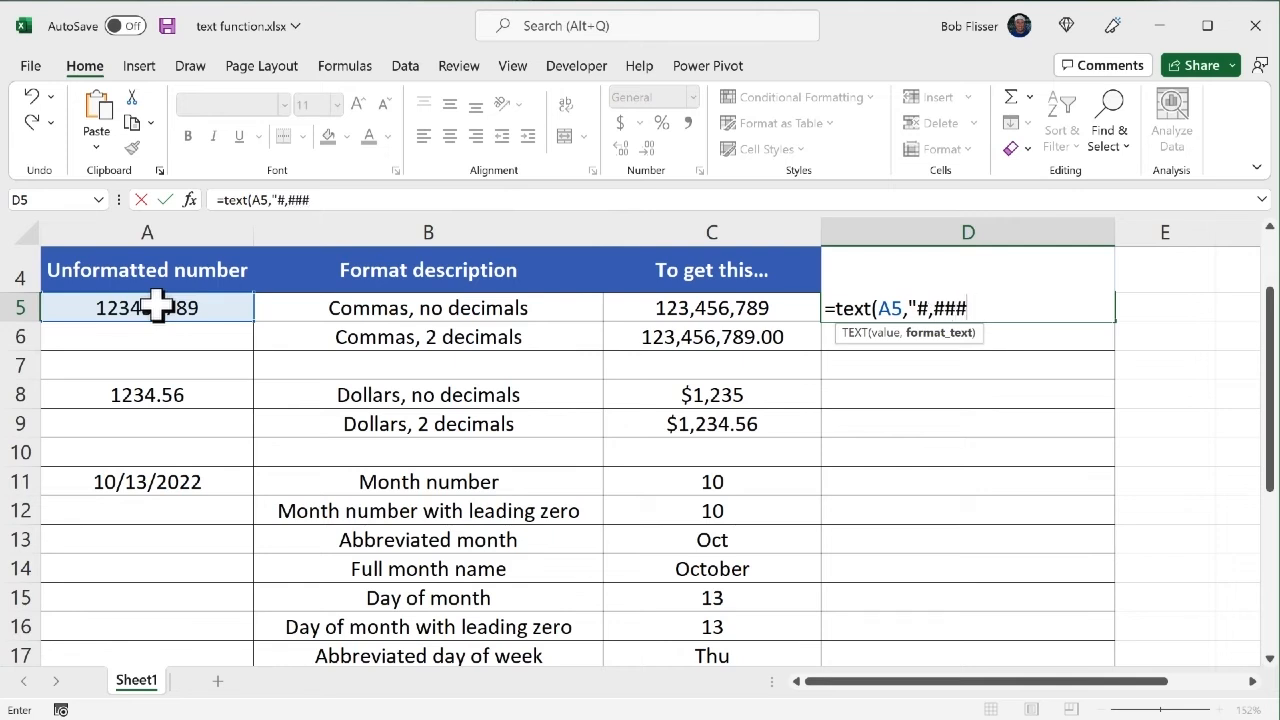
type("\")")
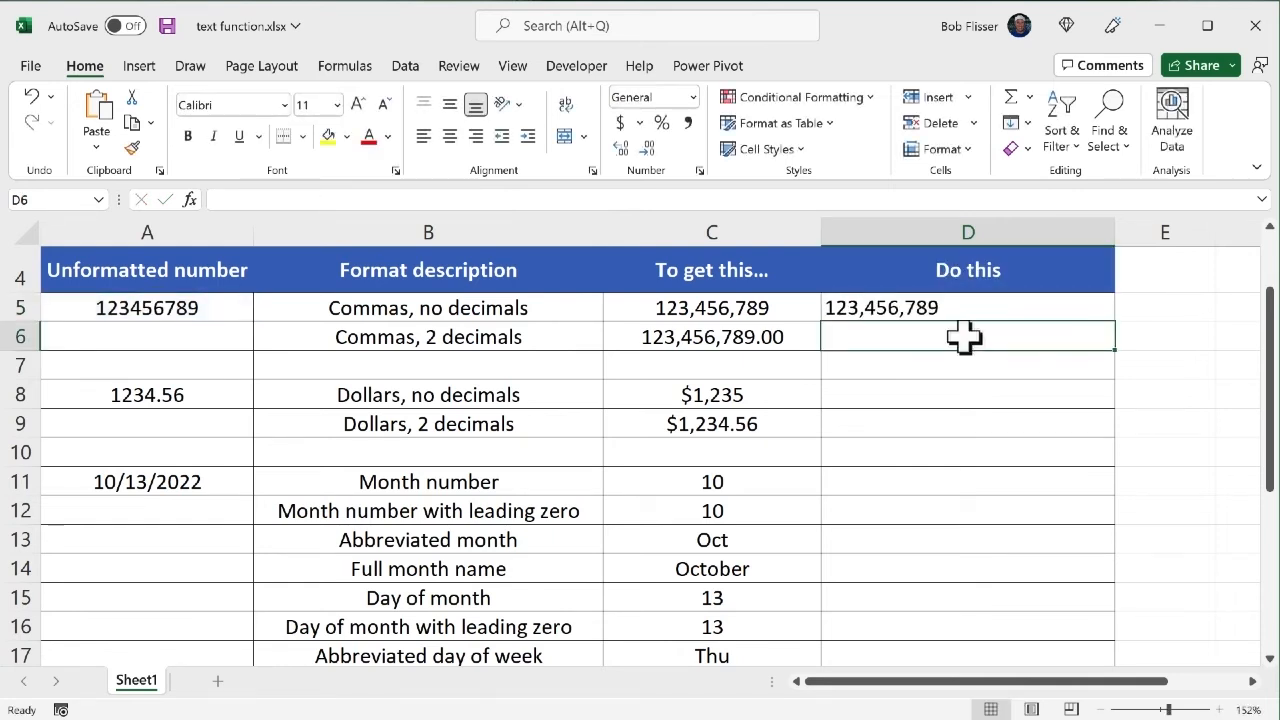
Write =TEXT(A5,"0,000.00") in D6 to show 123,456,789.00 with two decimals.
type("=")
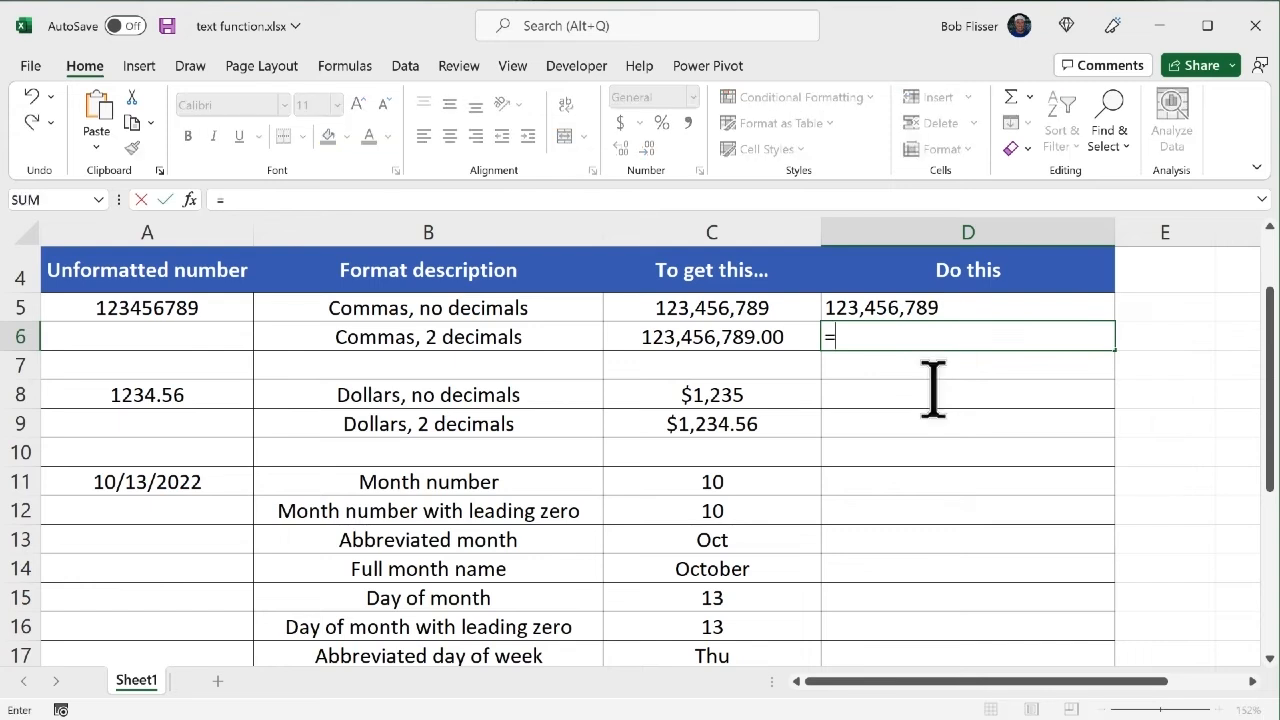
type("text(")
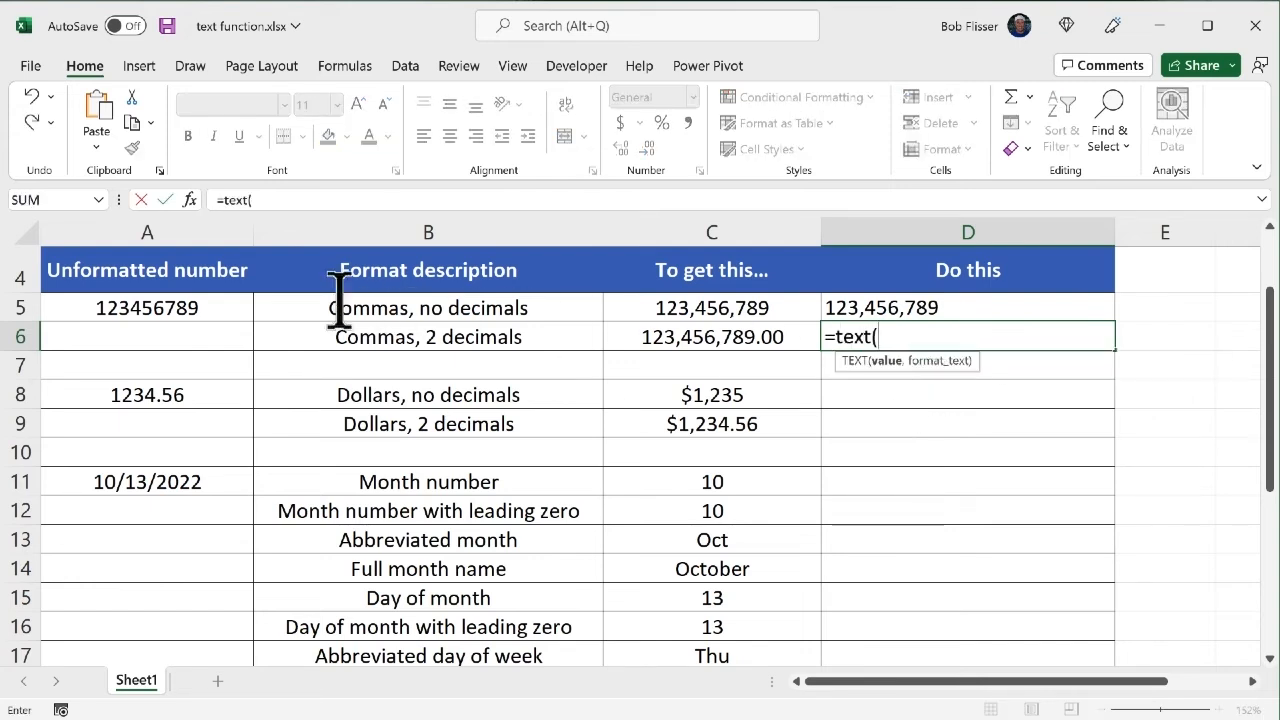
left_click(147, 307)
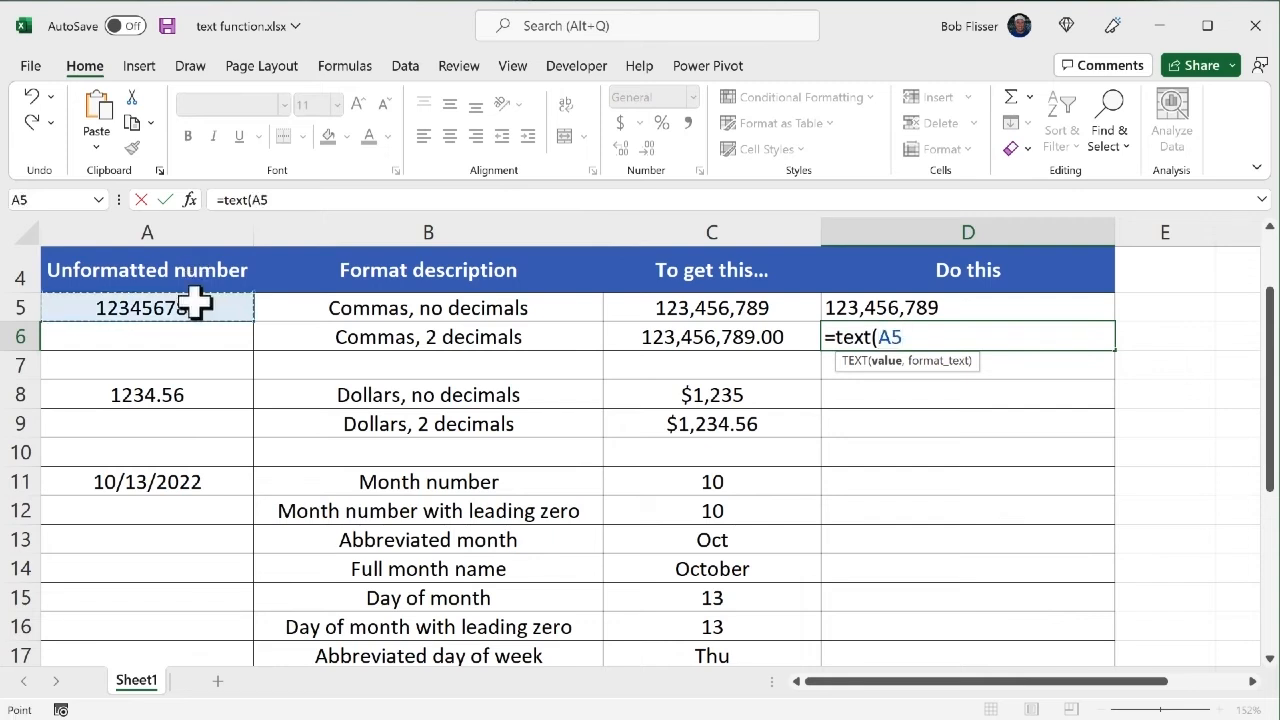
type(",")
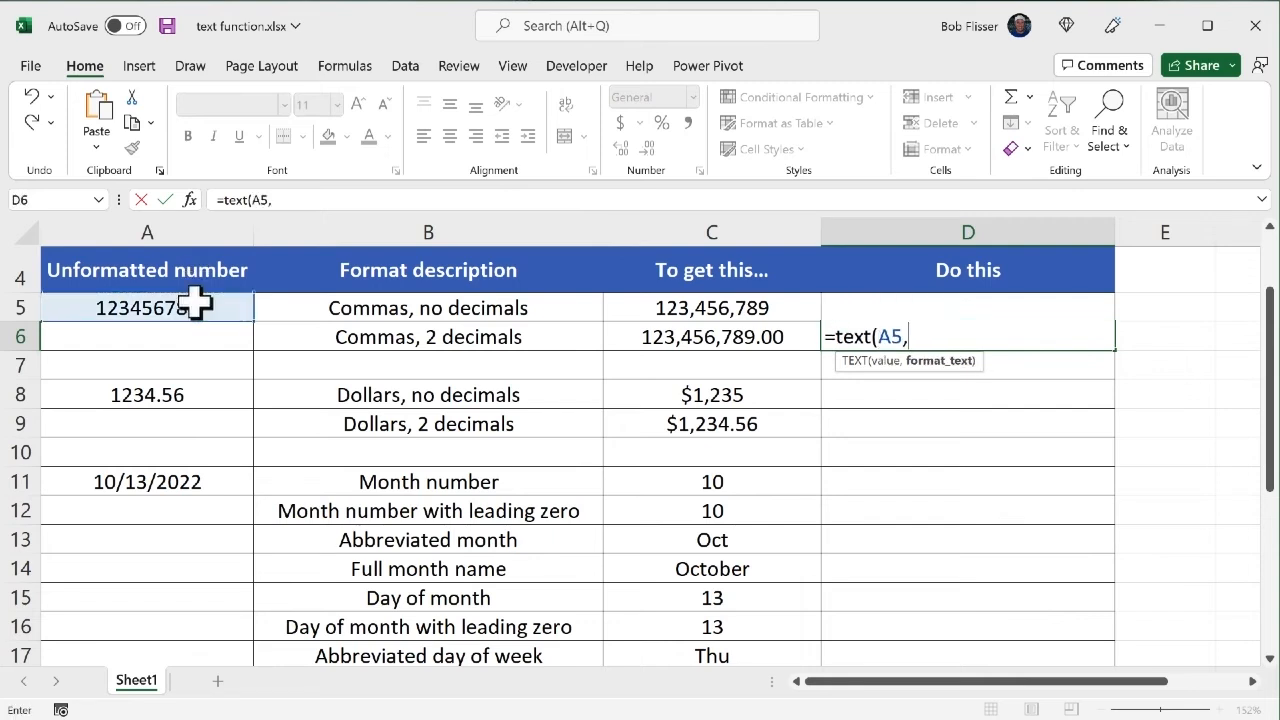
type("\"")
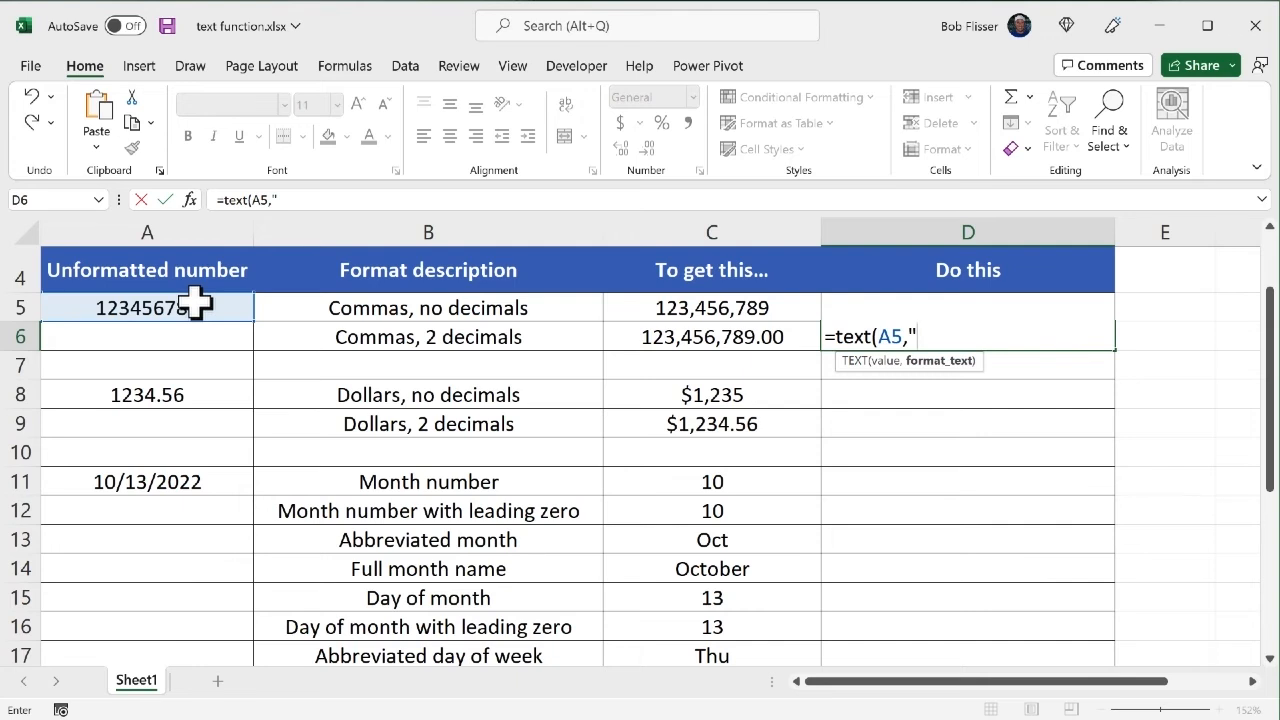
type("0,0")
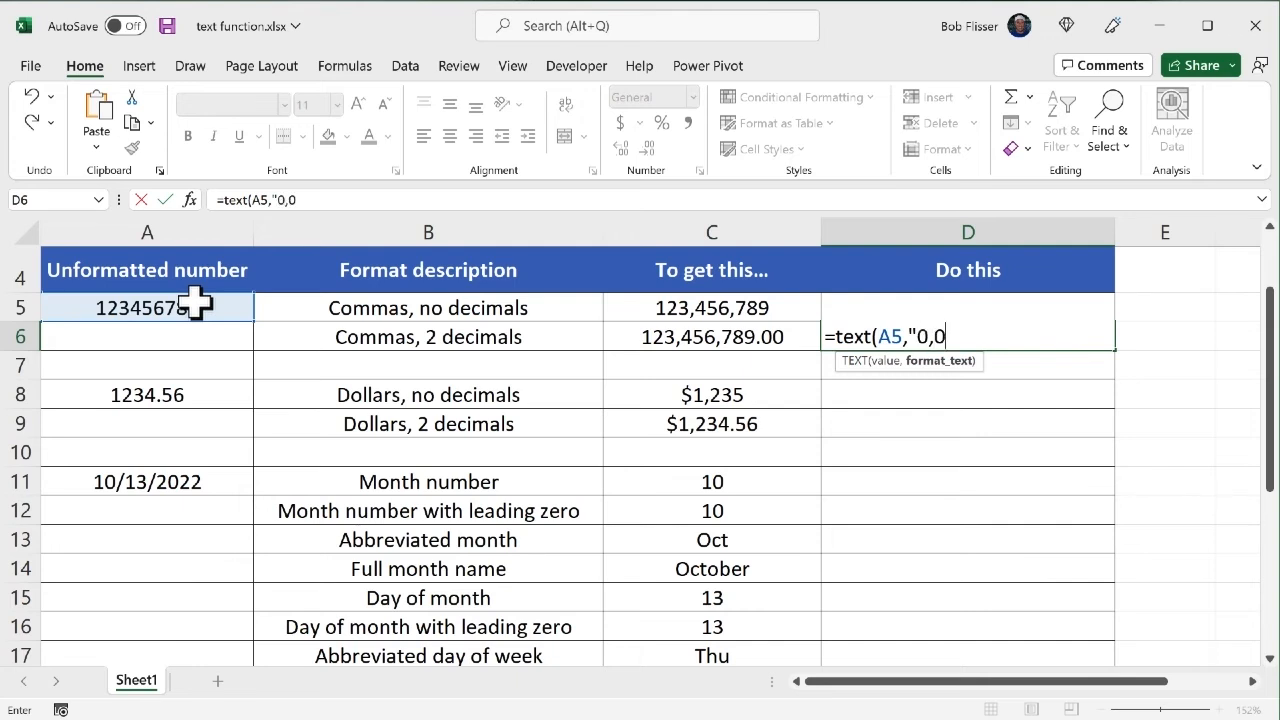
type("00.")
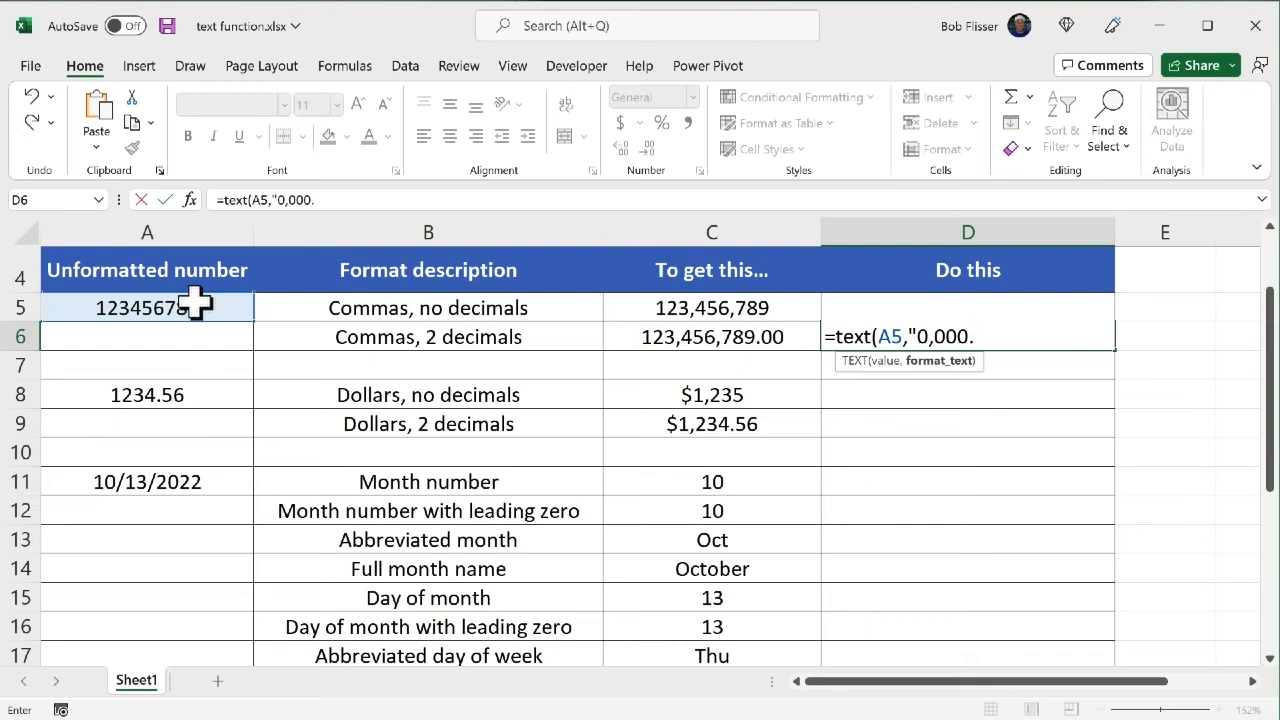
type("00\"")
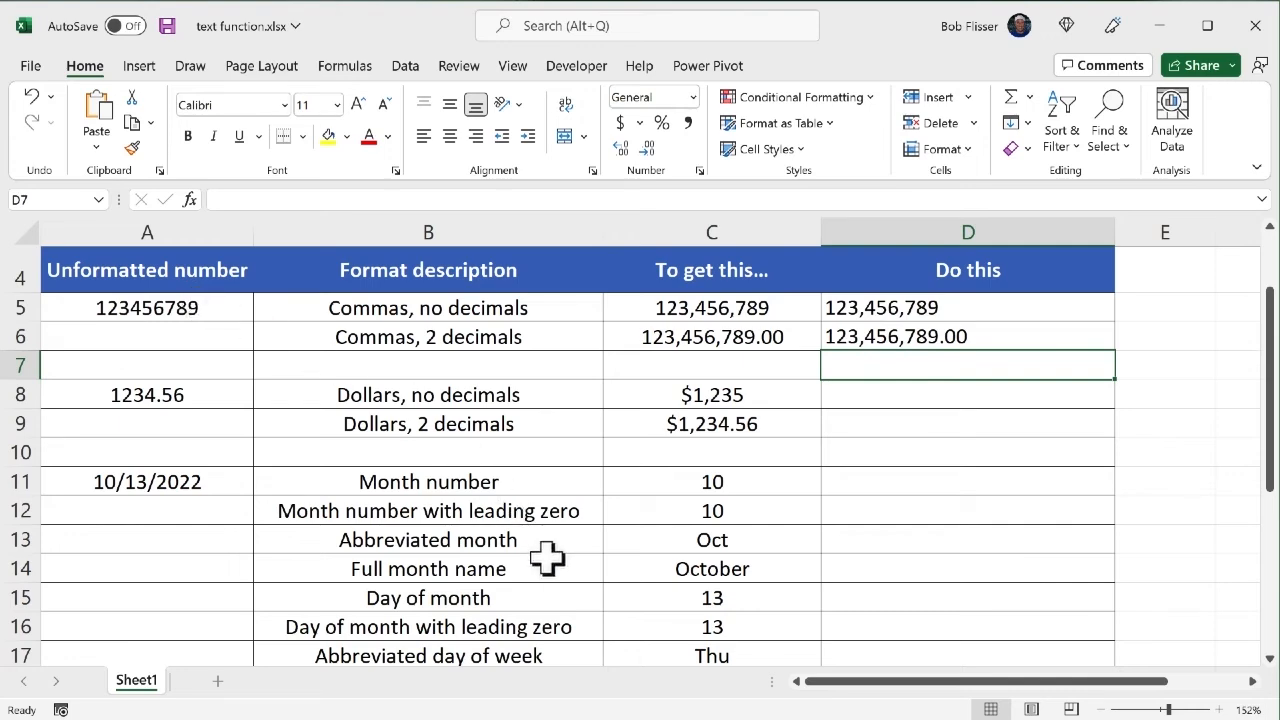
Enter =TEXT(A11,"mmmm") in D14 so it shows October from the 10/13/2022 date.
scroll("down", 3)
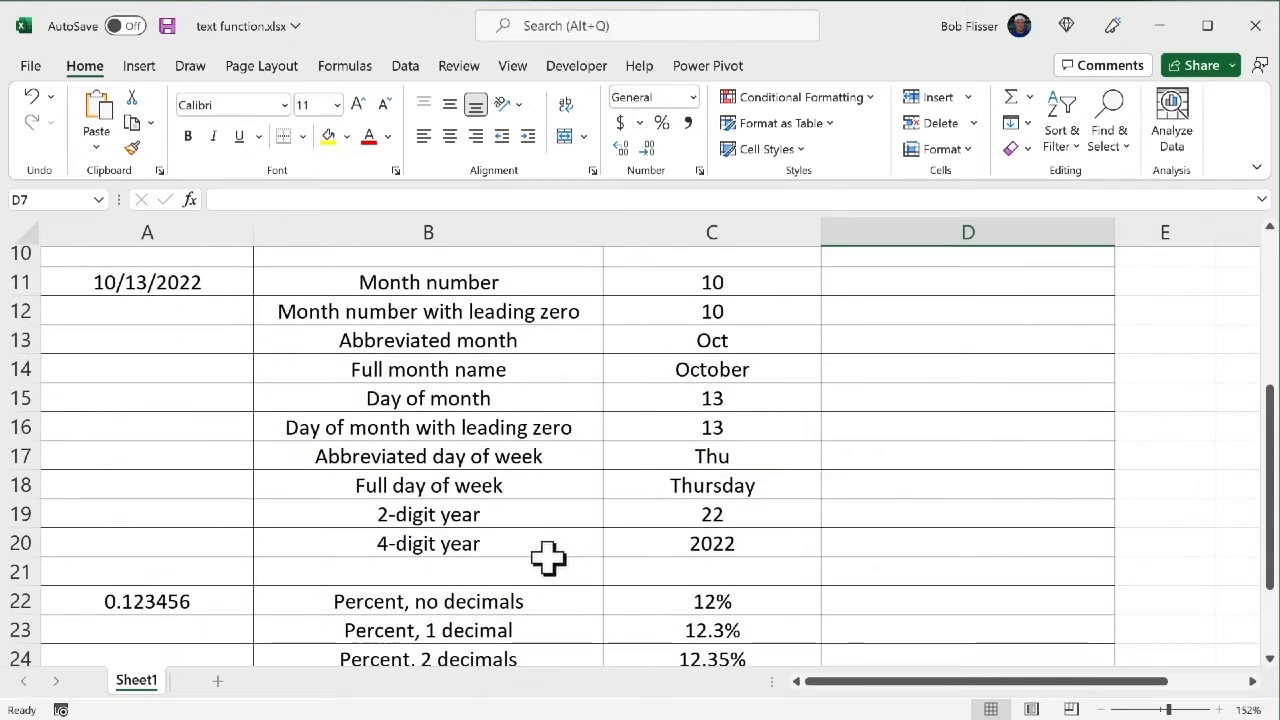
mouse_move(958, 370)
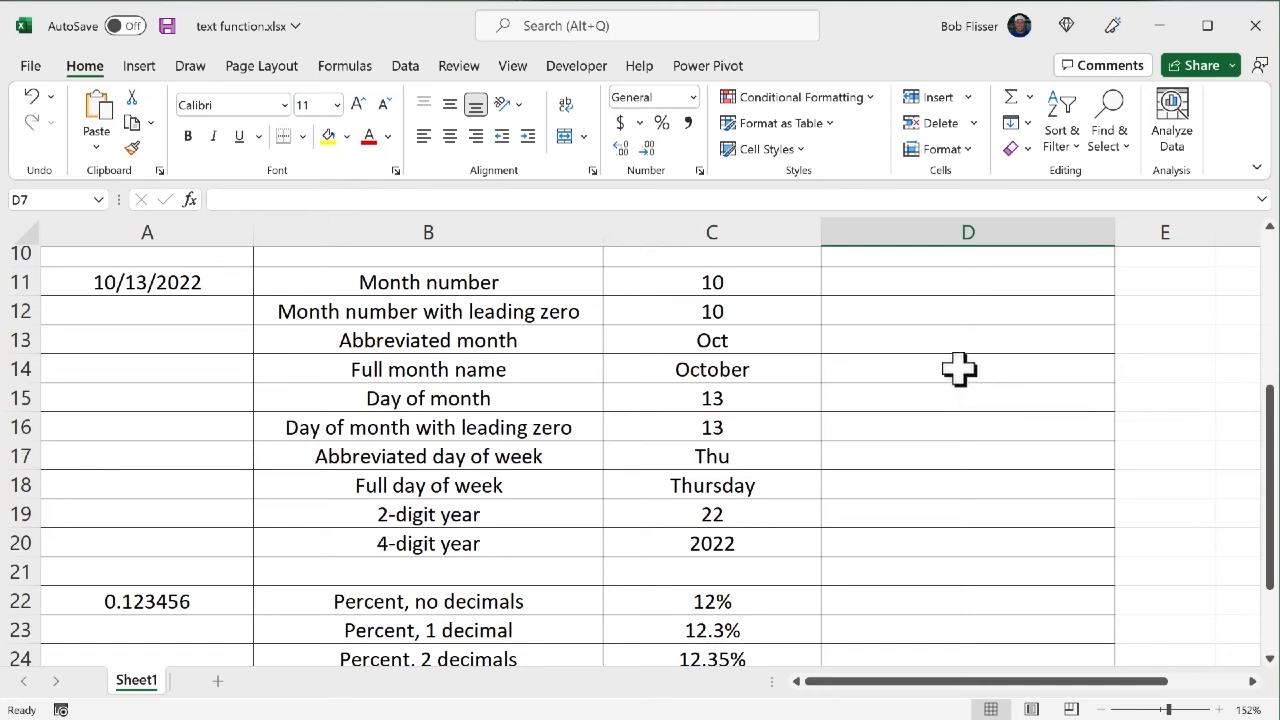
left_click(967, 369)
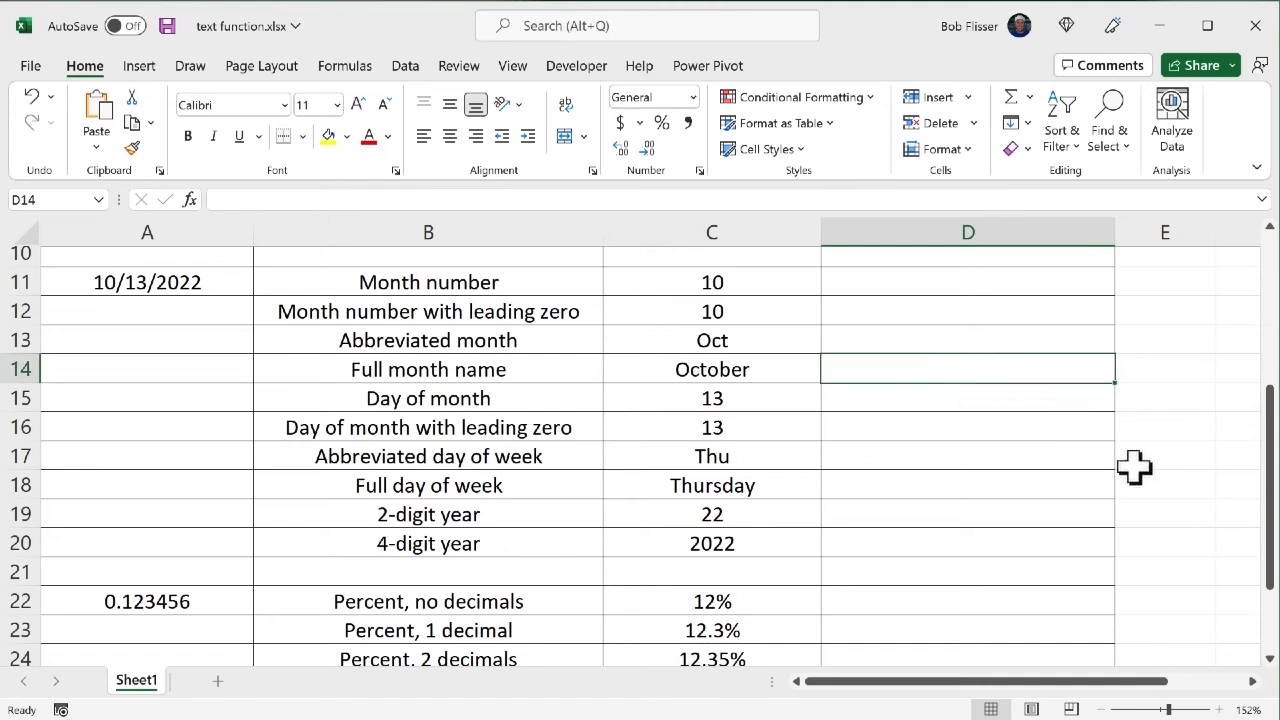
type("=text")
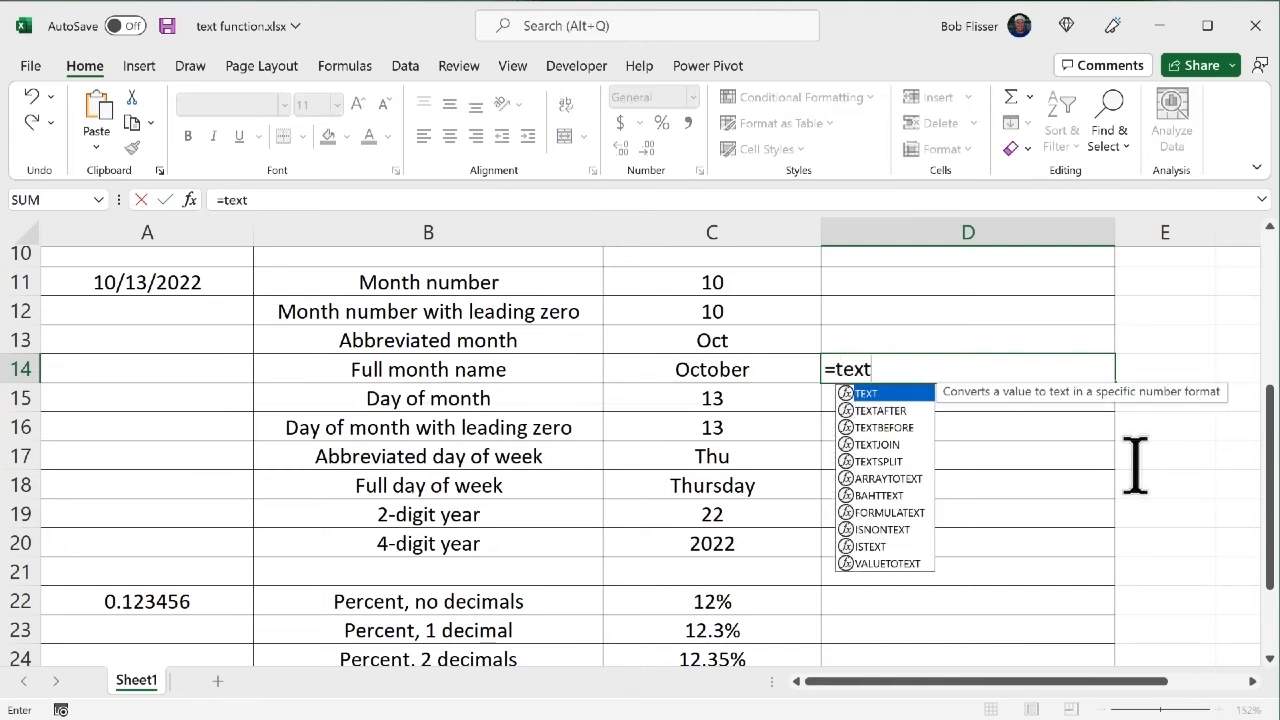
type("(")
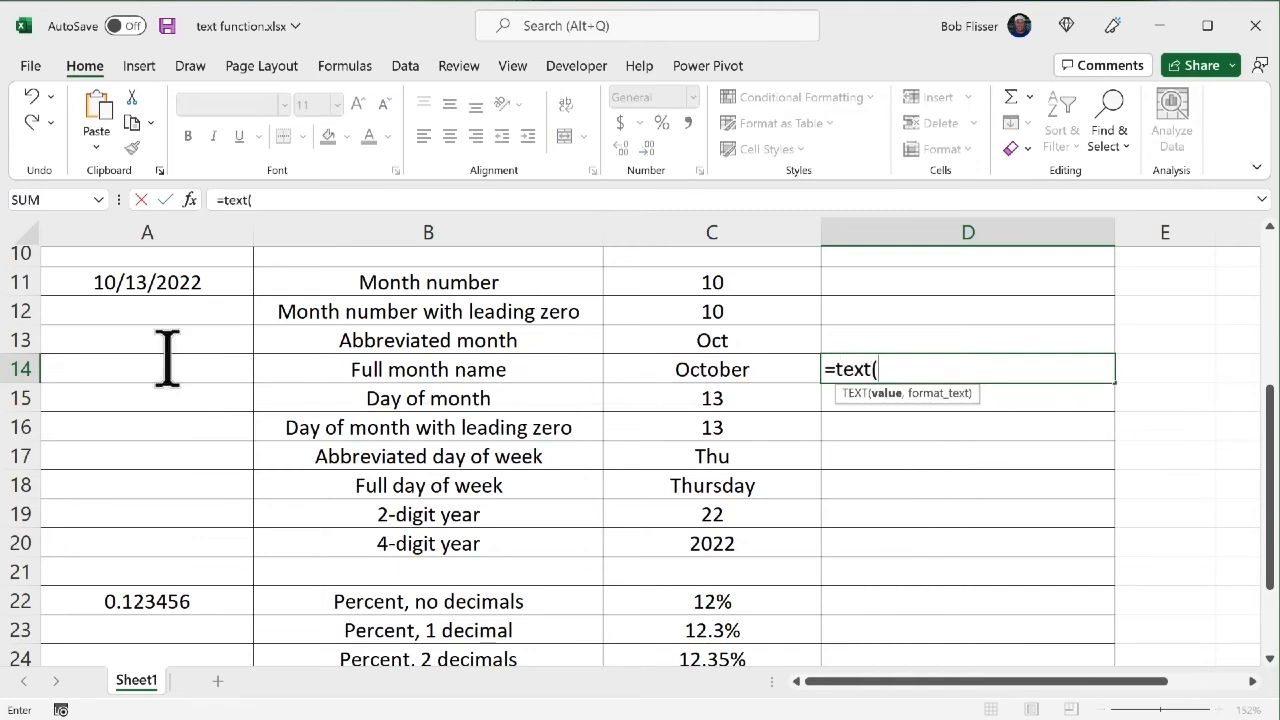
left_click(147, 282)
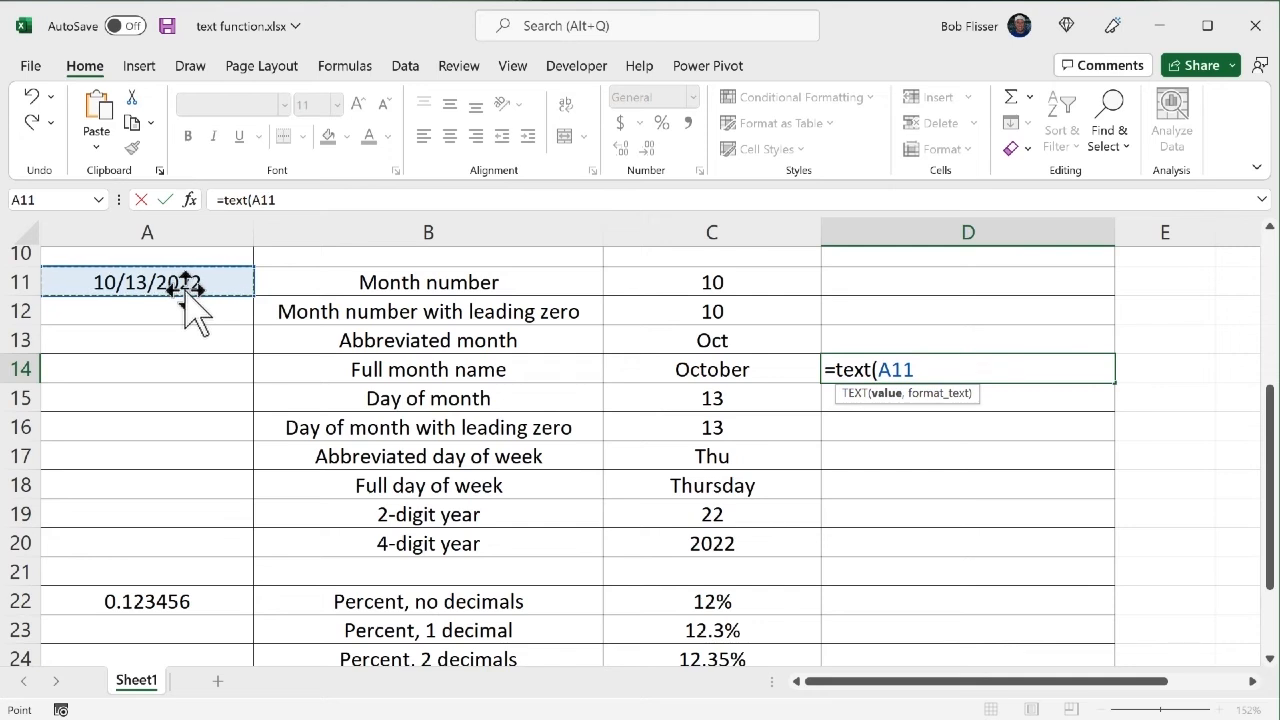
type(",")
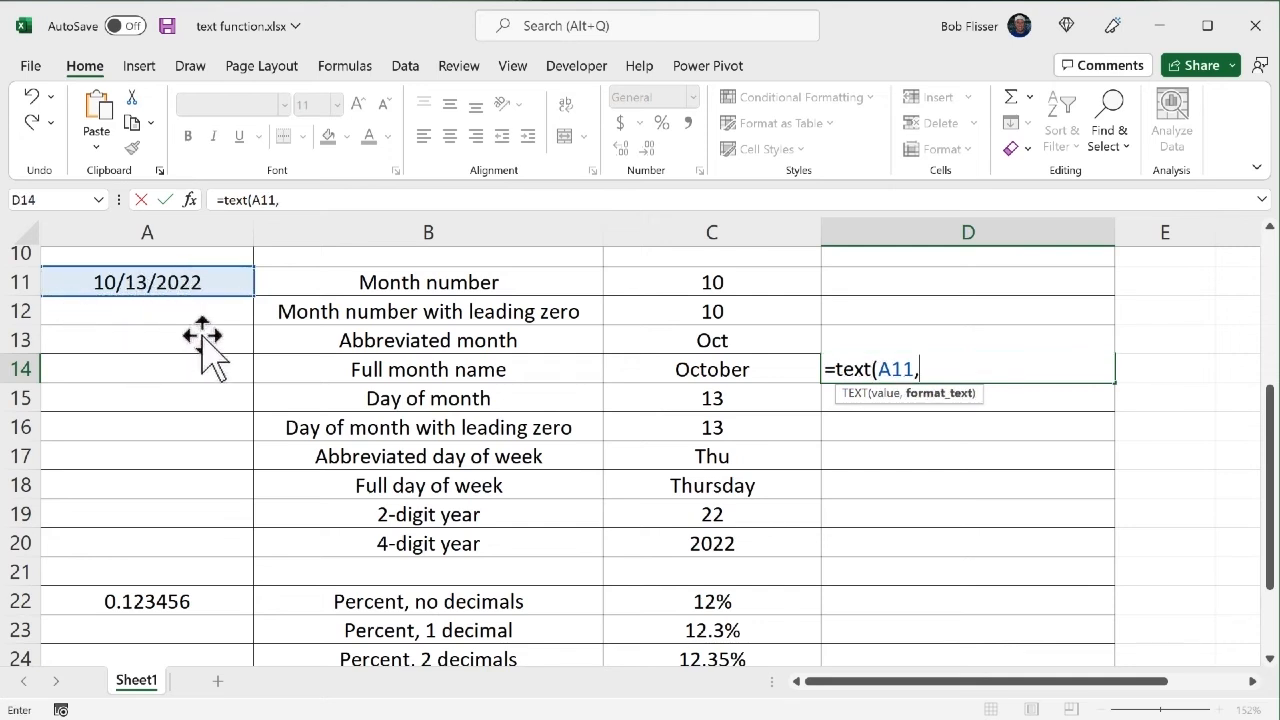
type("\"")
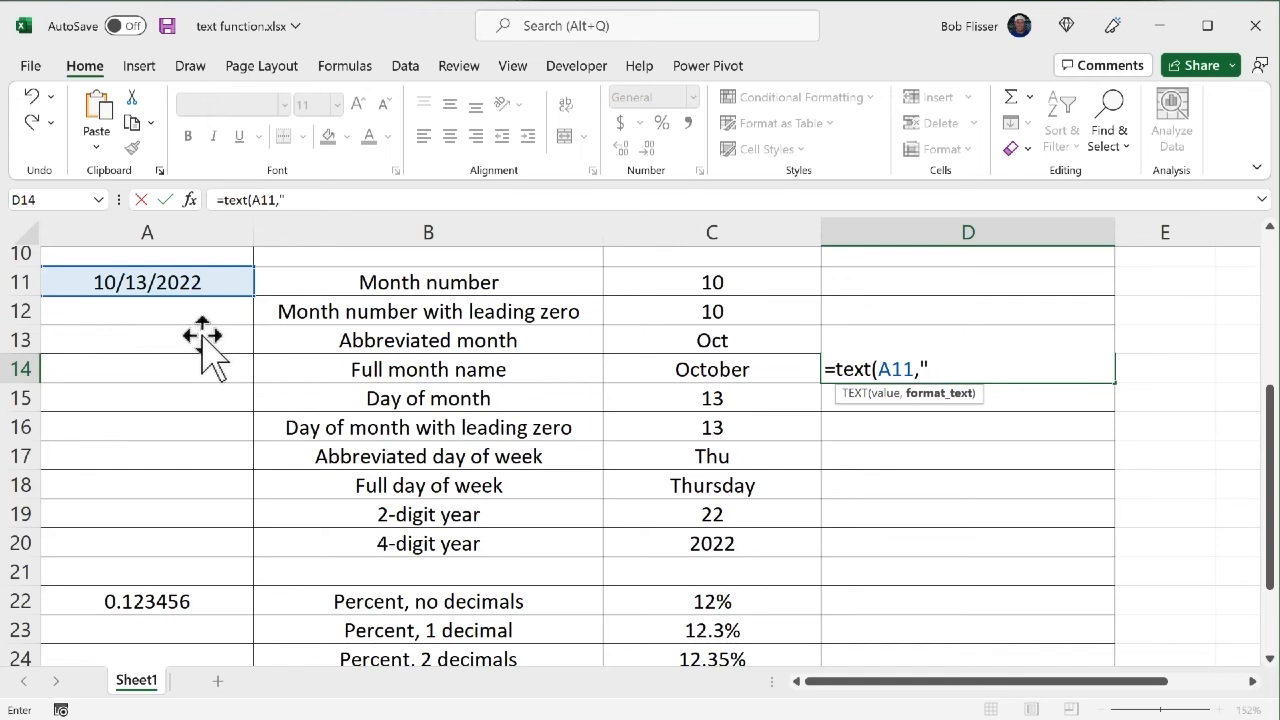
type("mmmm")
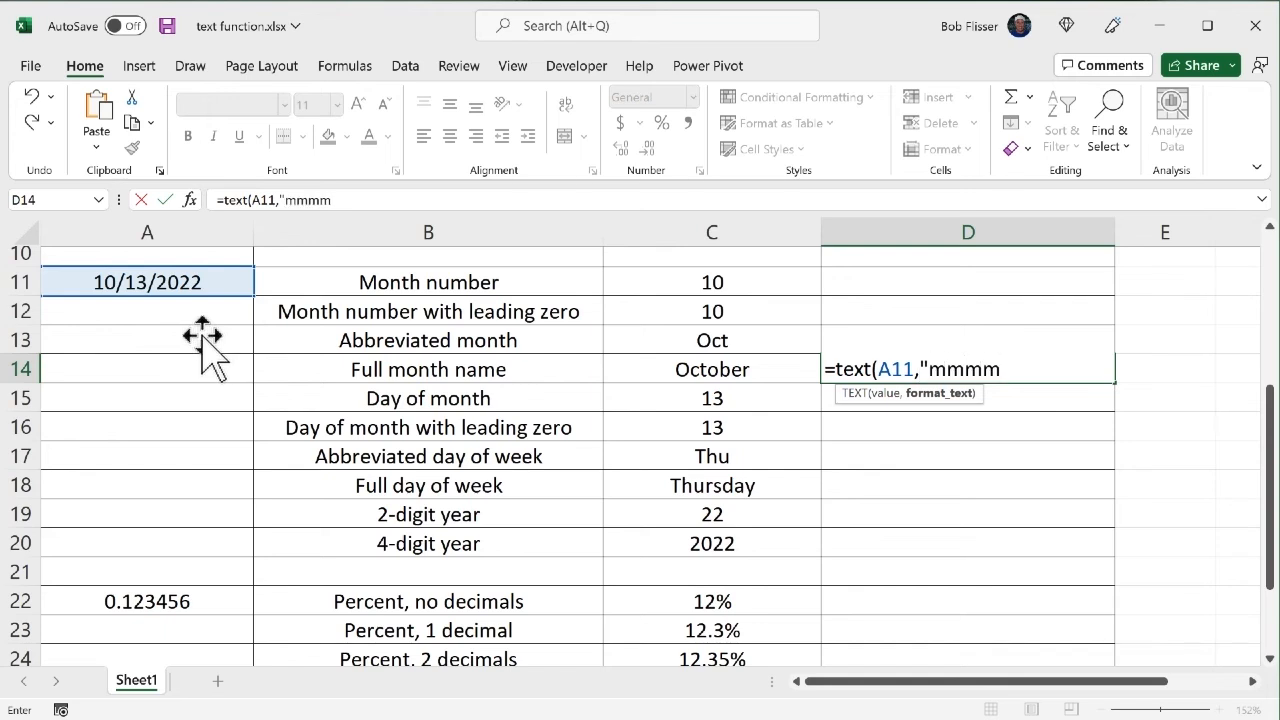
type("\")")
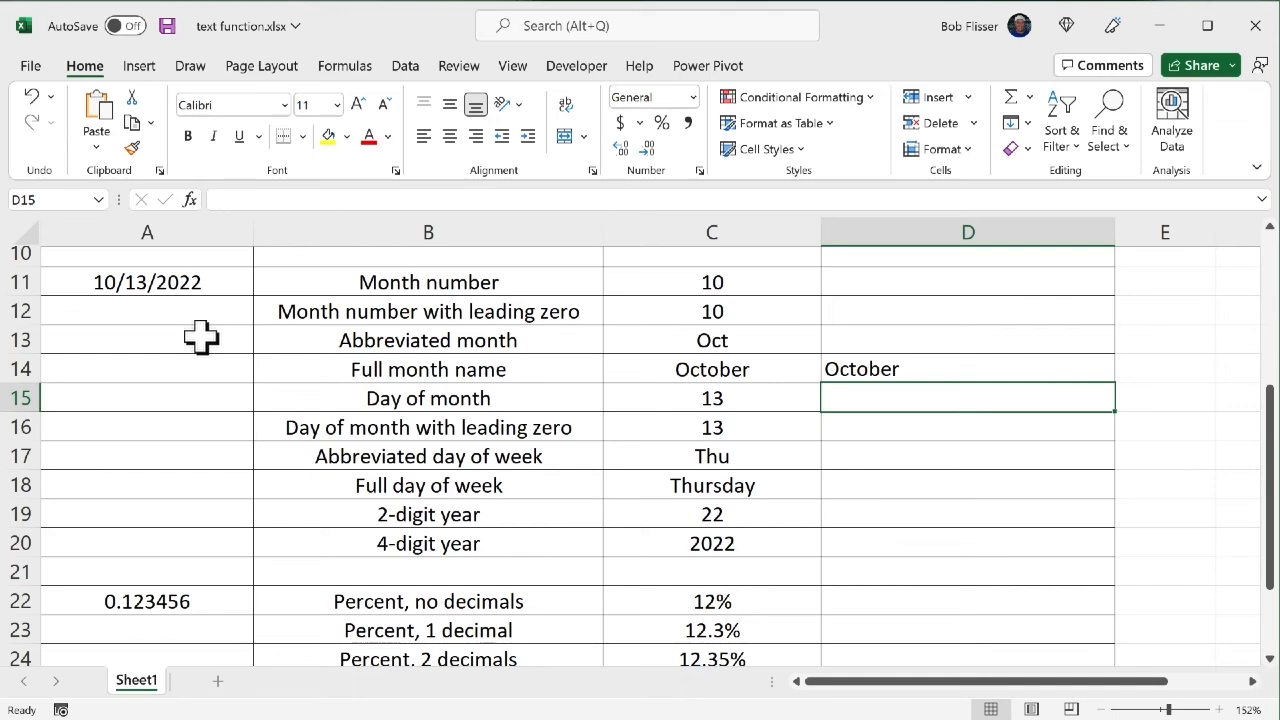
scroll("down", 3)
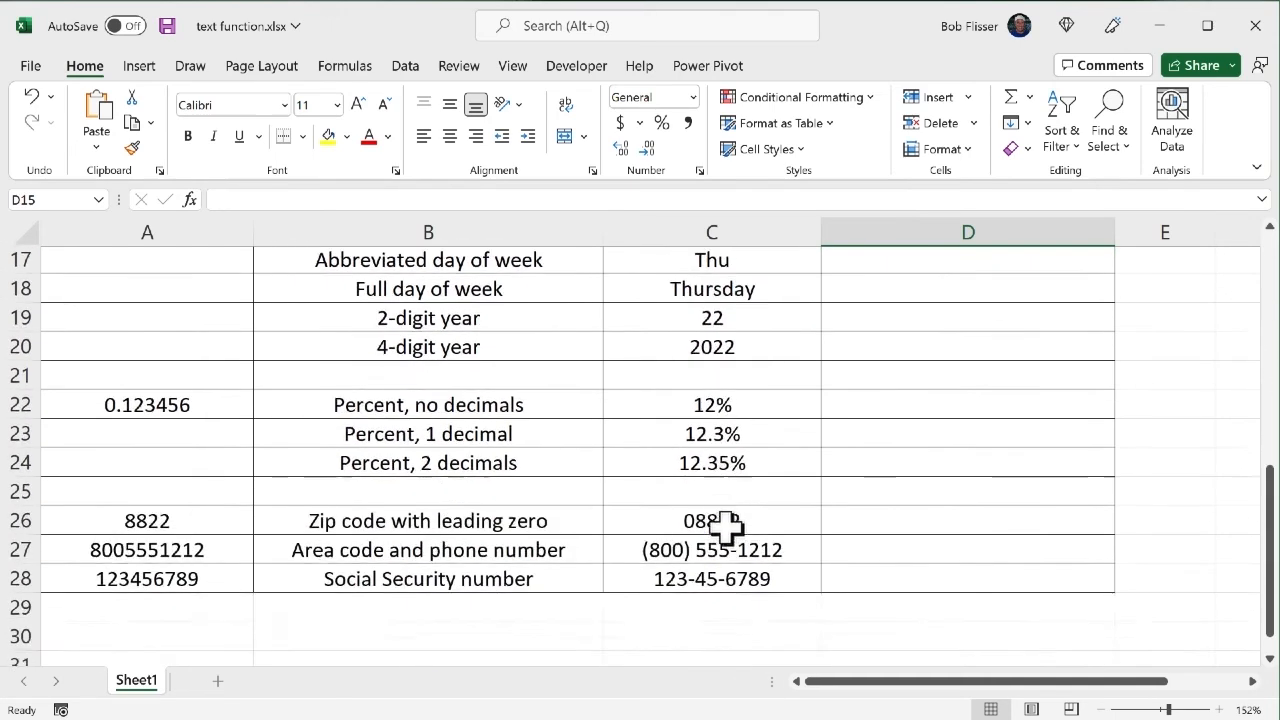
Enter =TEXT(A26,"00000") in D26 so 8822 appears as 08822.
scroll("down", 3)
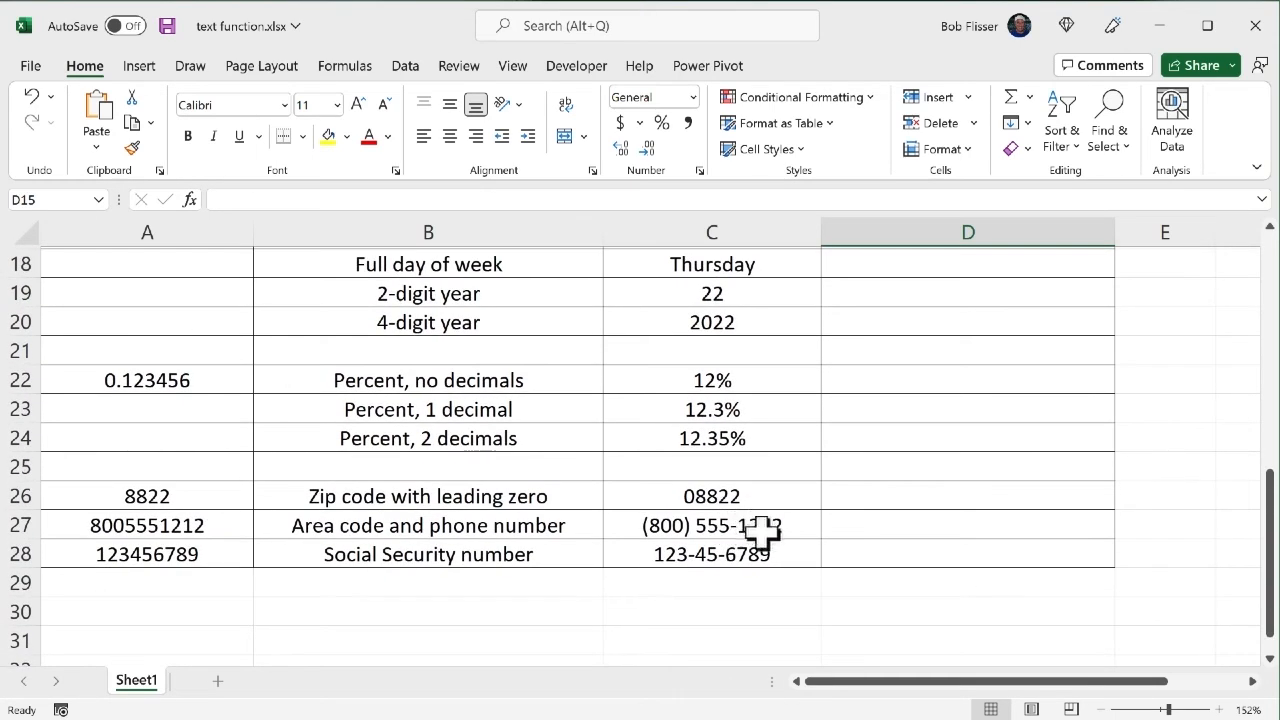
left_click(967, 495)
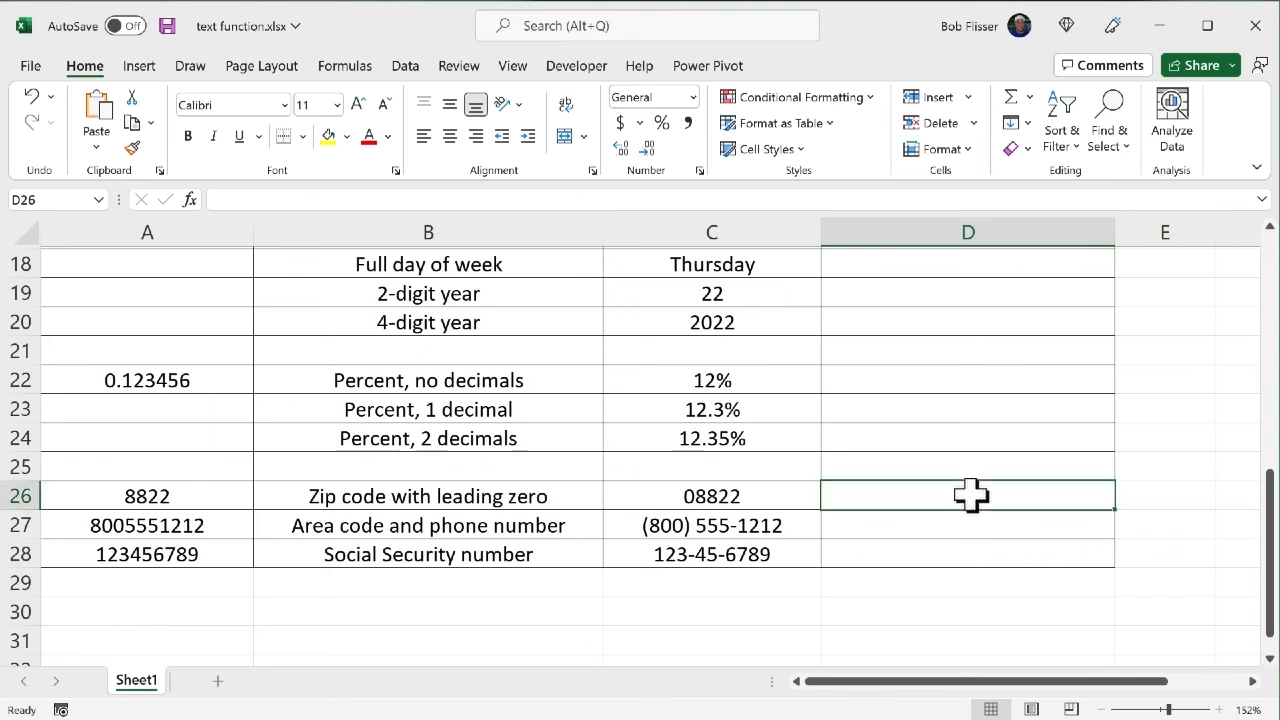
mouse_move(1052, 612)
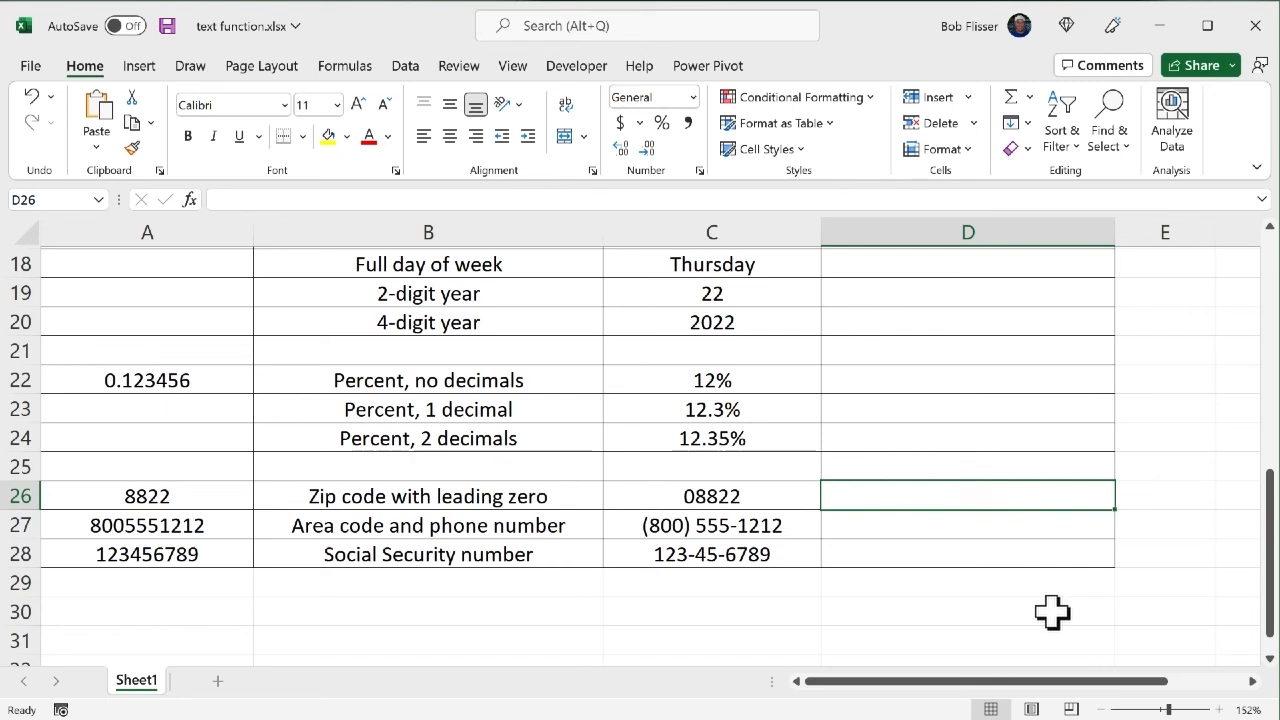
type("=text(")
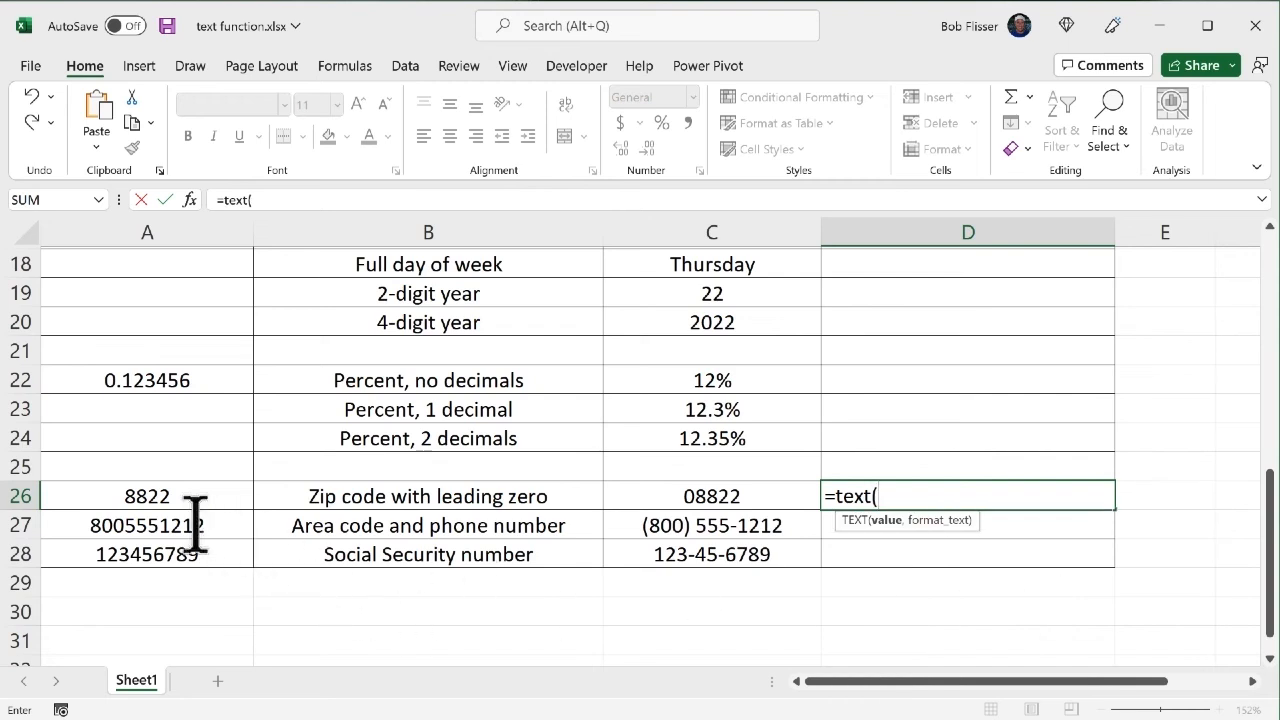
left_click(147, 496)
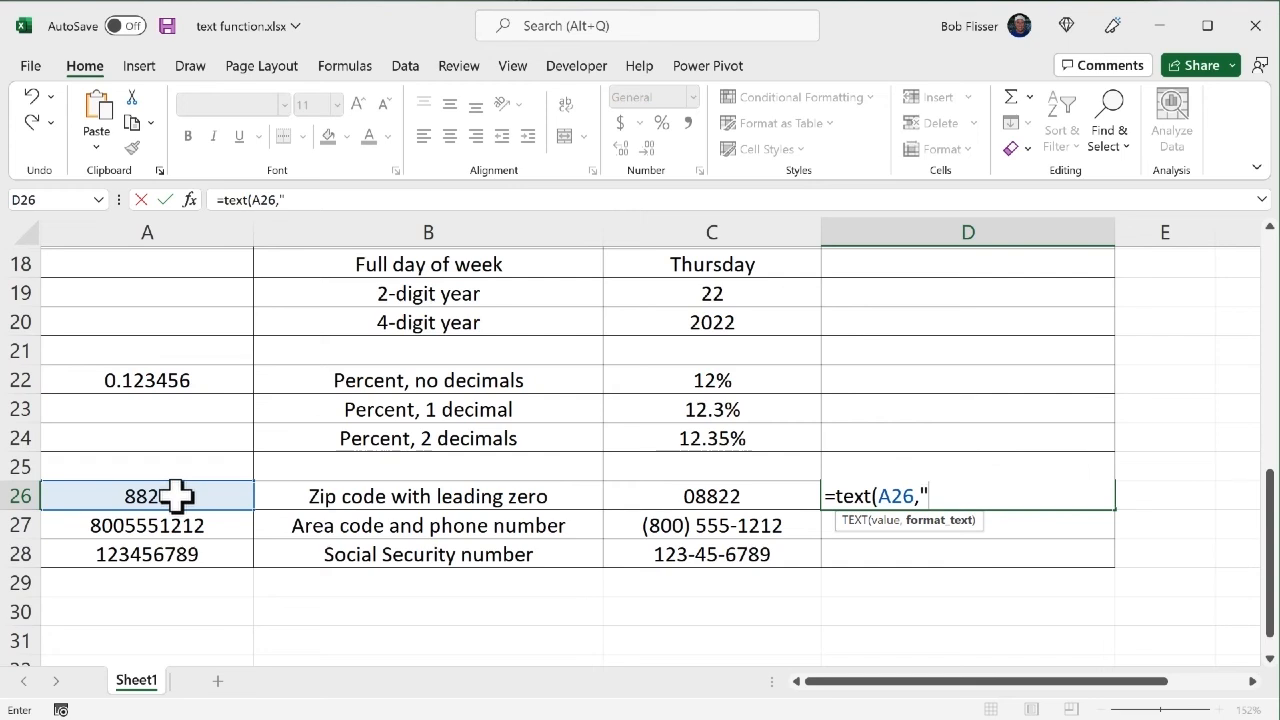
type("00000")
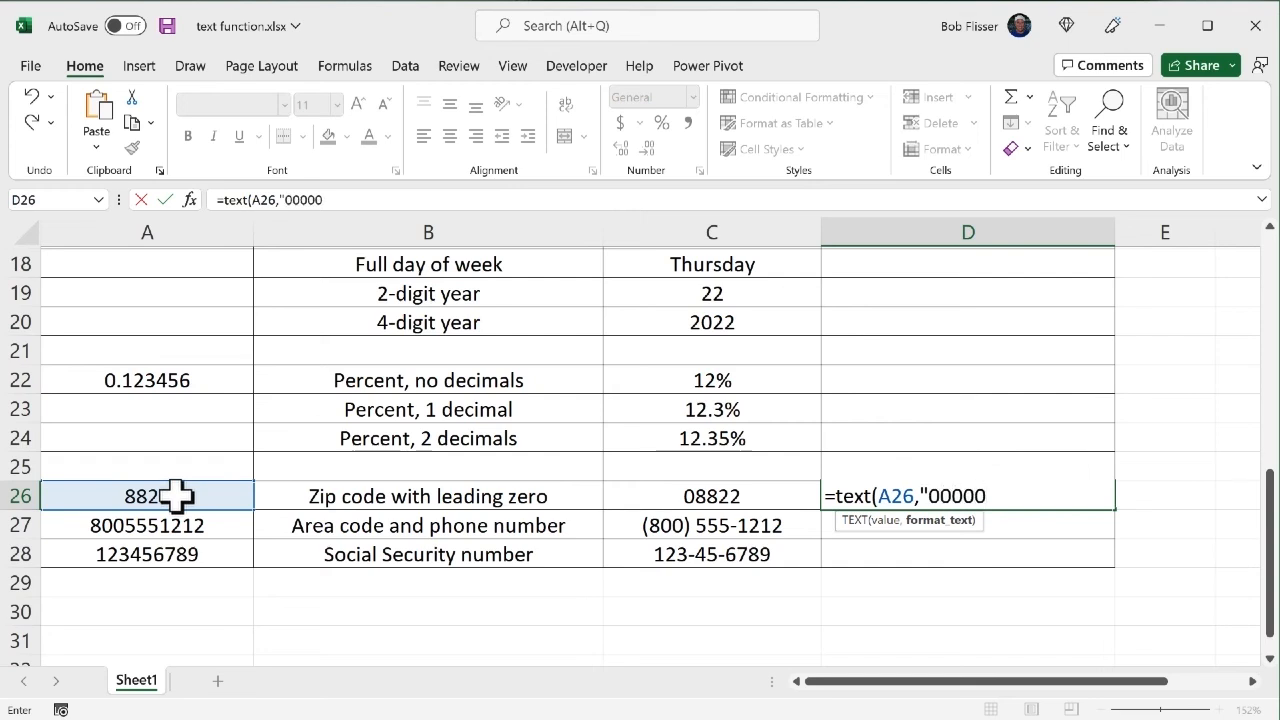
type("\")")
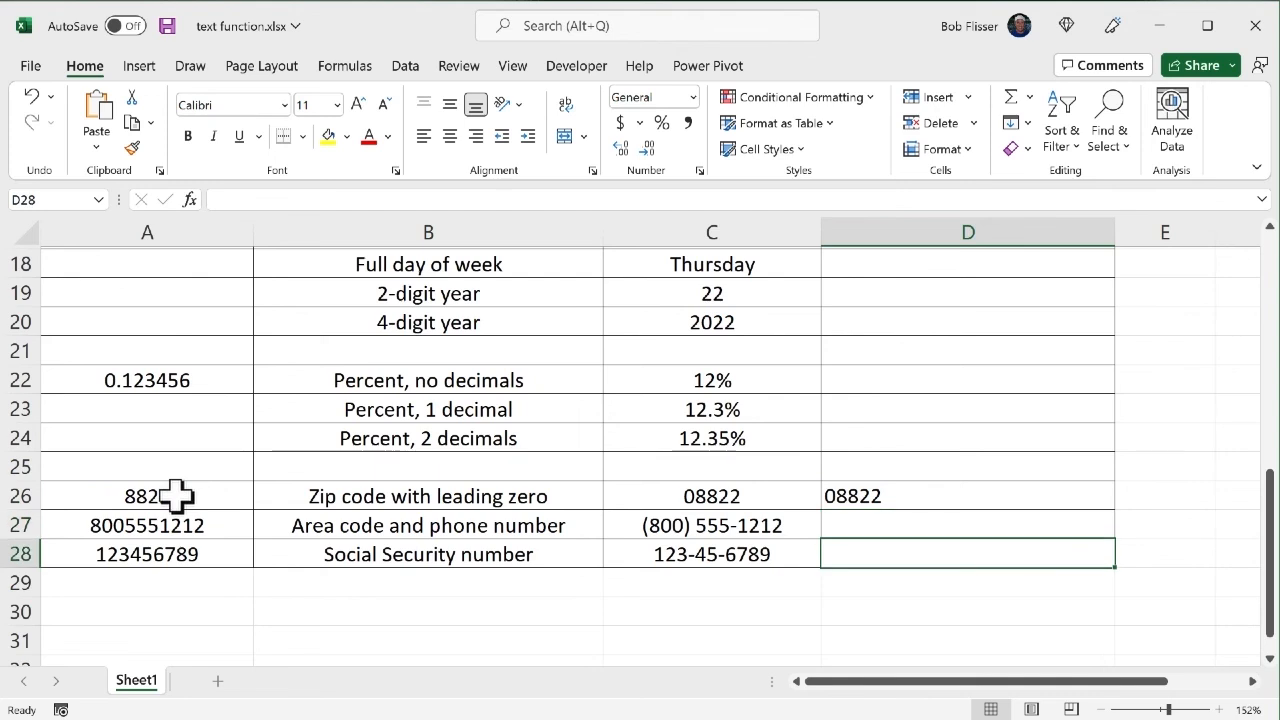
Enter =TEXT(A28,"###-##-####") in D28 to format the Social Security number with dashes.
type("=")
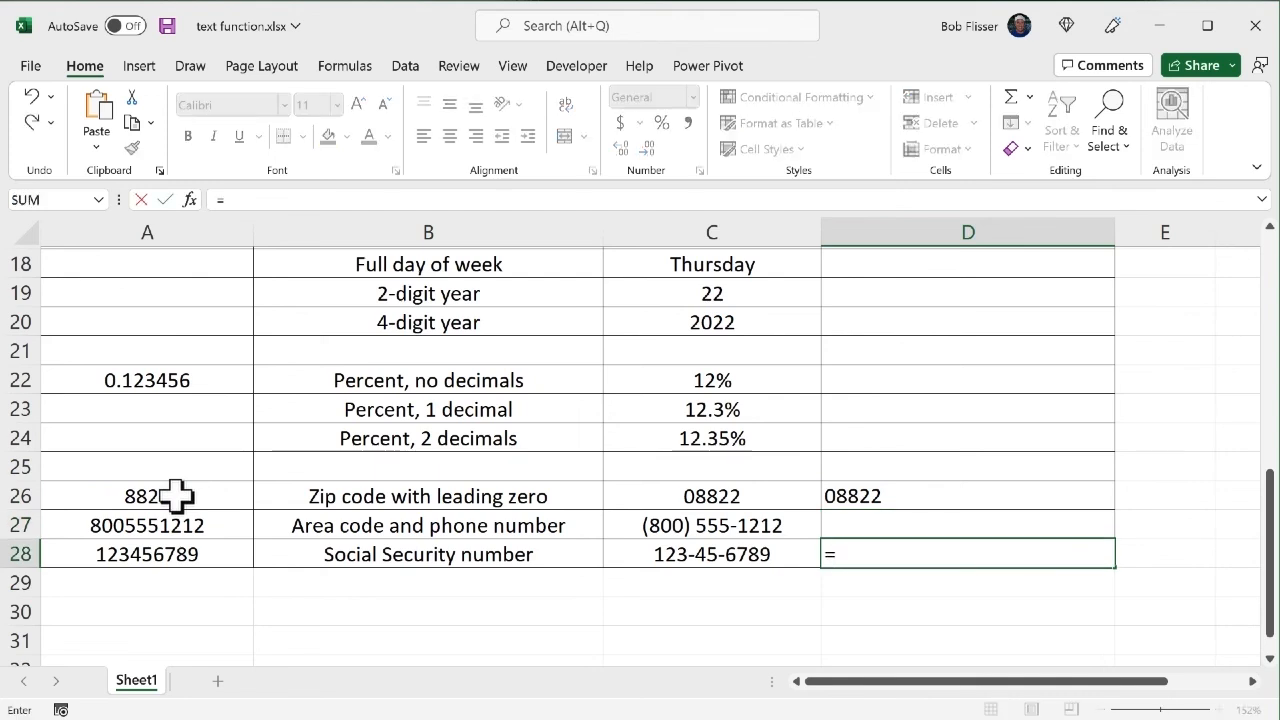
type("text")
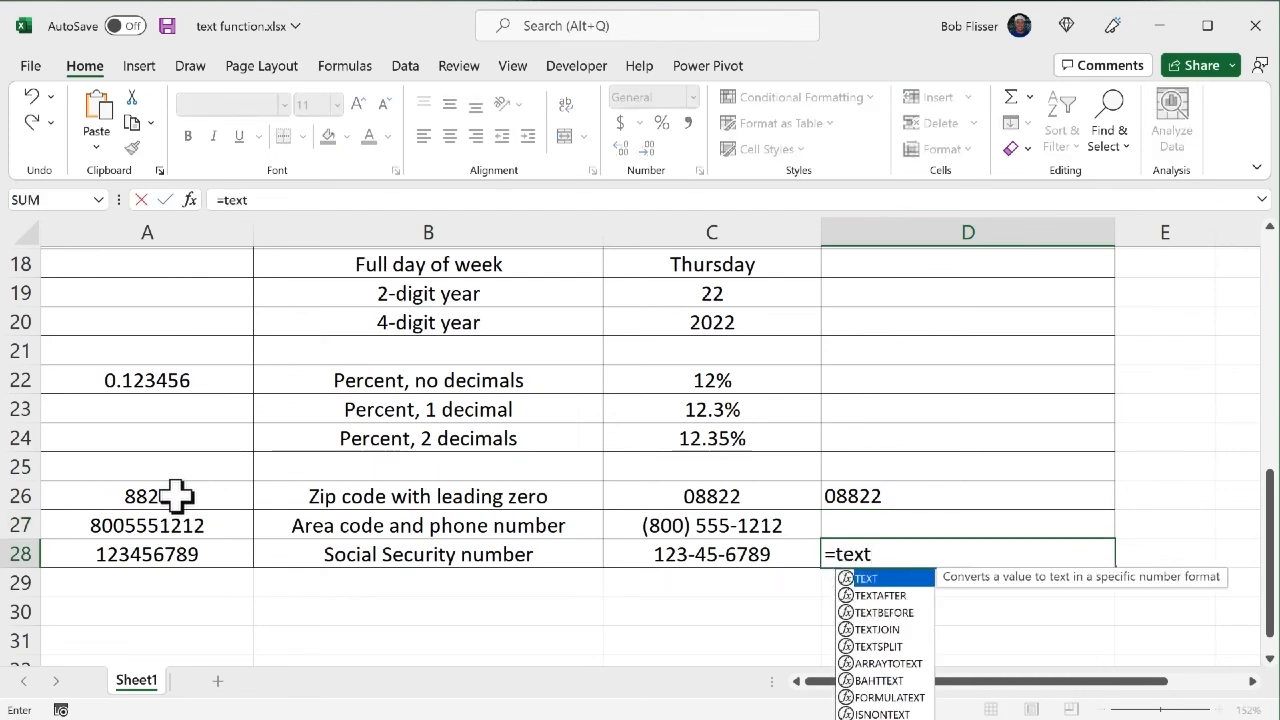
type("(")
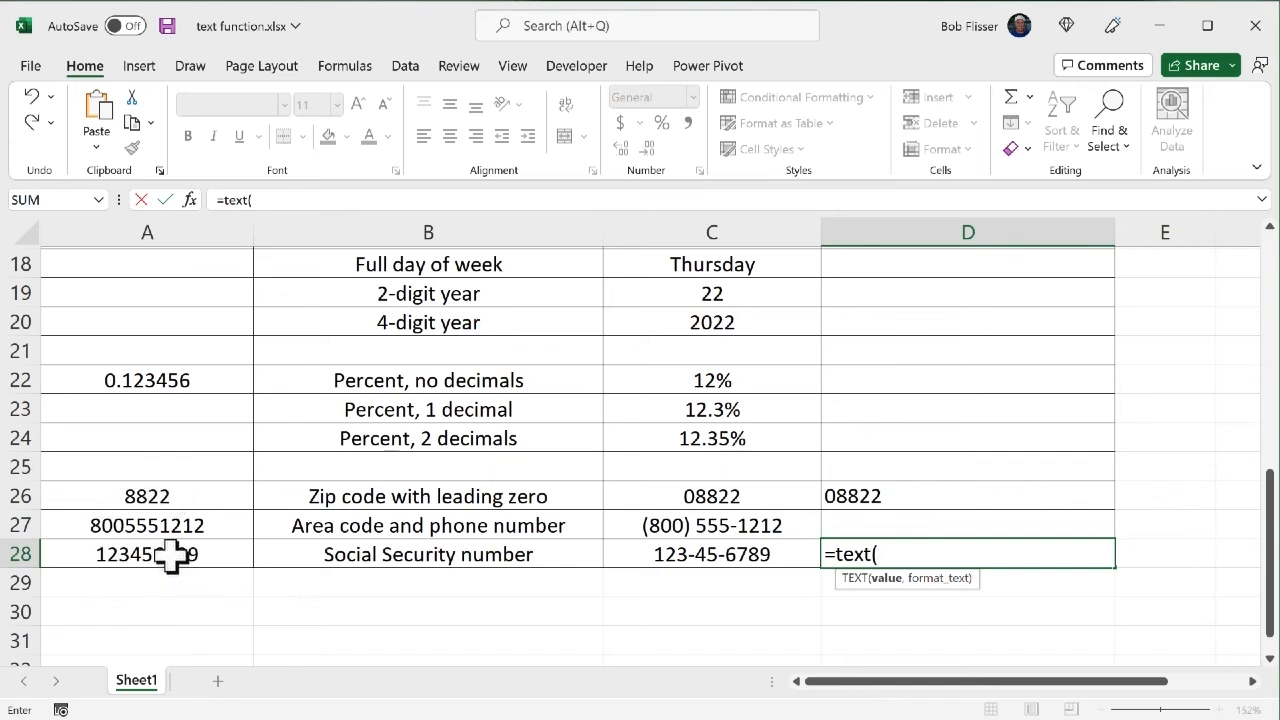
left_click(147, 554)
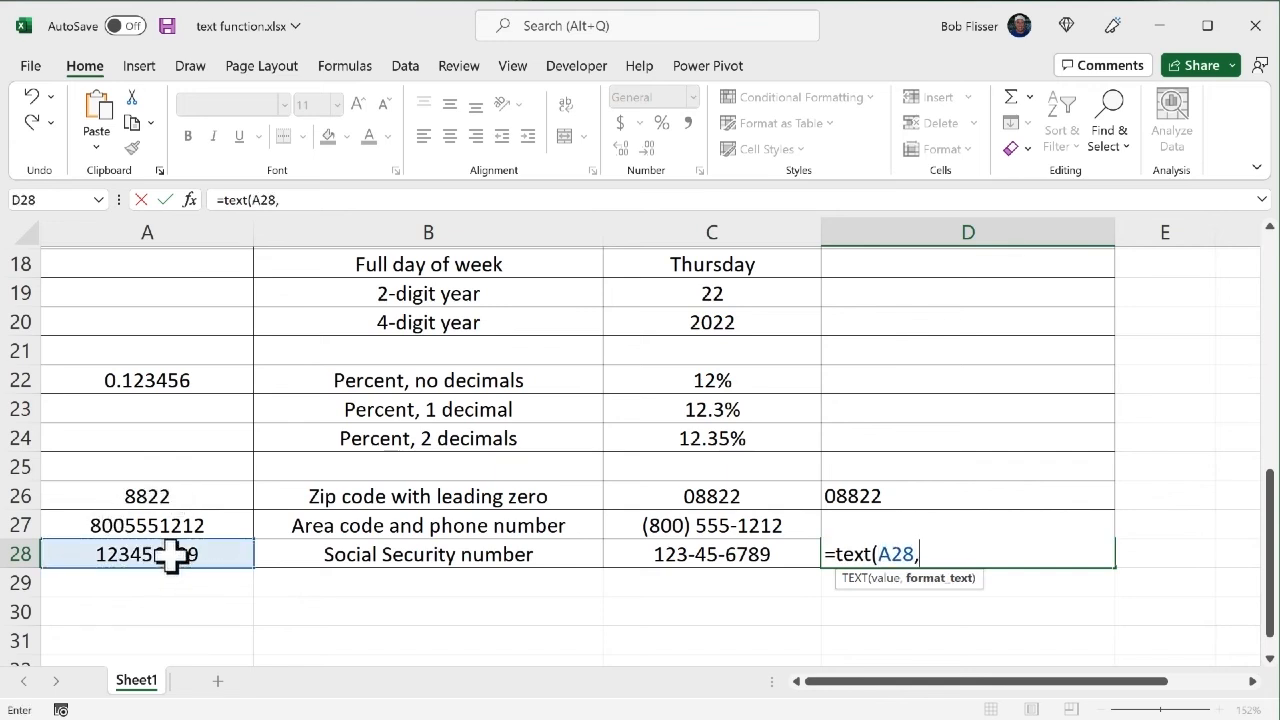
type("\"")
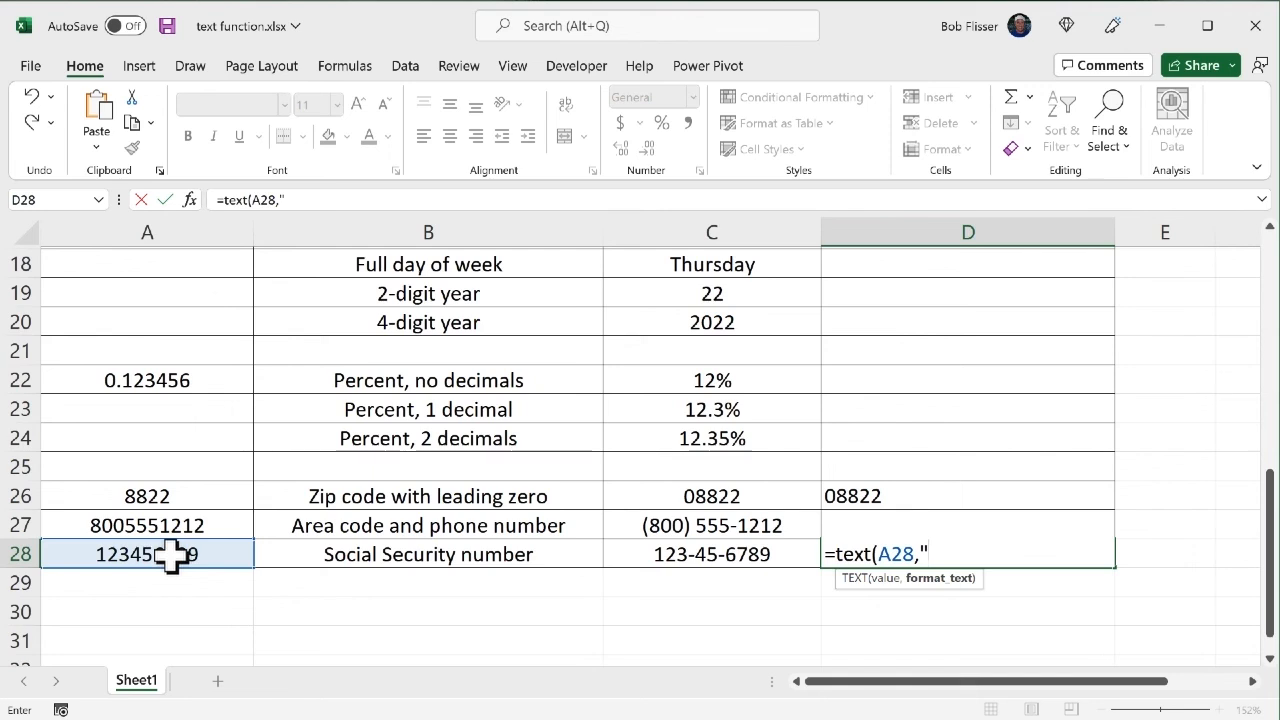
type("###")
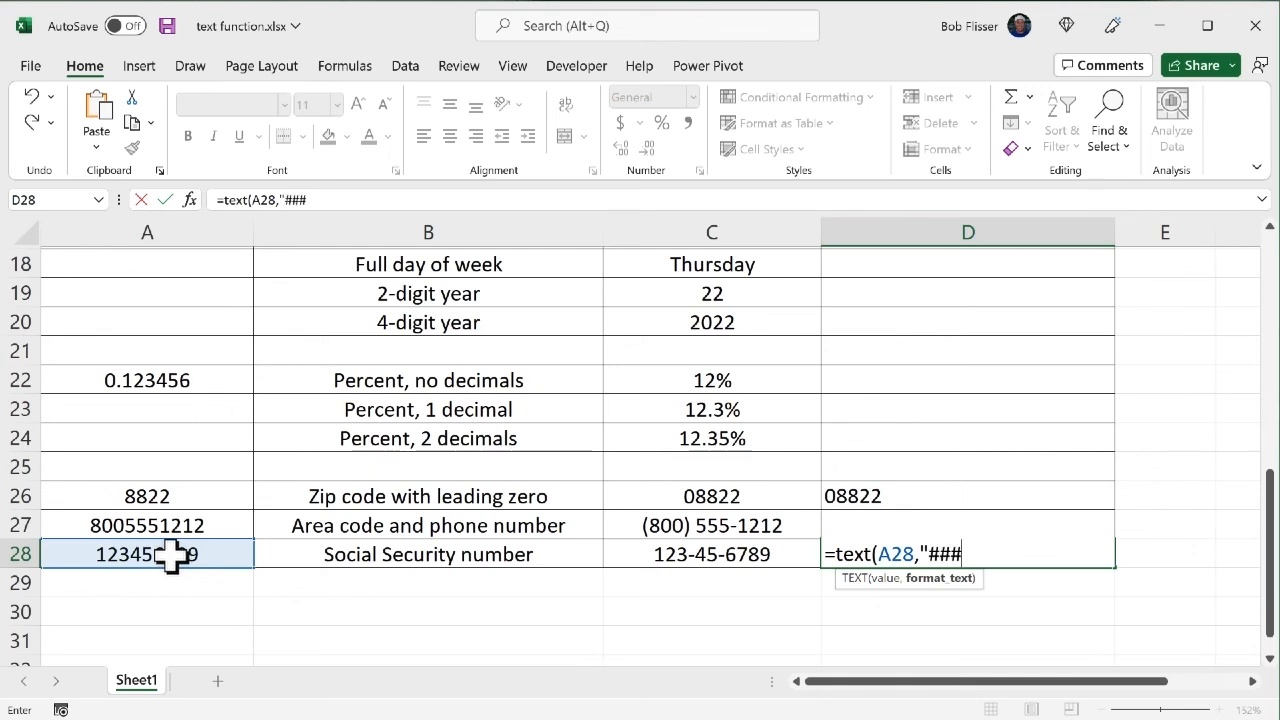
type("-##")
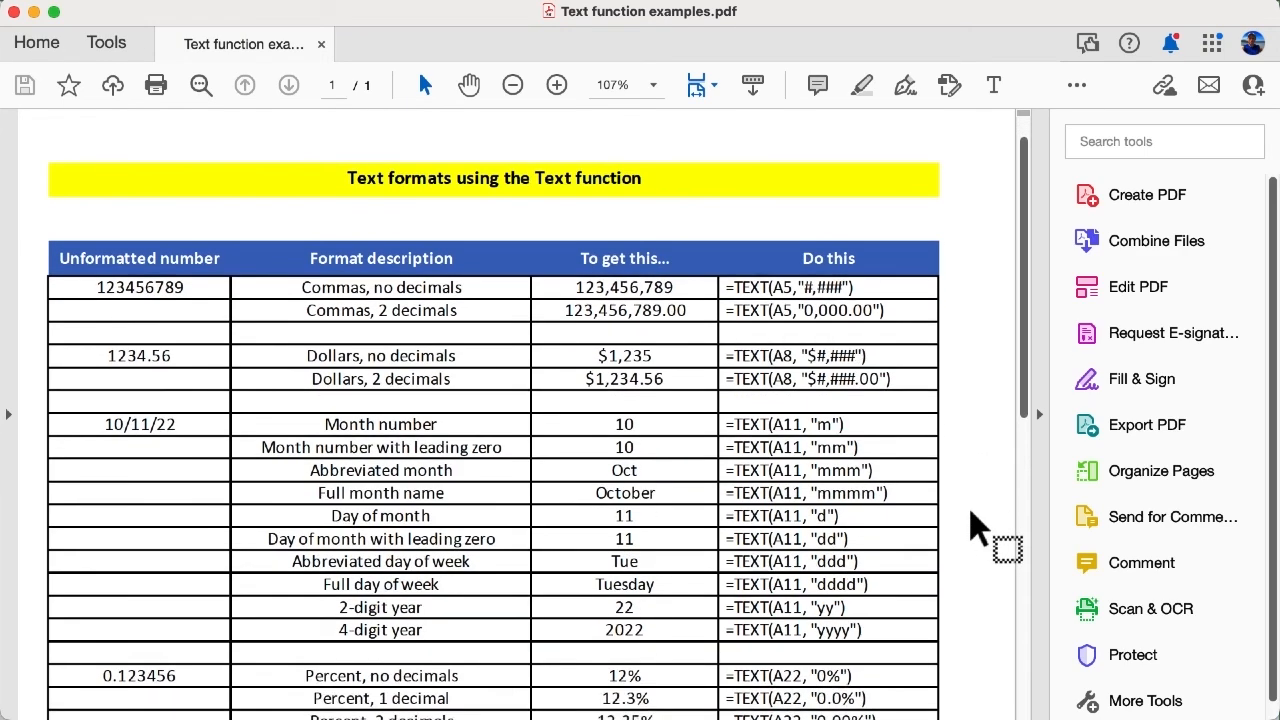
Scroll the Text function examples PDF down to the zip code and Social Security rows.
scroll("down", 3)
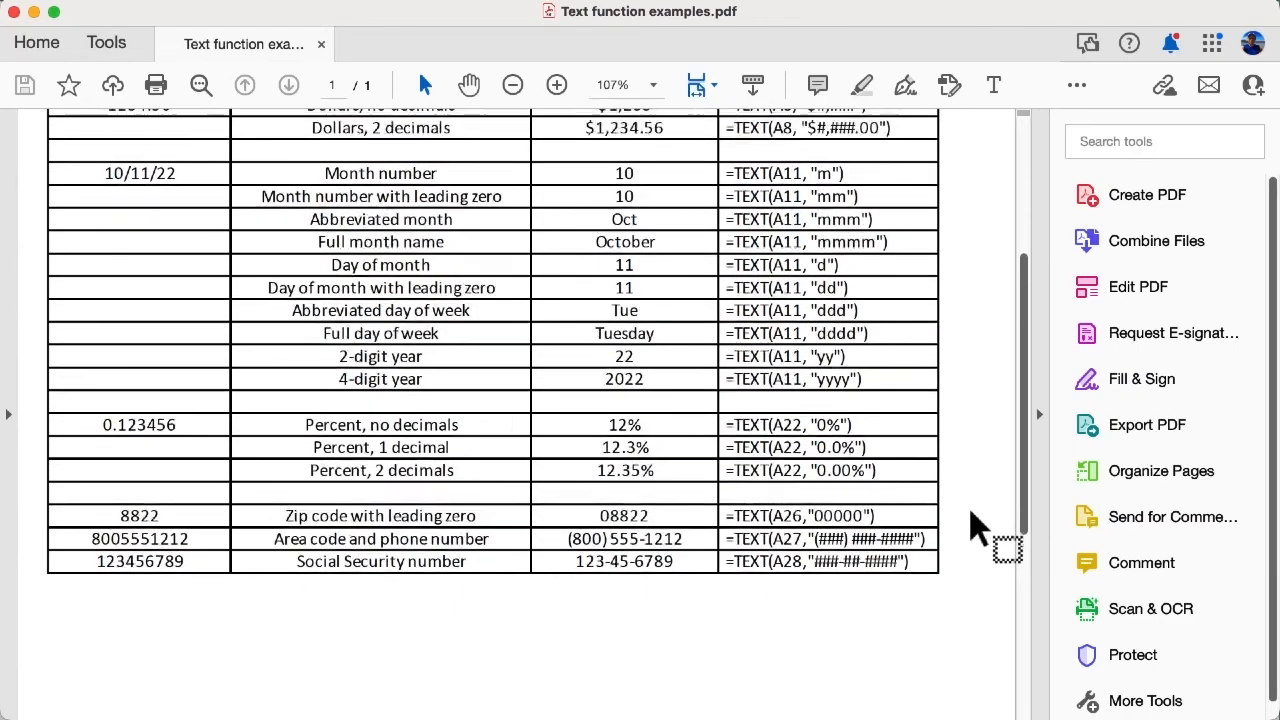